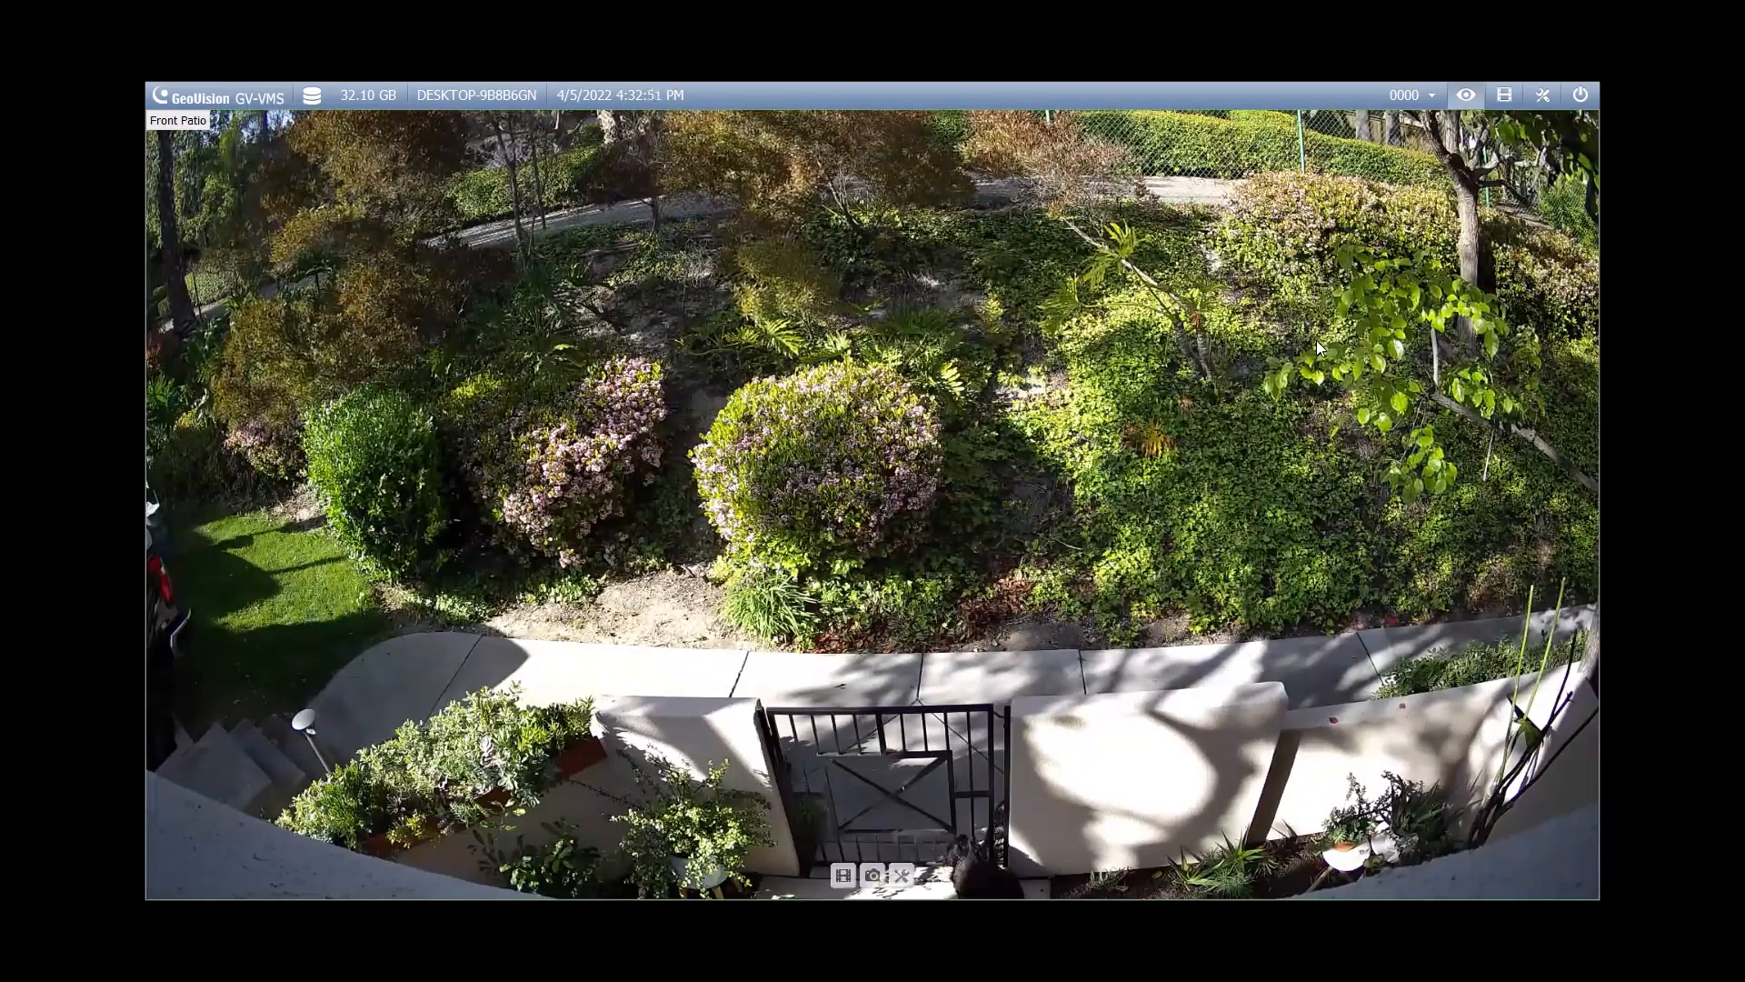
mouse_move(1506, 95)
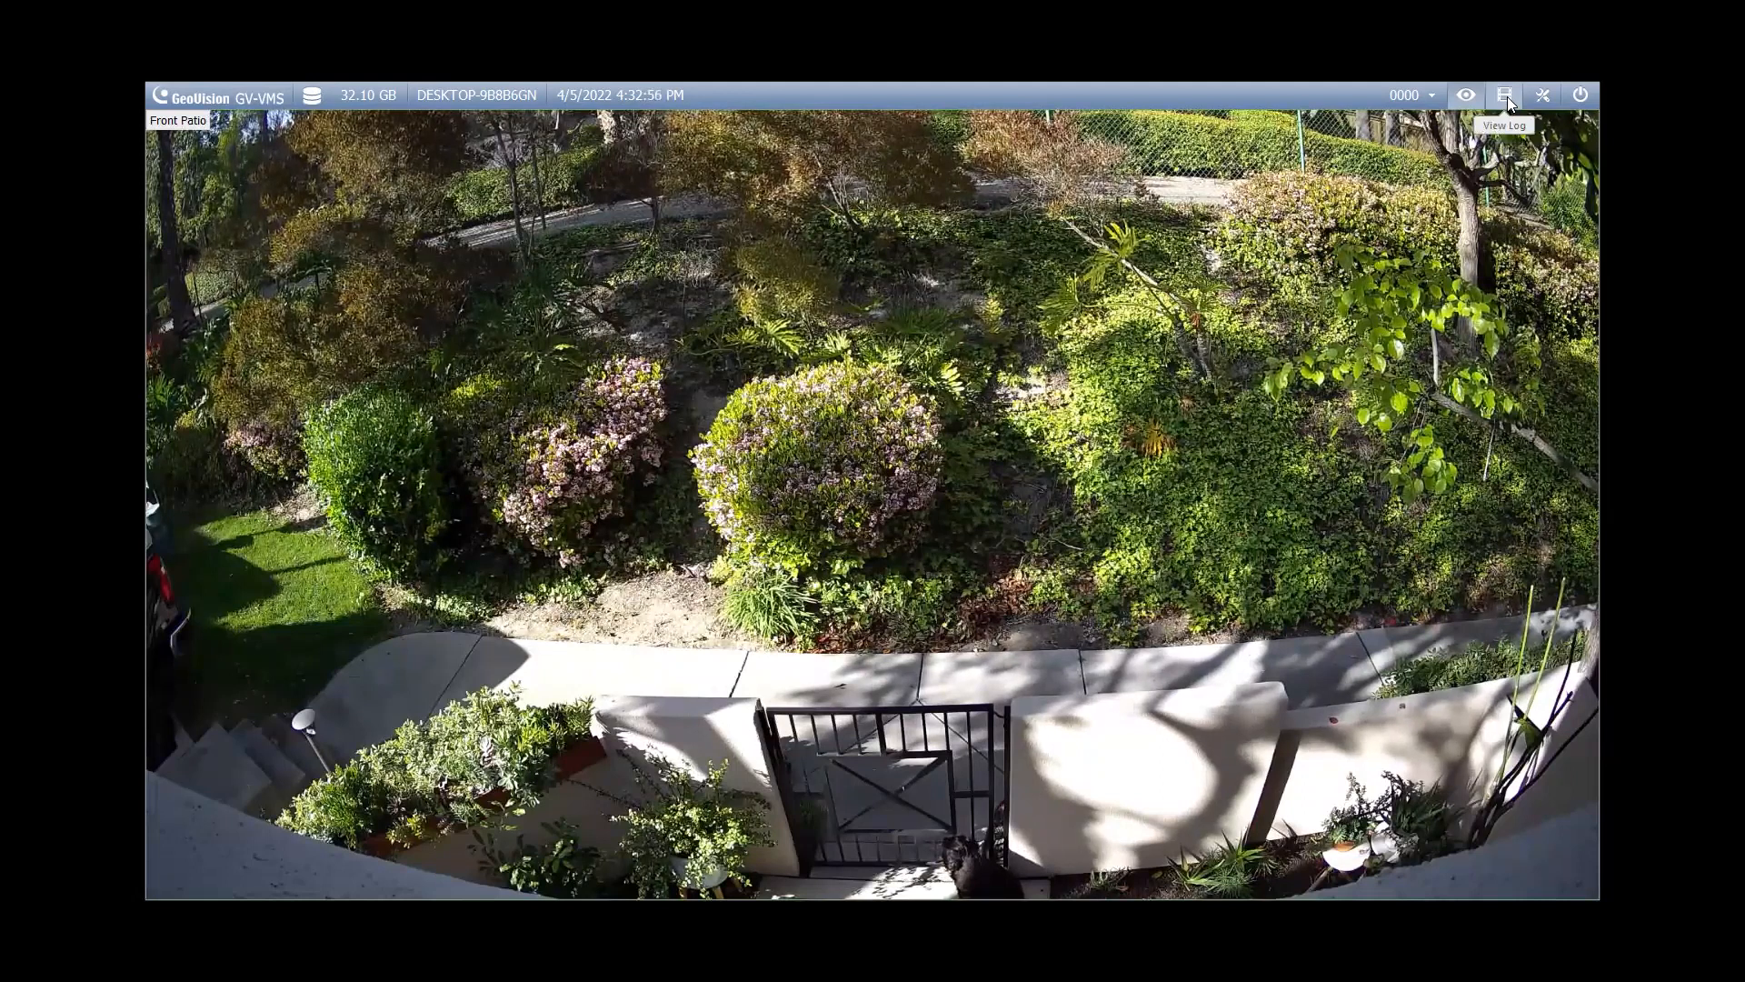
Step: Switch from the live Front Patio feed to recorded playback via View Log
left_click(1506, 94)
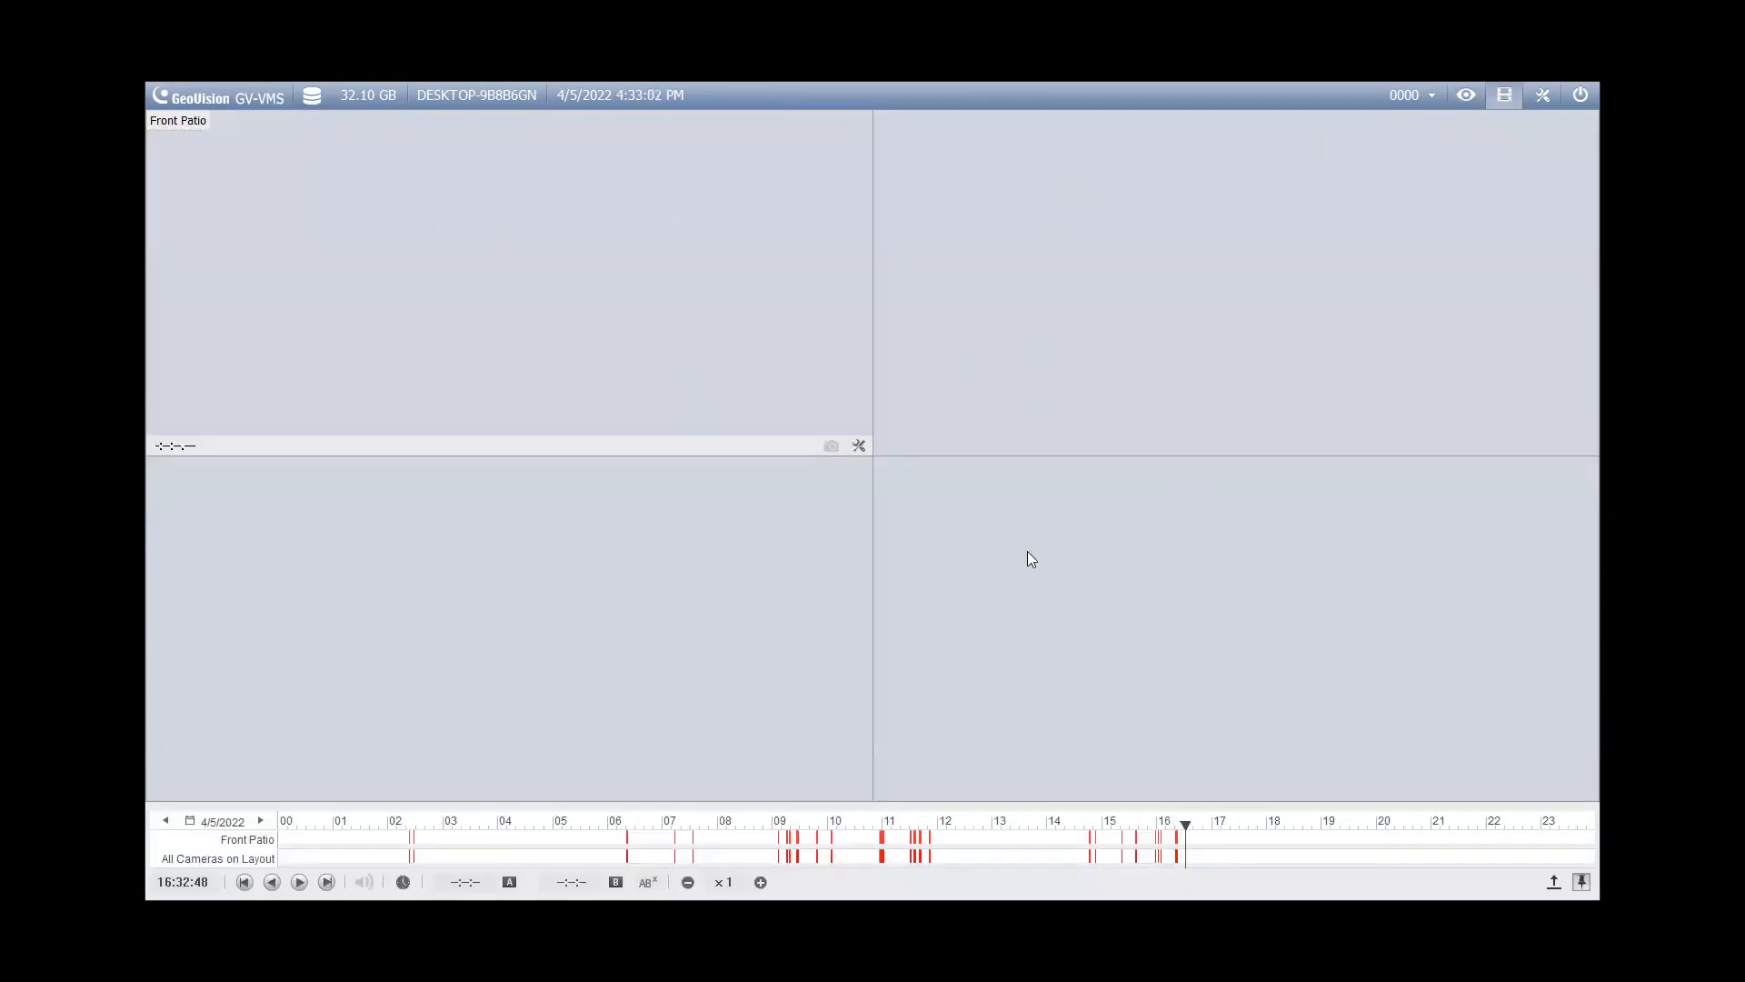
mouse_move(736, 558)
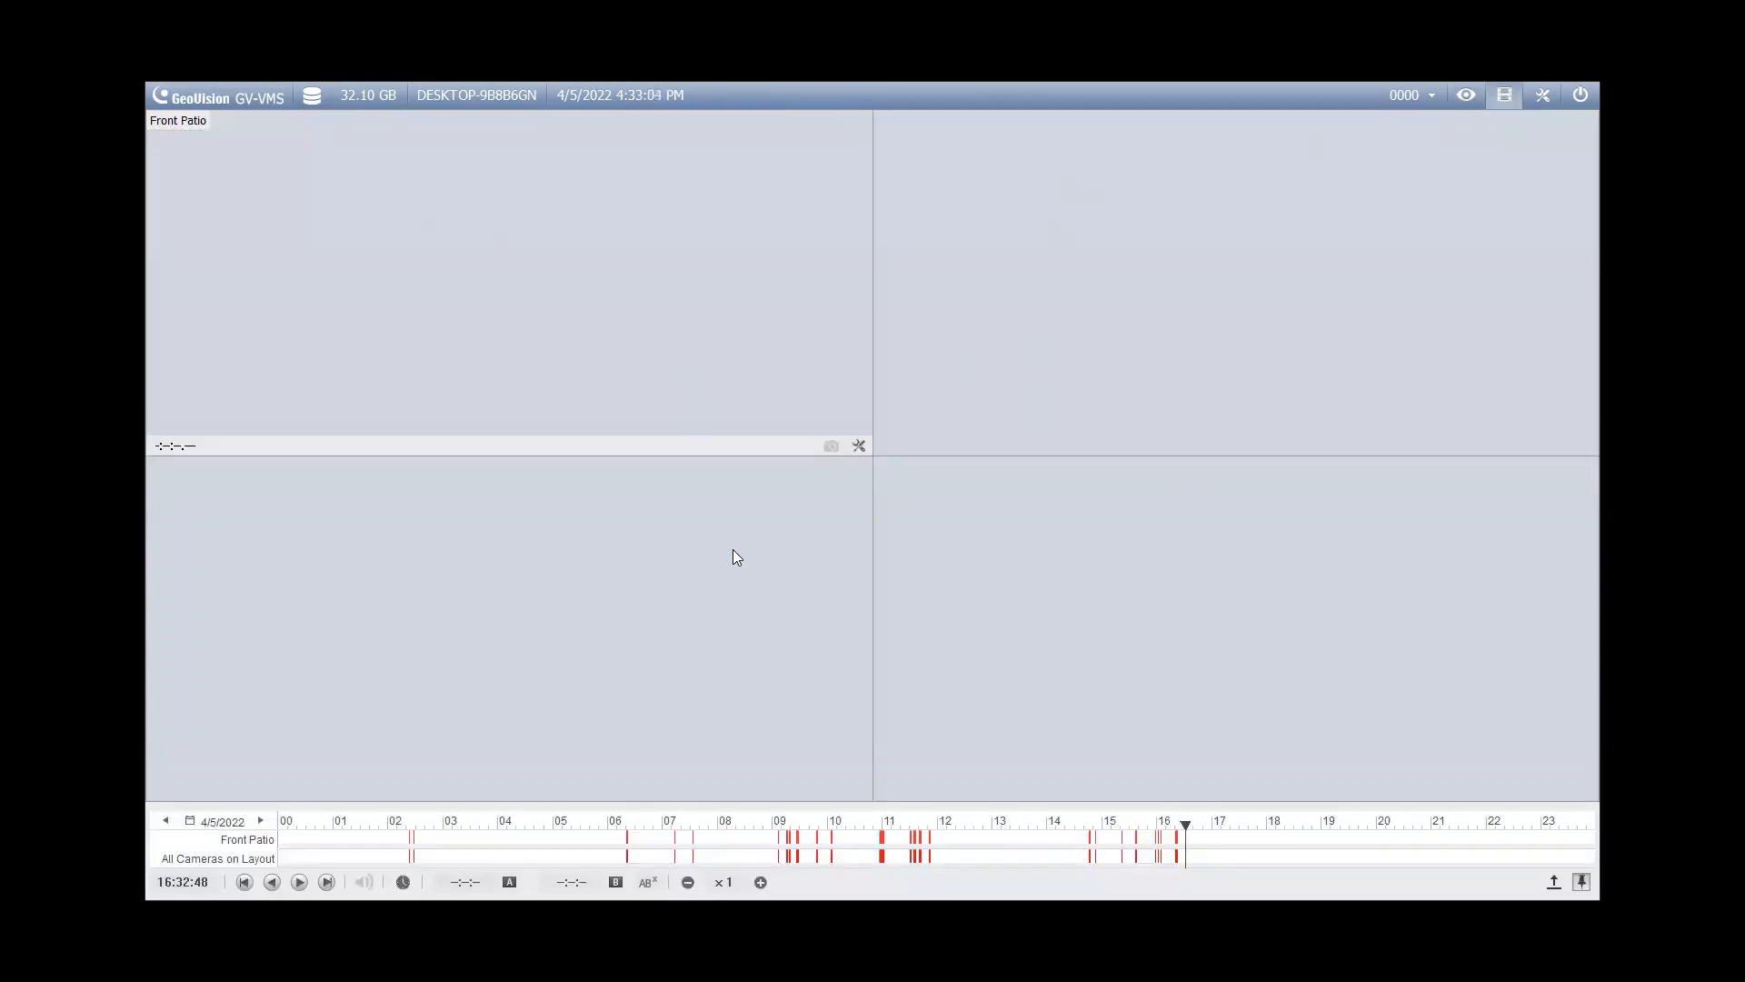
mouse_move(1535, 200)
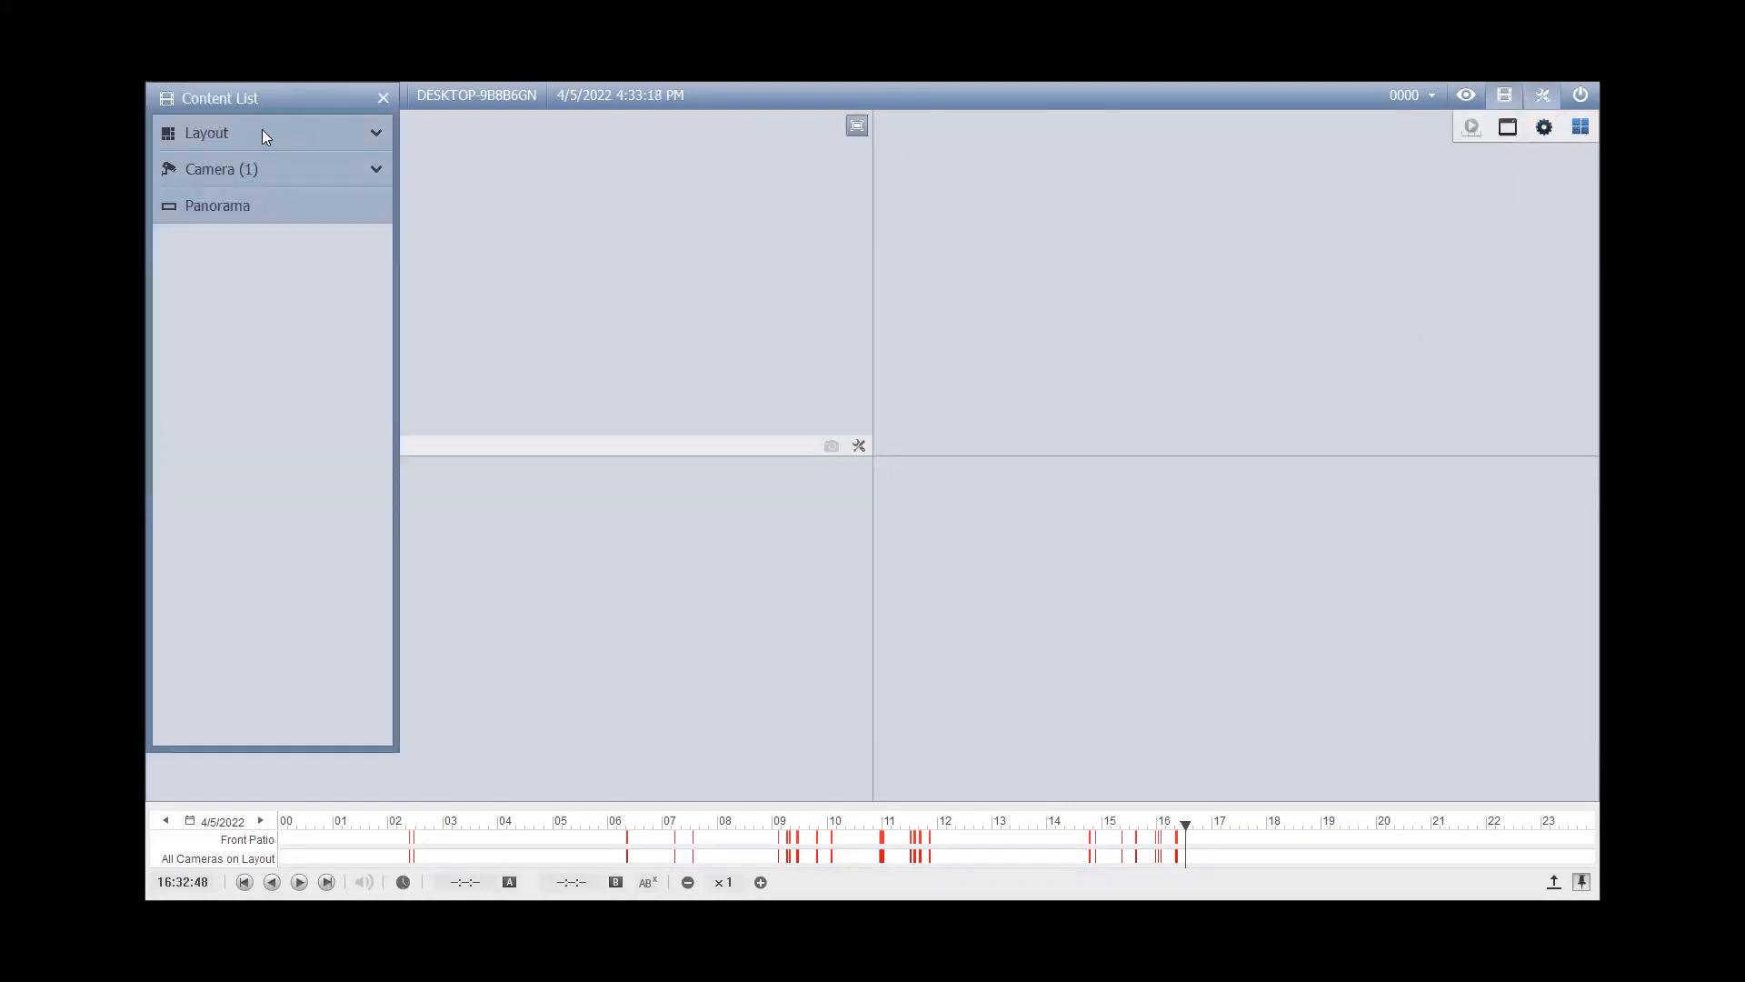
Step: Add a new layout named 'Single Camera View' with a customized grid arrangement
left_click(207, 132)
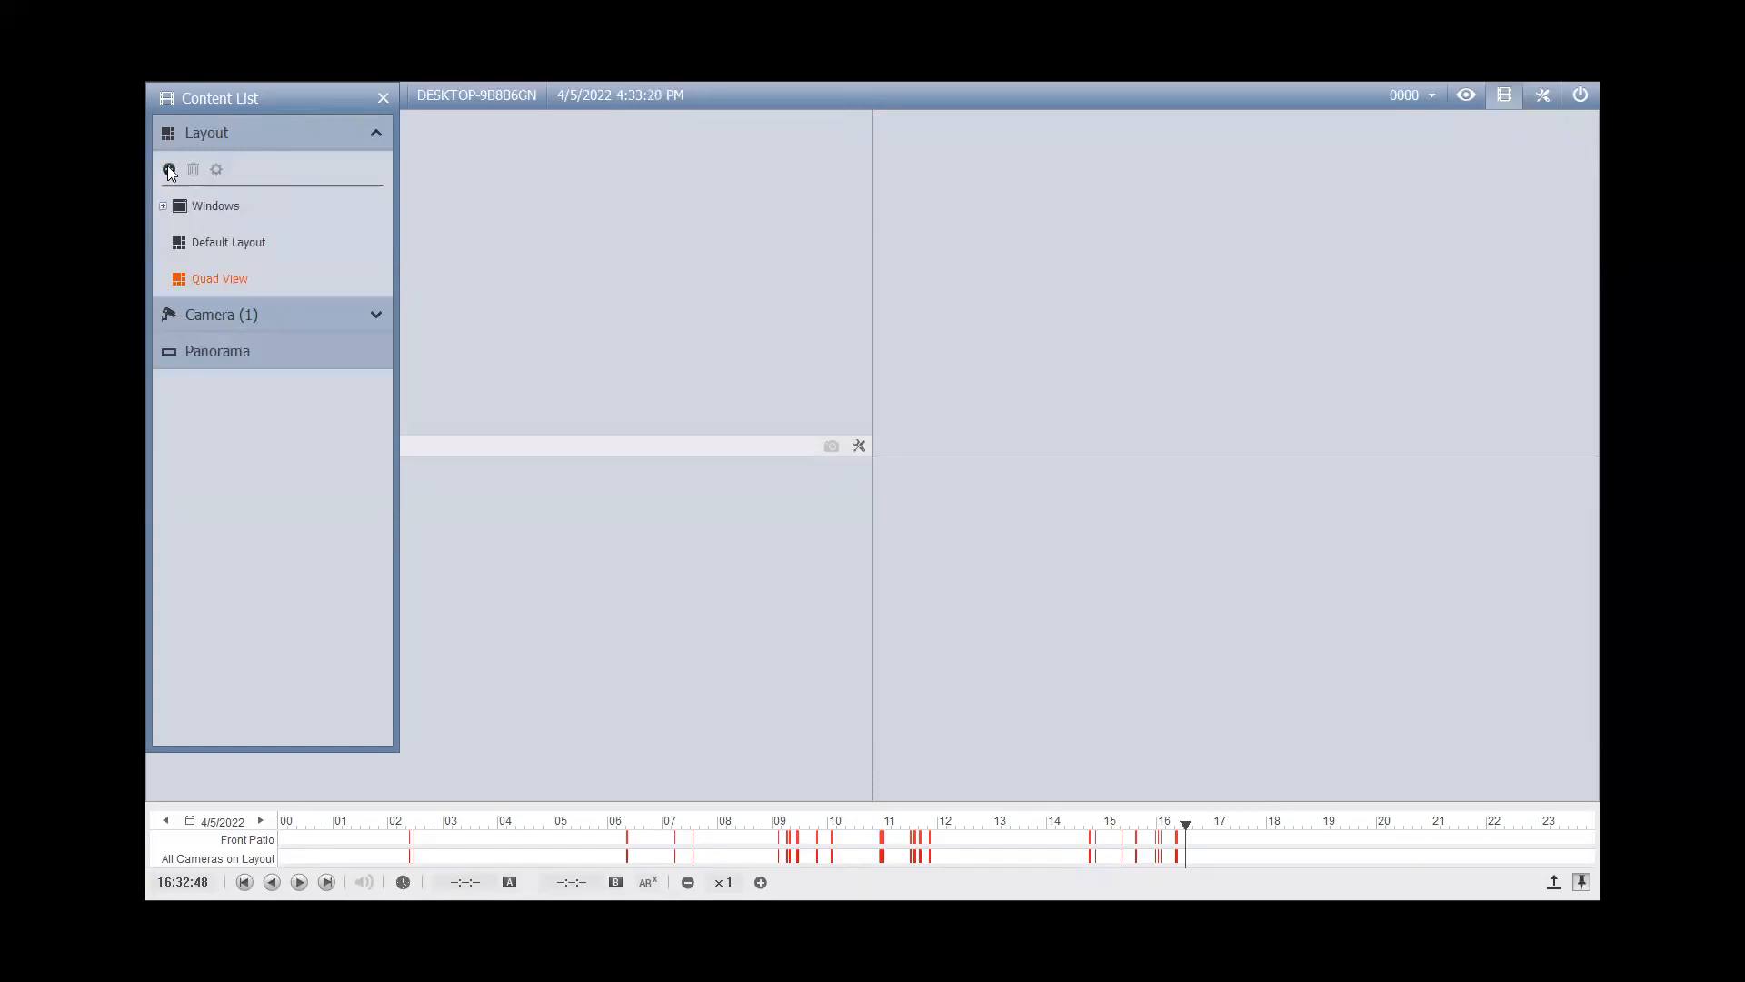
left_click(167, 171)
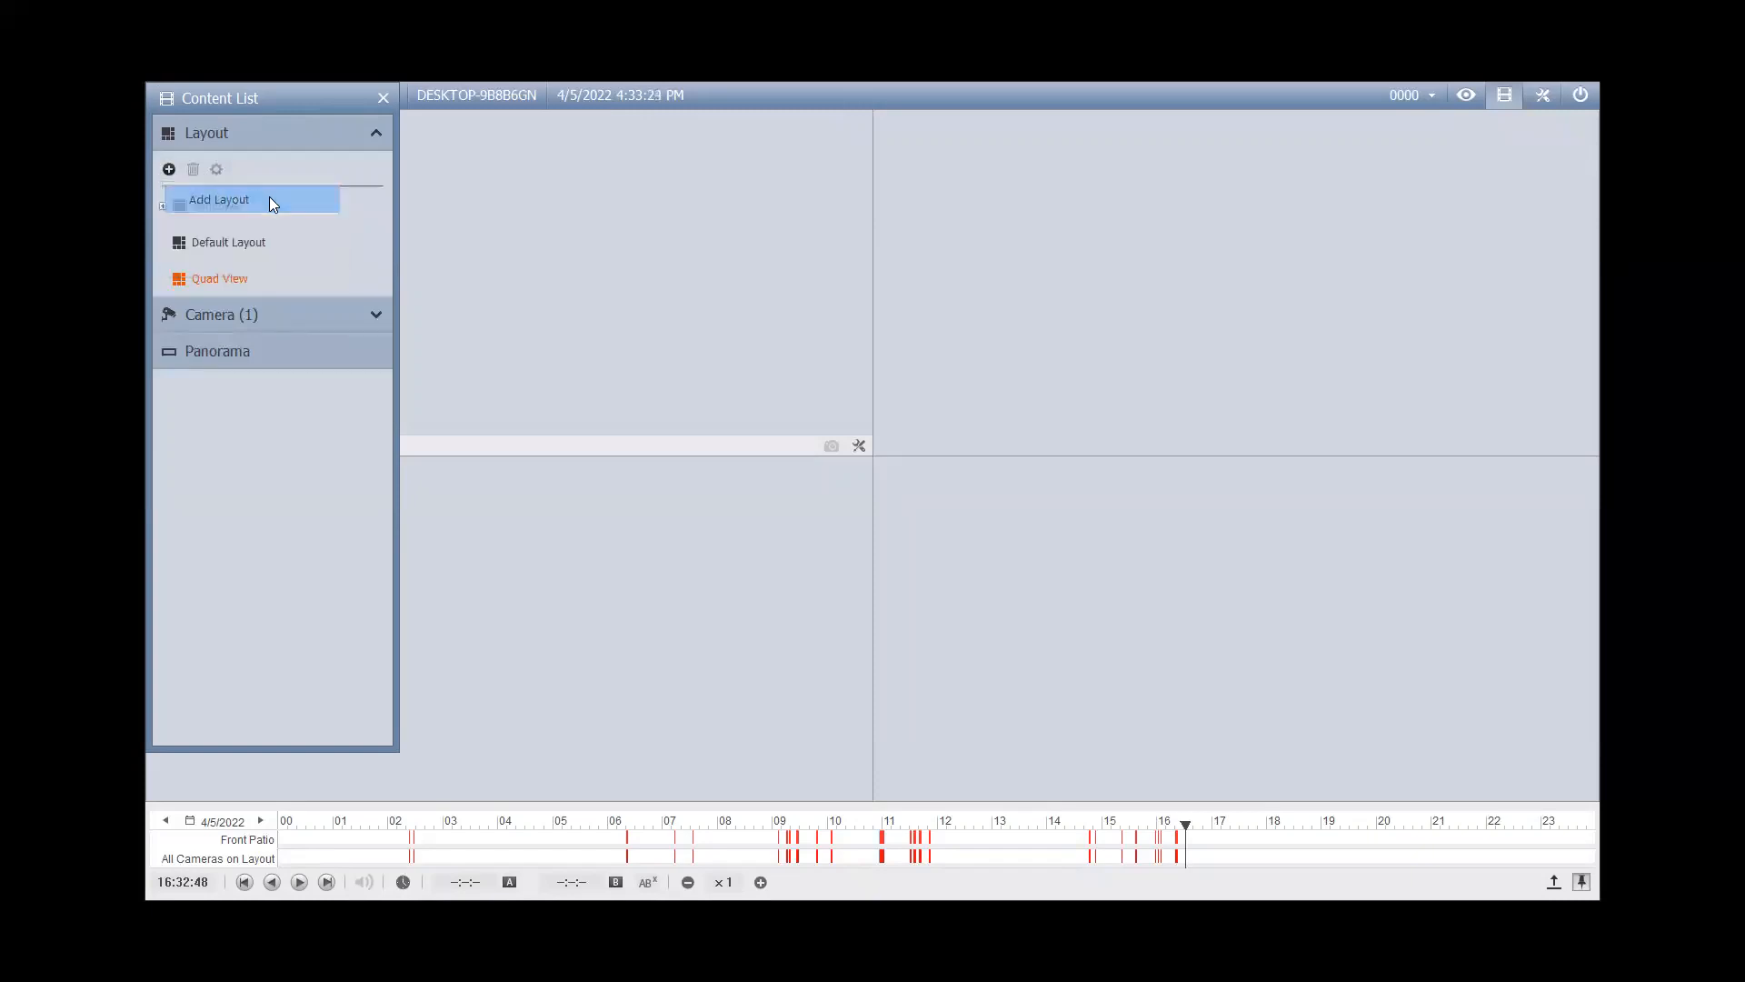
left_click(218, 199)
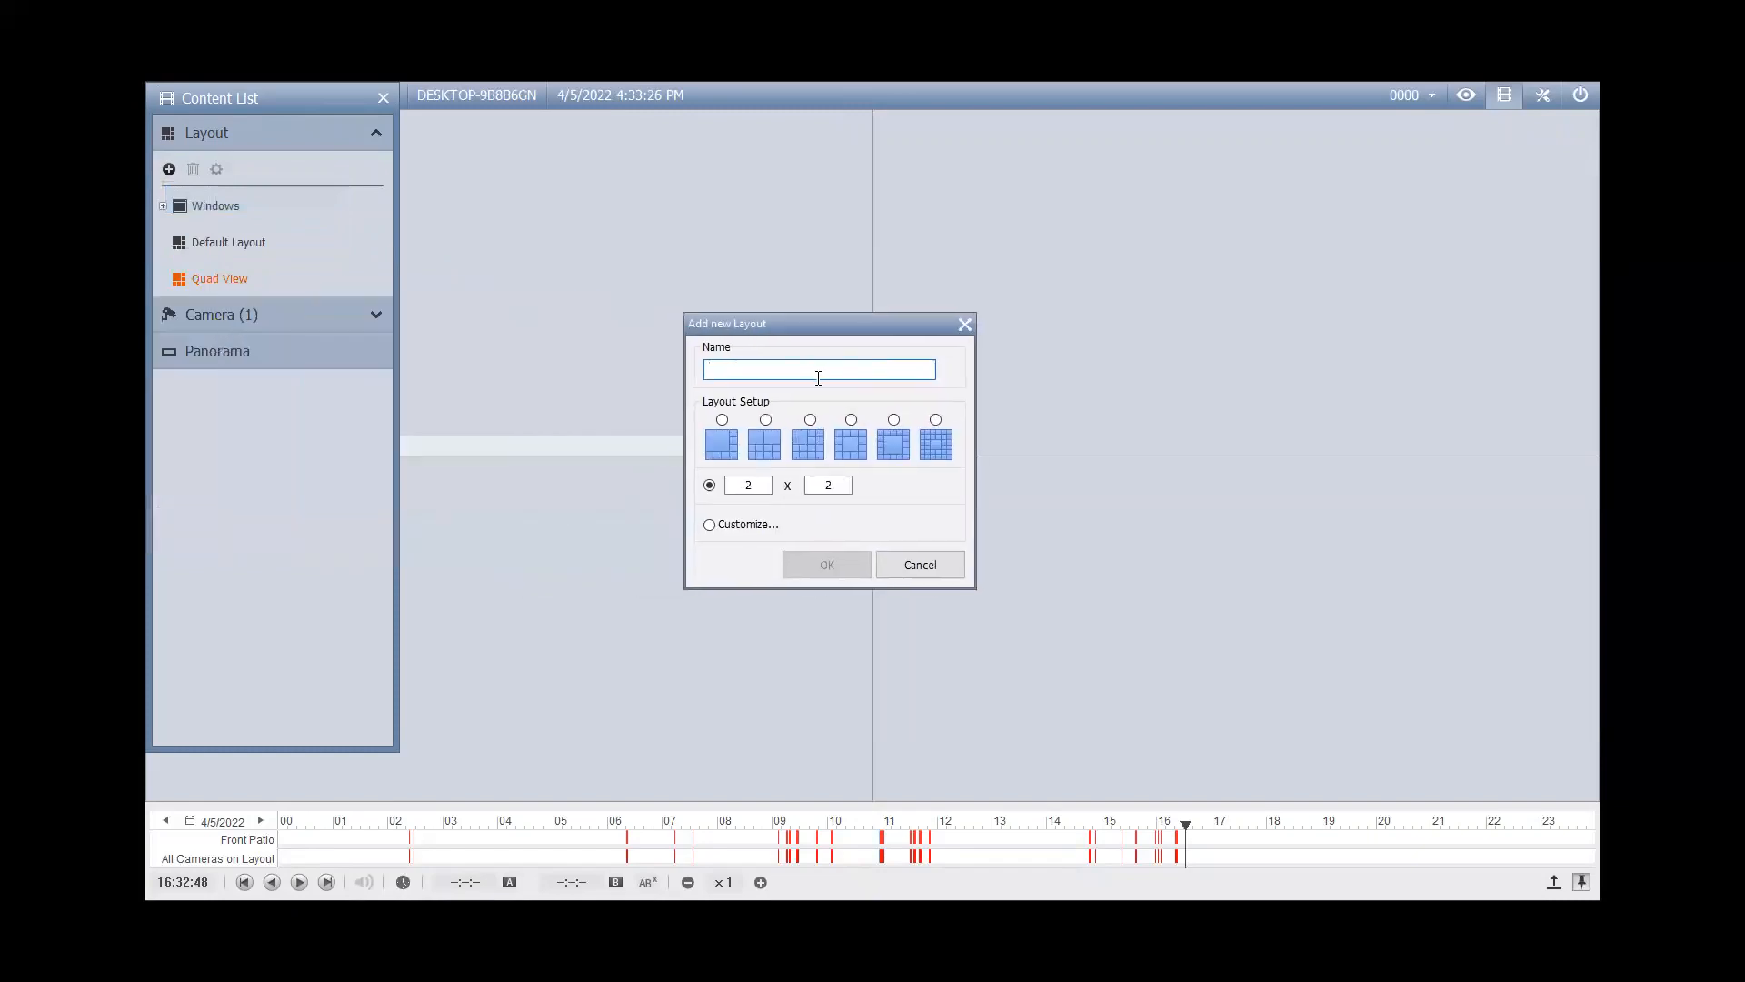
type("Single C")
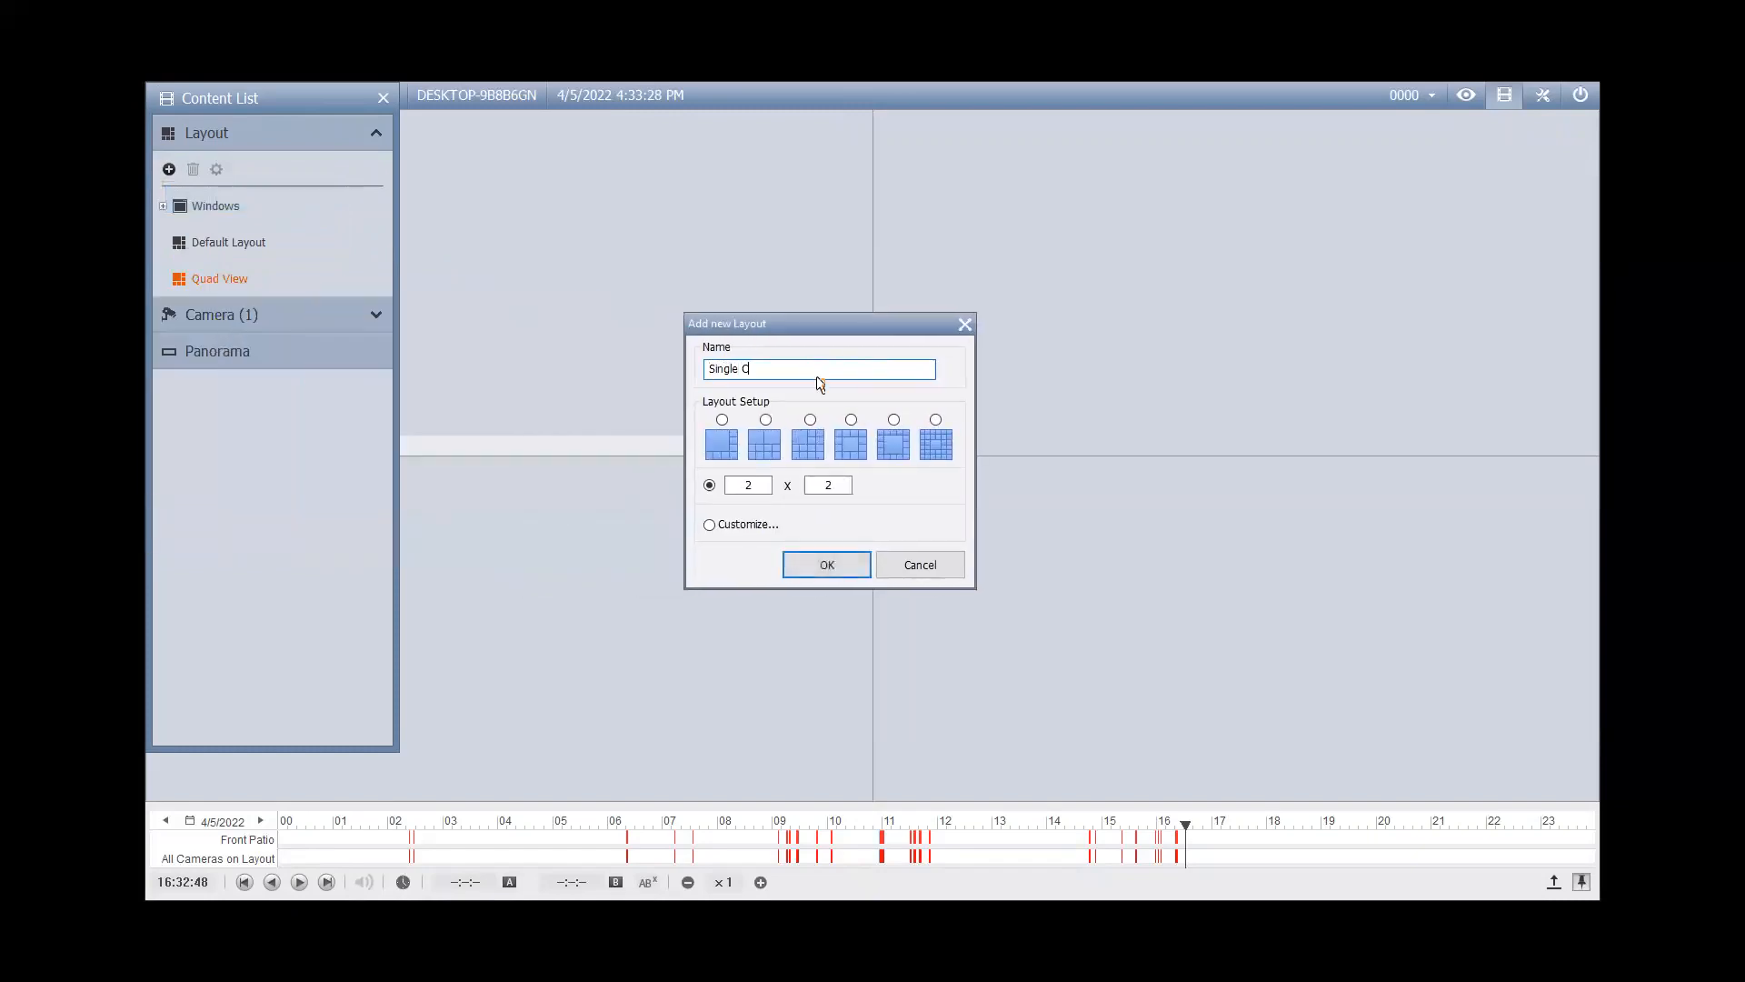
type("amera View")
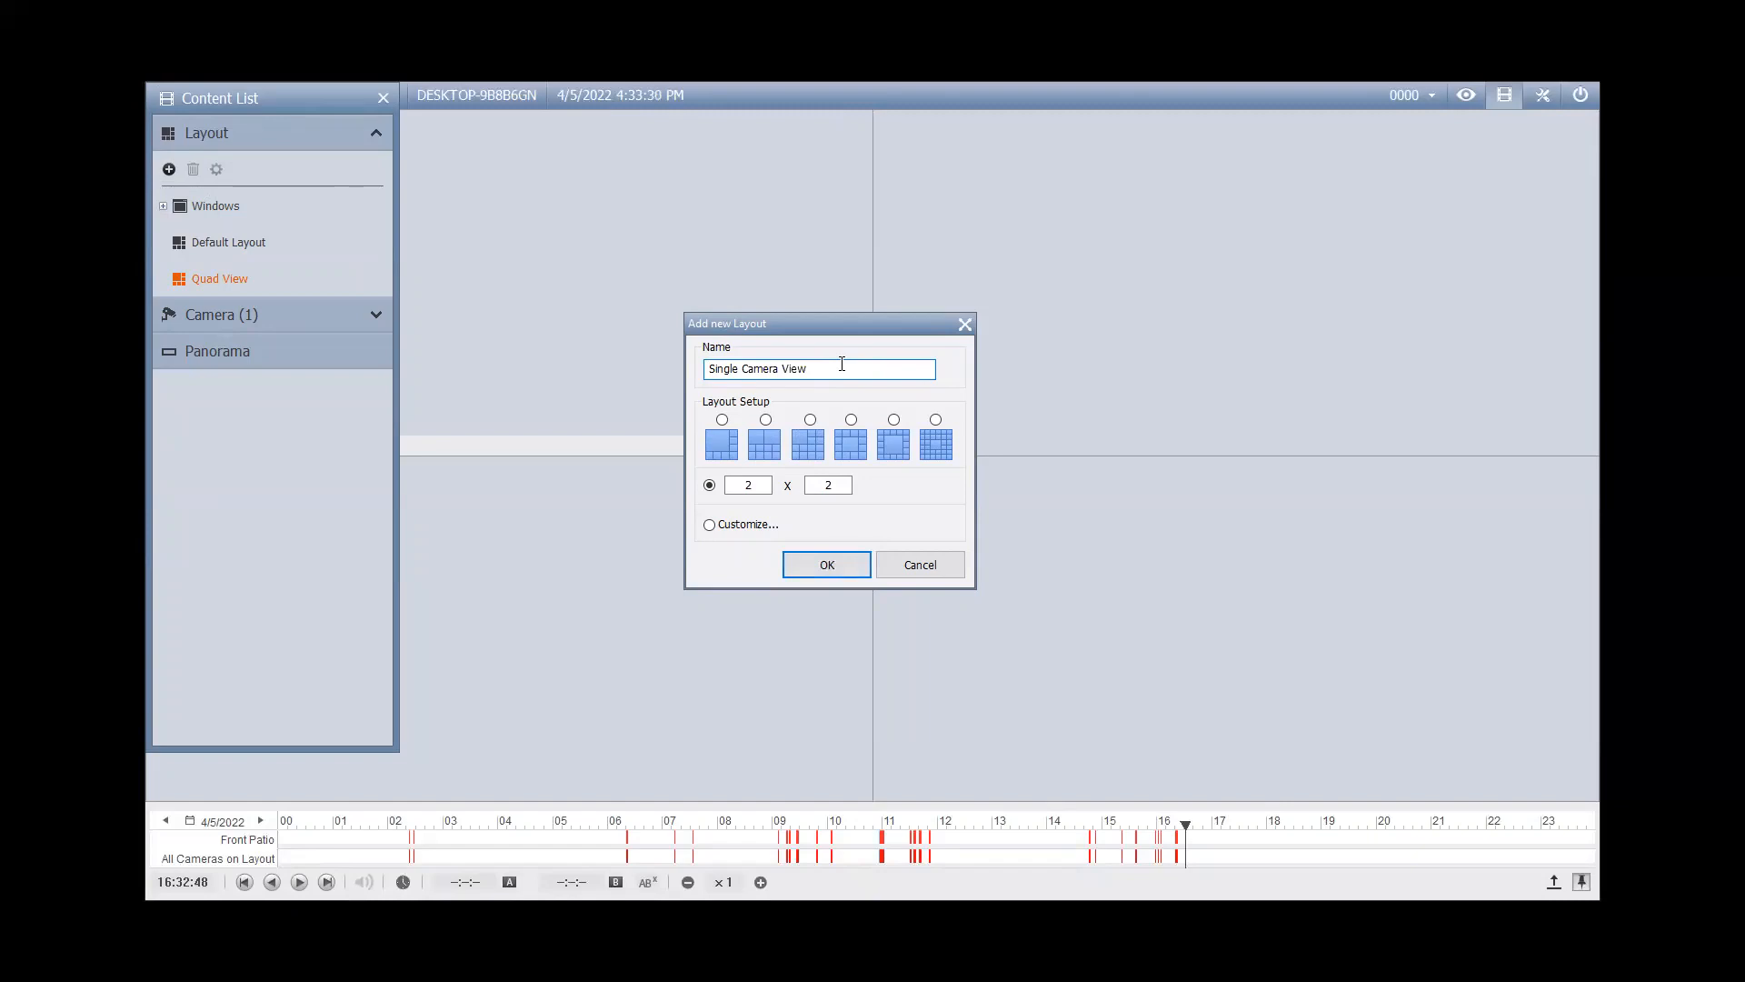
left_click(709, 524)
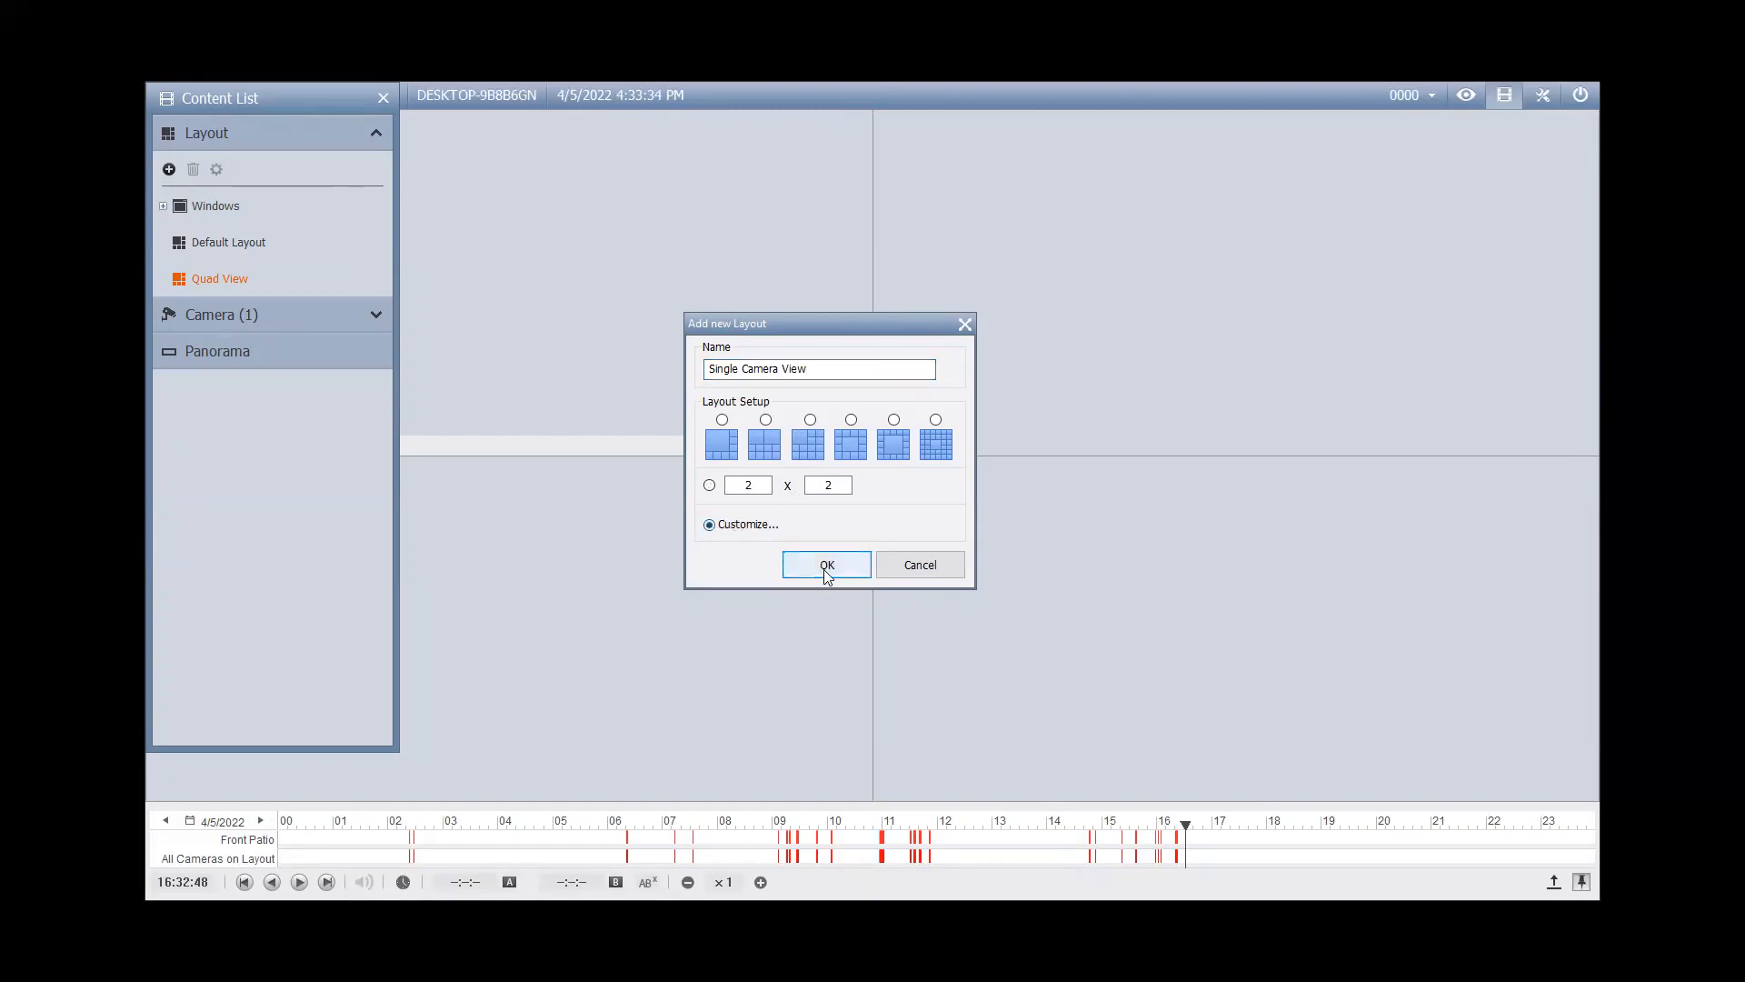
left_click(826, 564)
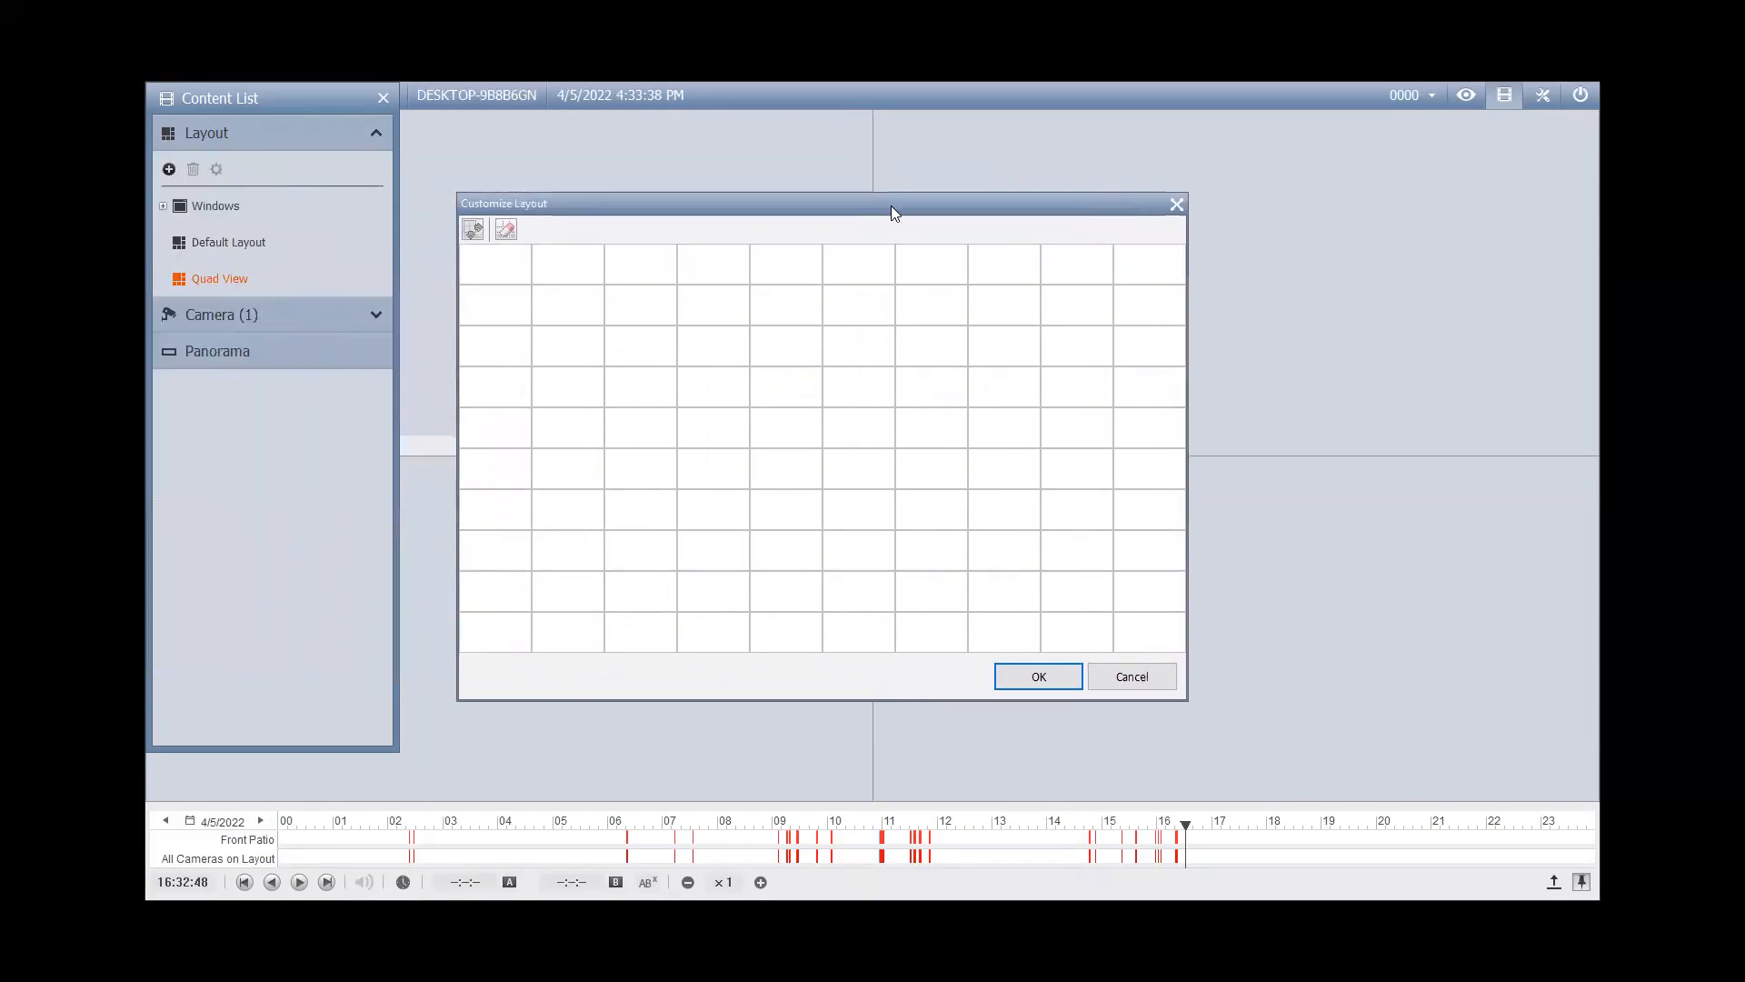
Step: Merge every grid cell into a single pane and confirm the layout
left_click_drag(467, 250, 965, 523)
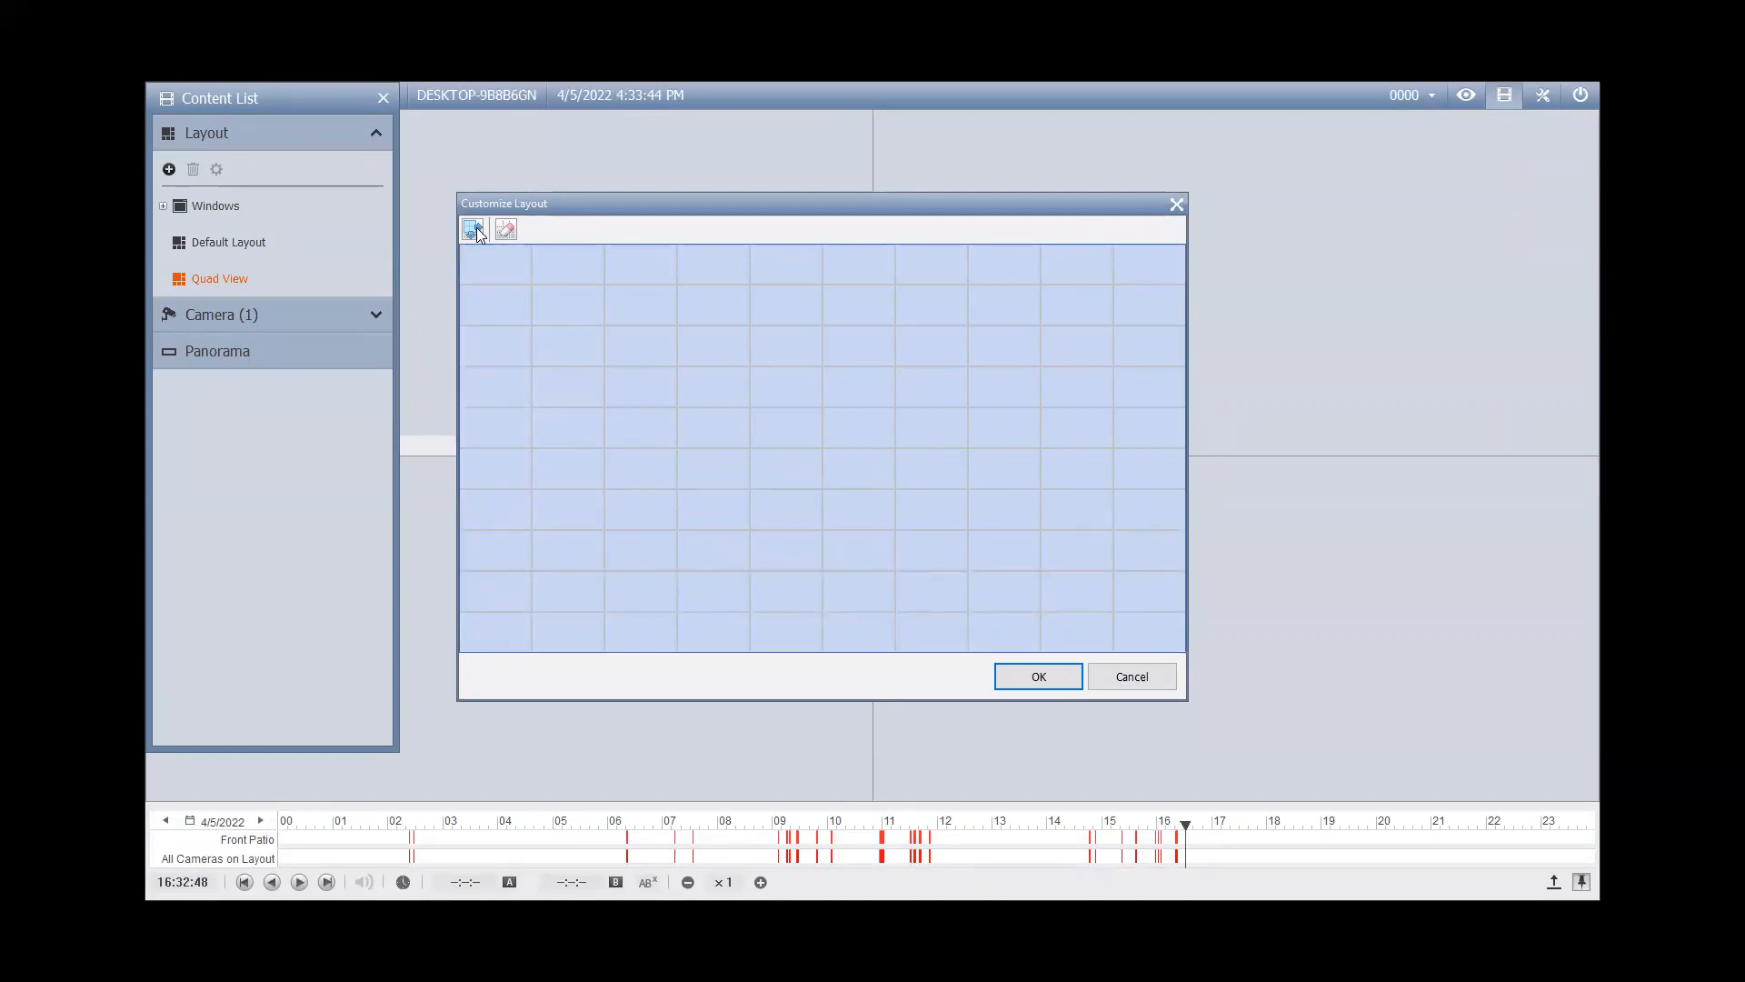
left_click(471, 229)
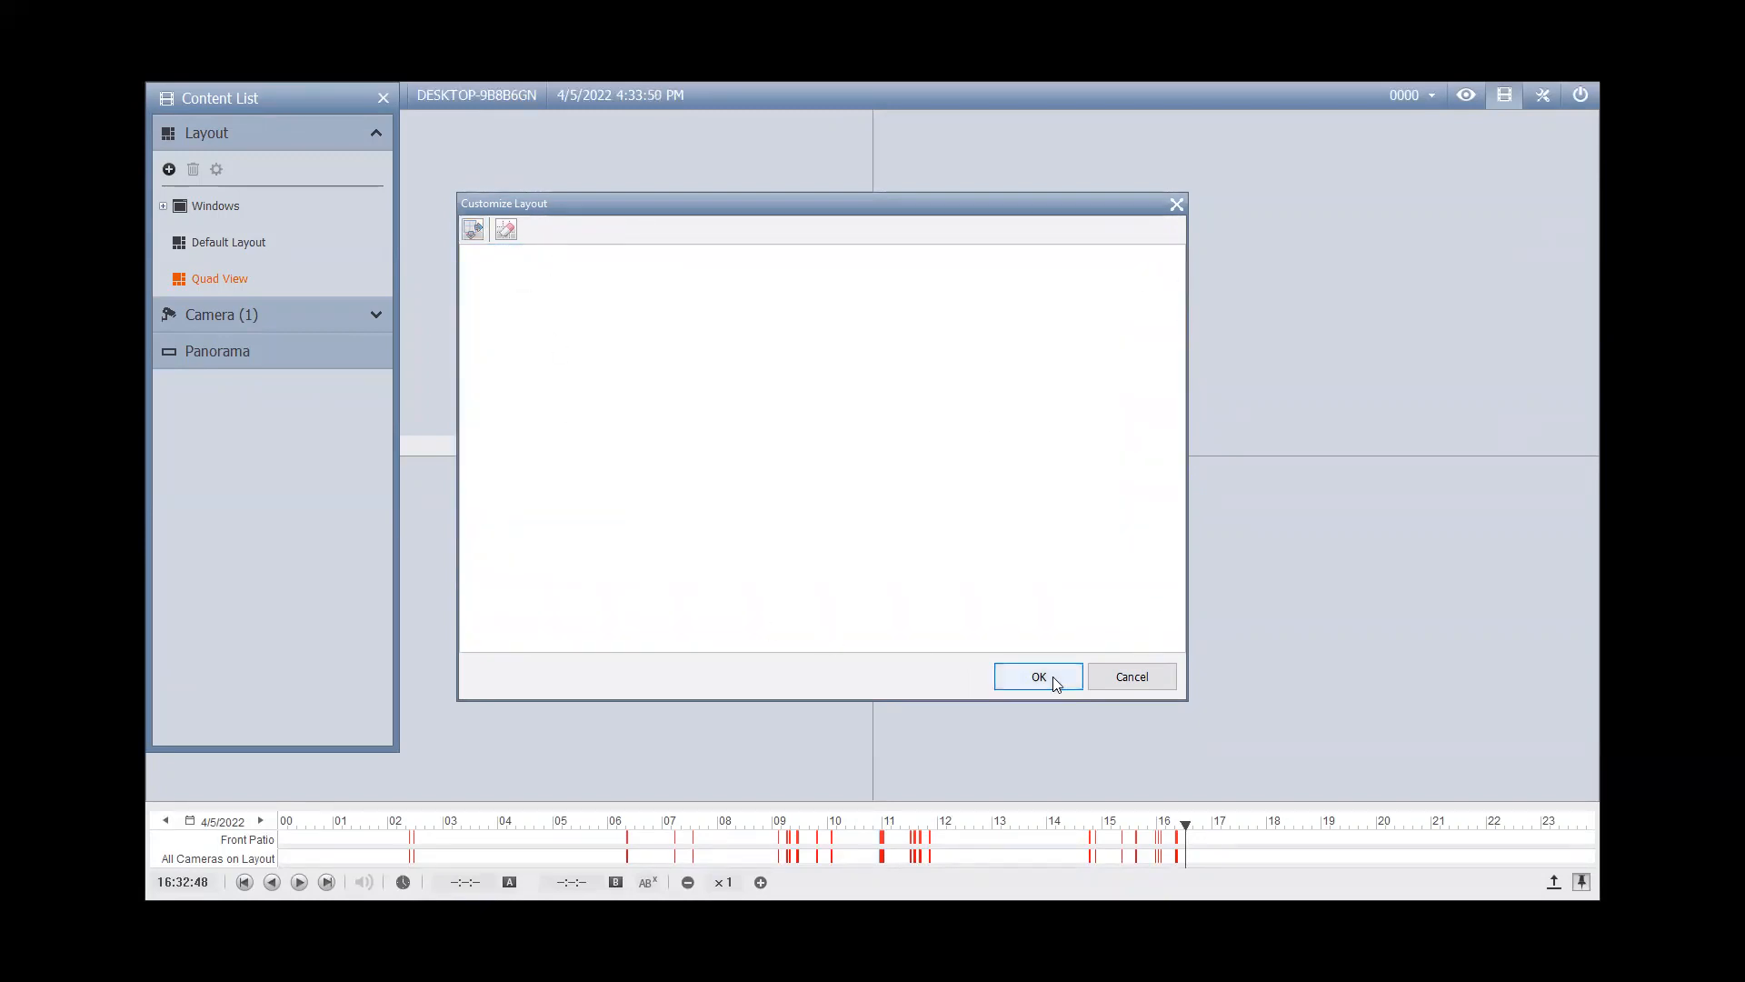
left_click(1036, 677)
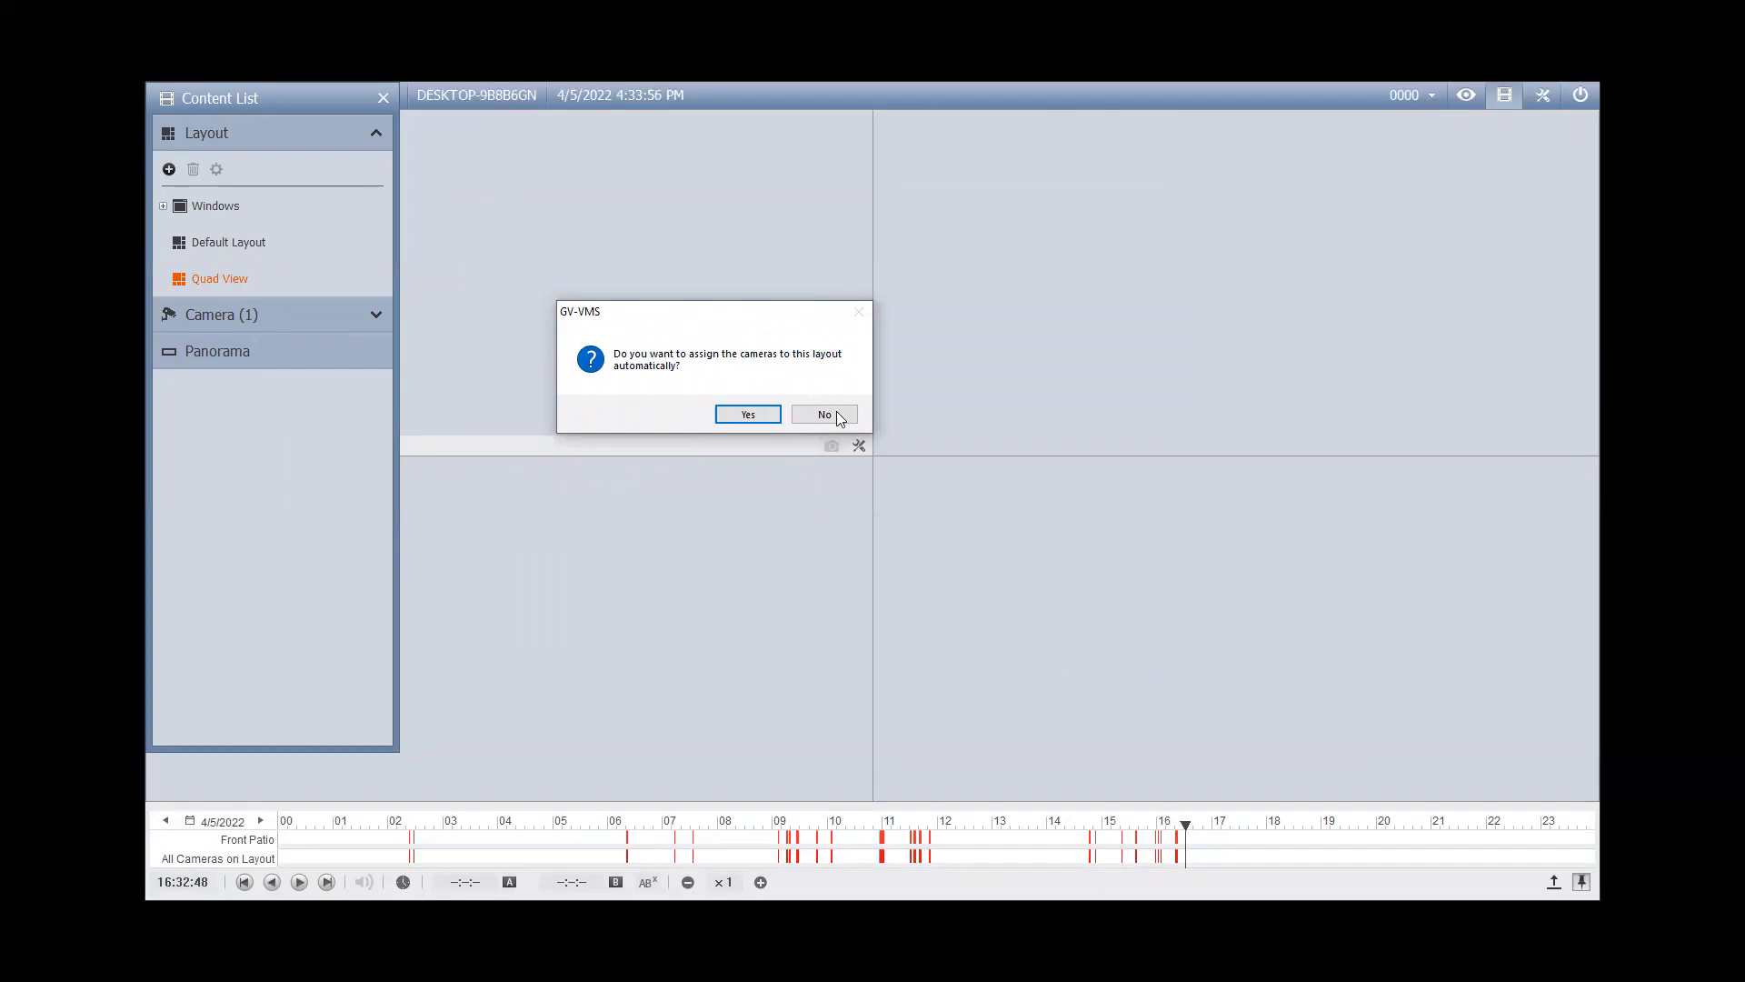
Step: Decline auto-assignment, place the Front Patio camera in the single pane, and close the content list
left_click(826, 414)
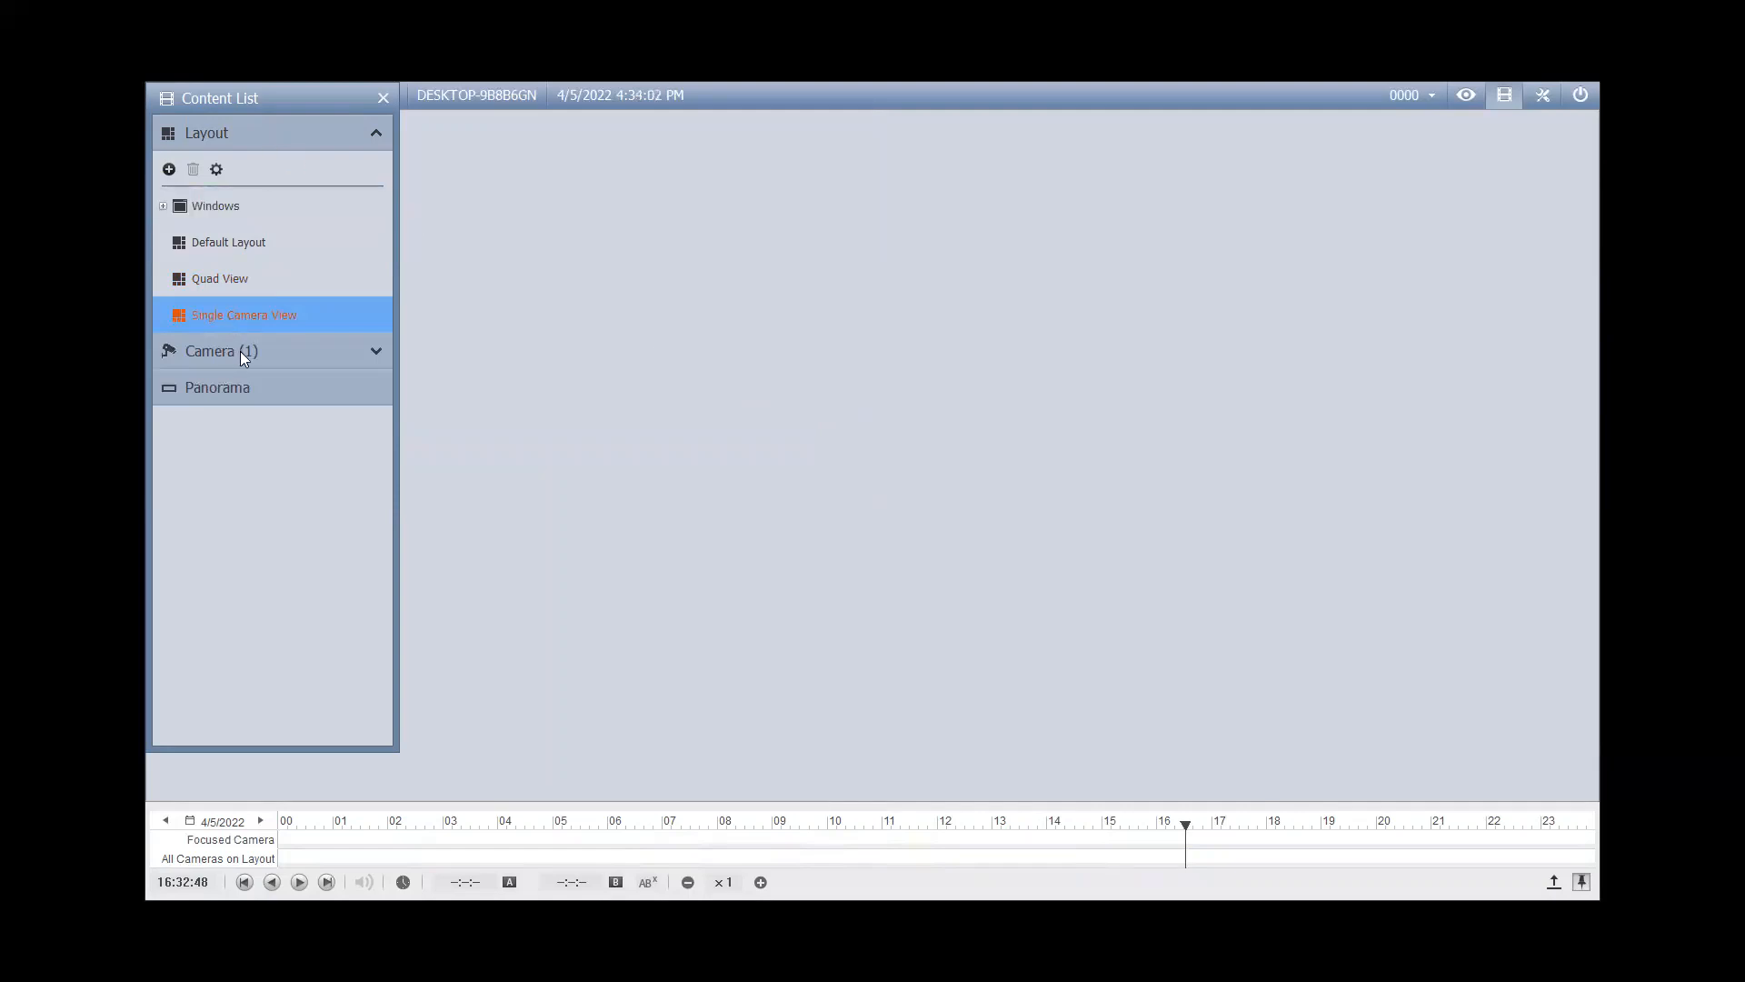
mouse_move(338, 358)
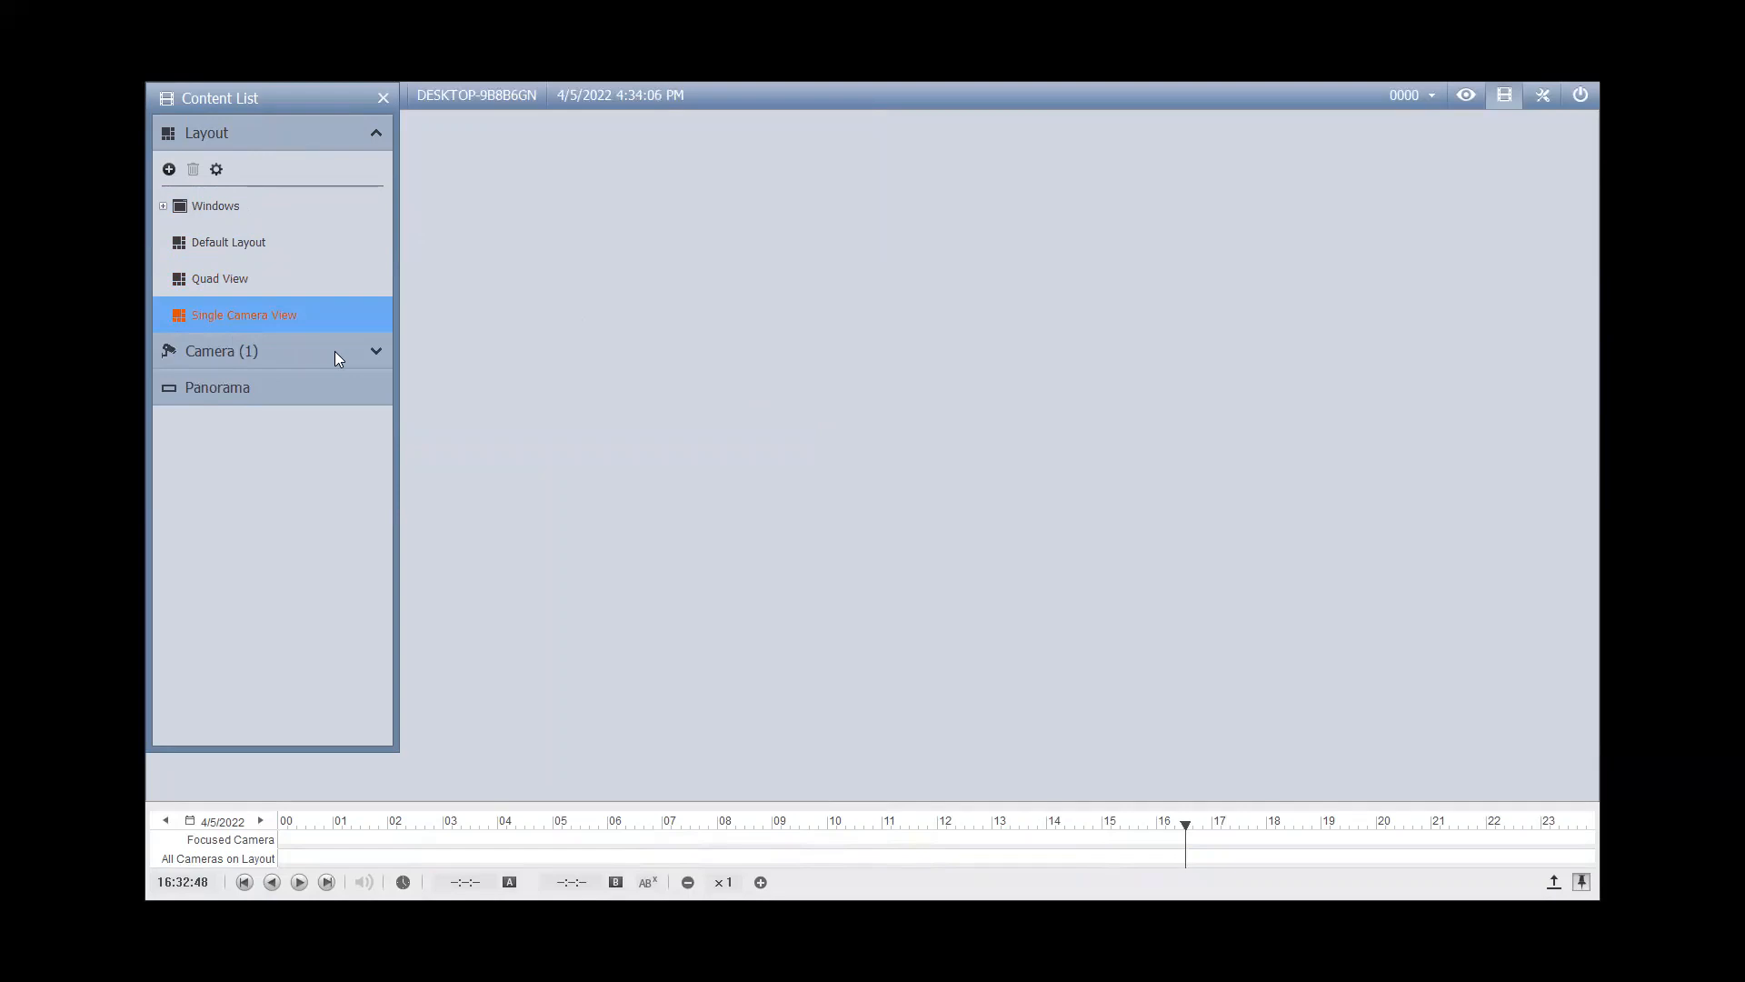
left_click(264, 351)
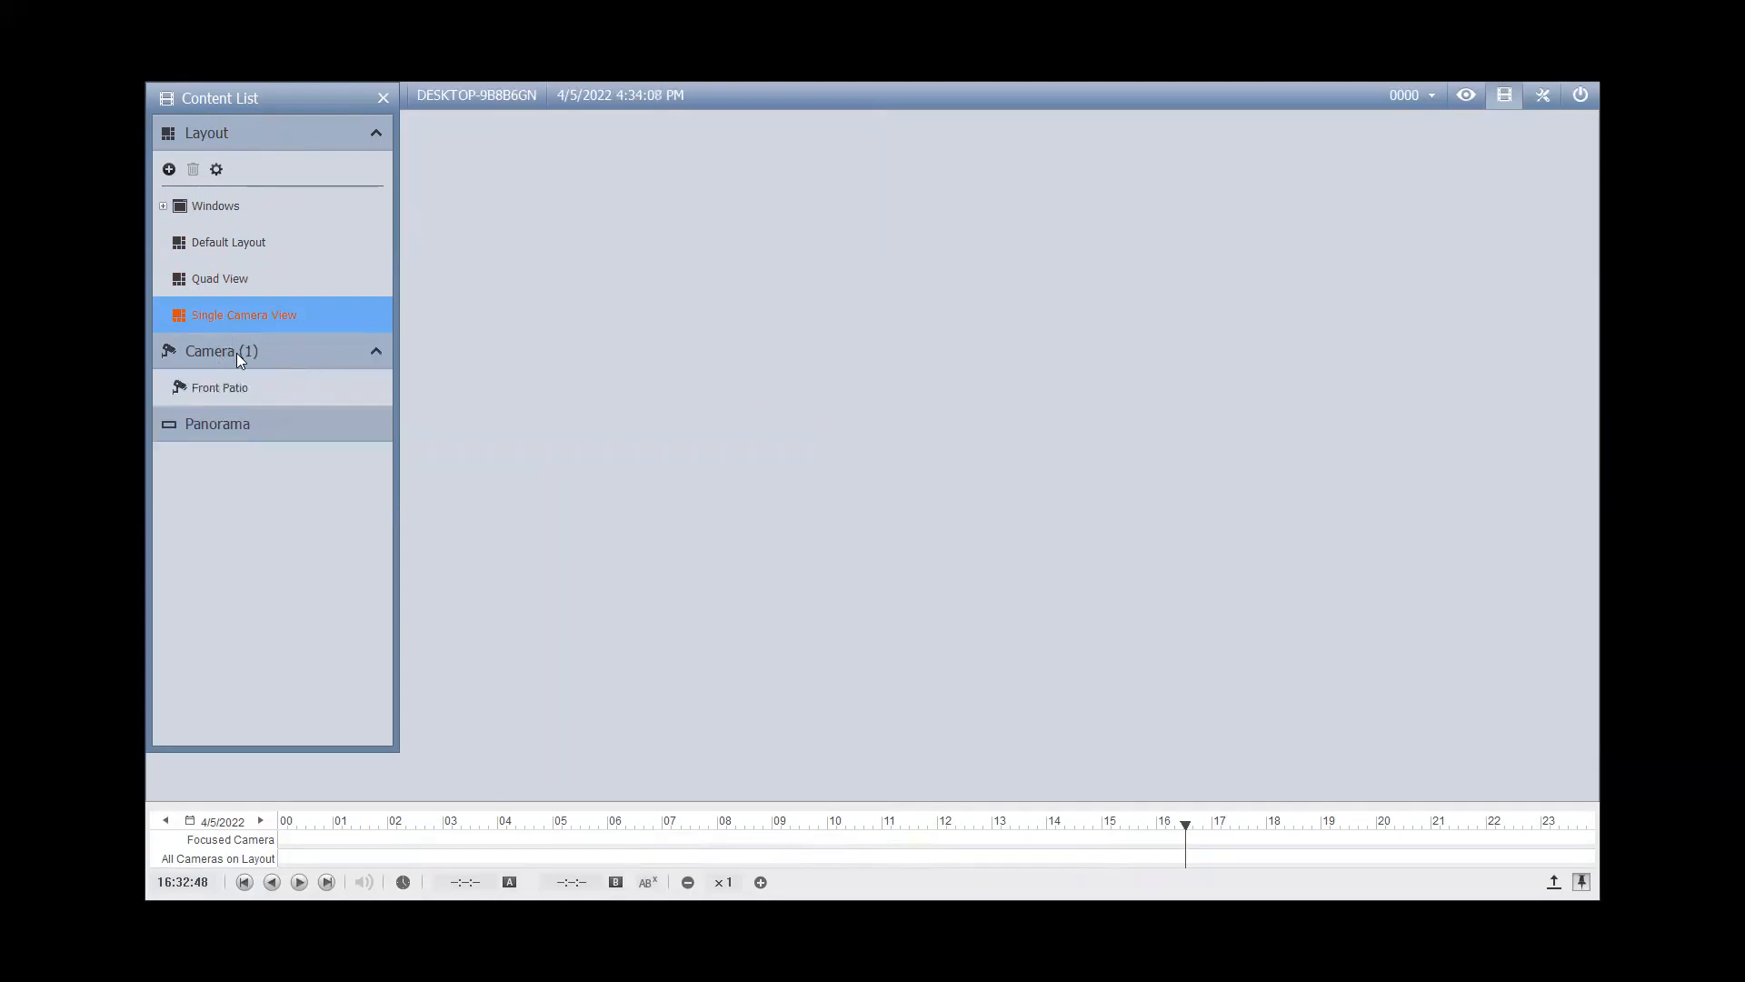
left_click(218, 387)
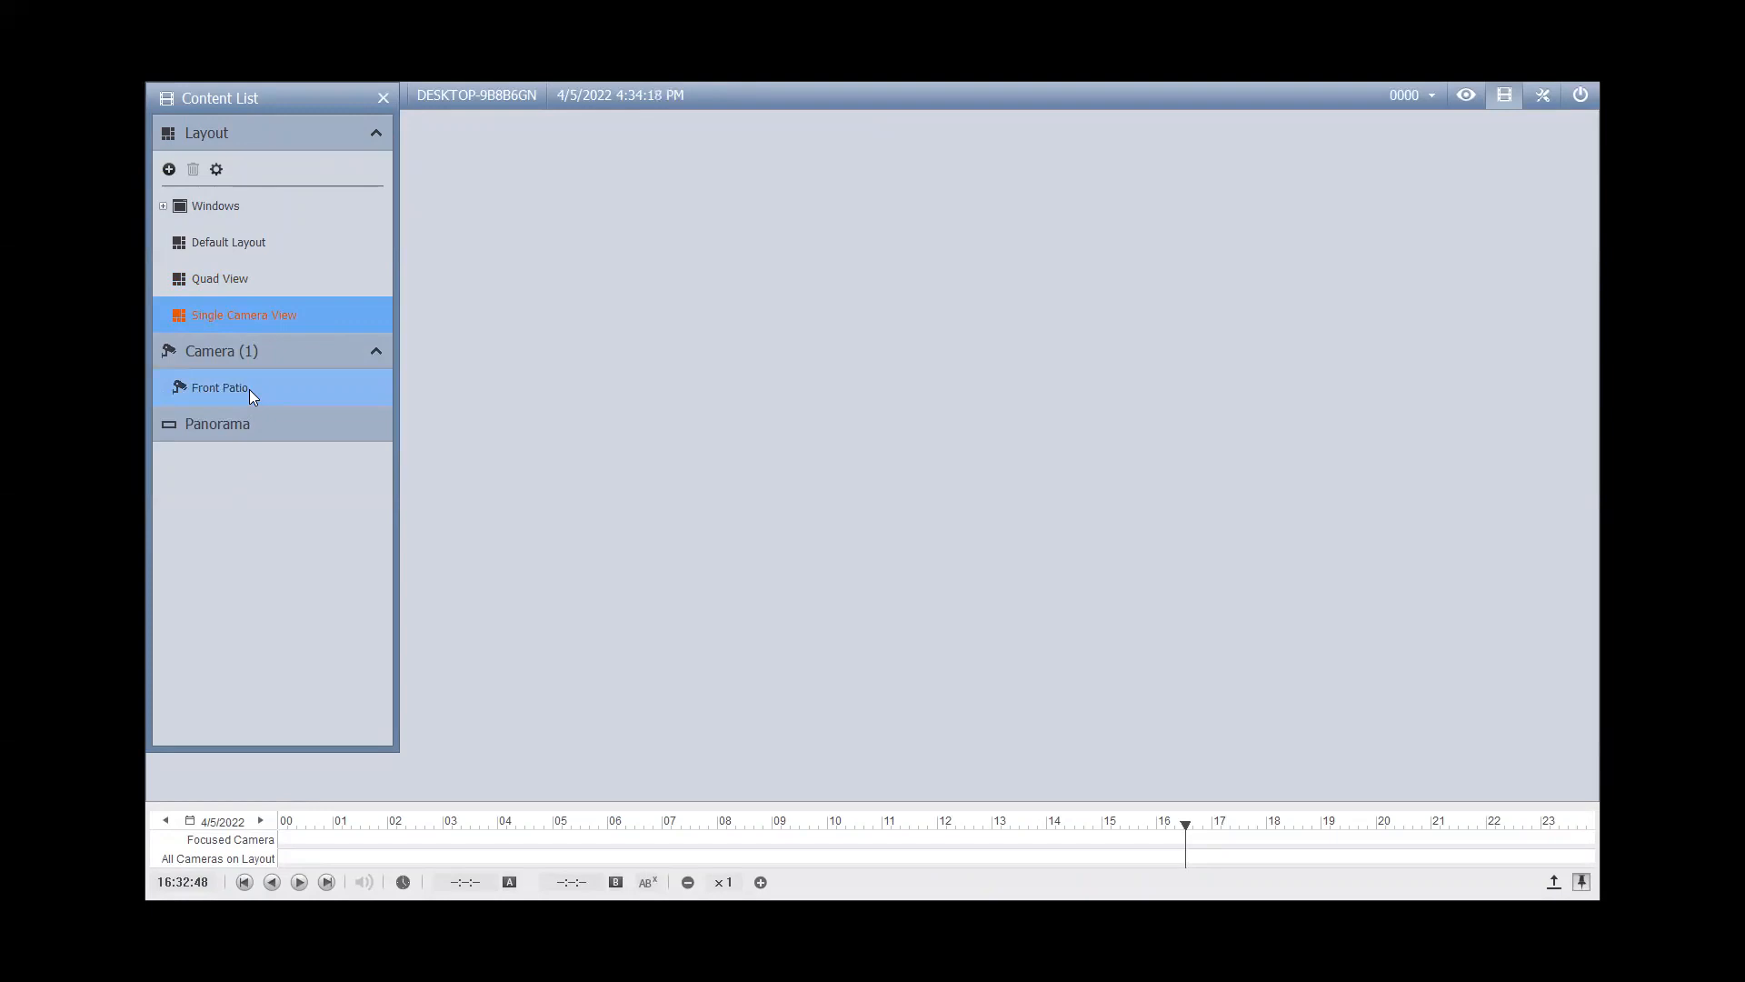
left_click(218, 387)
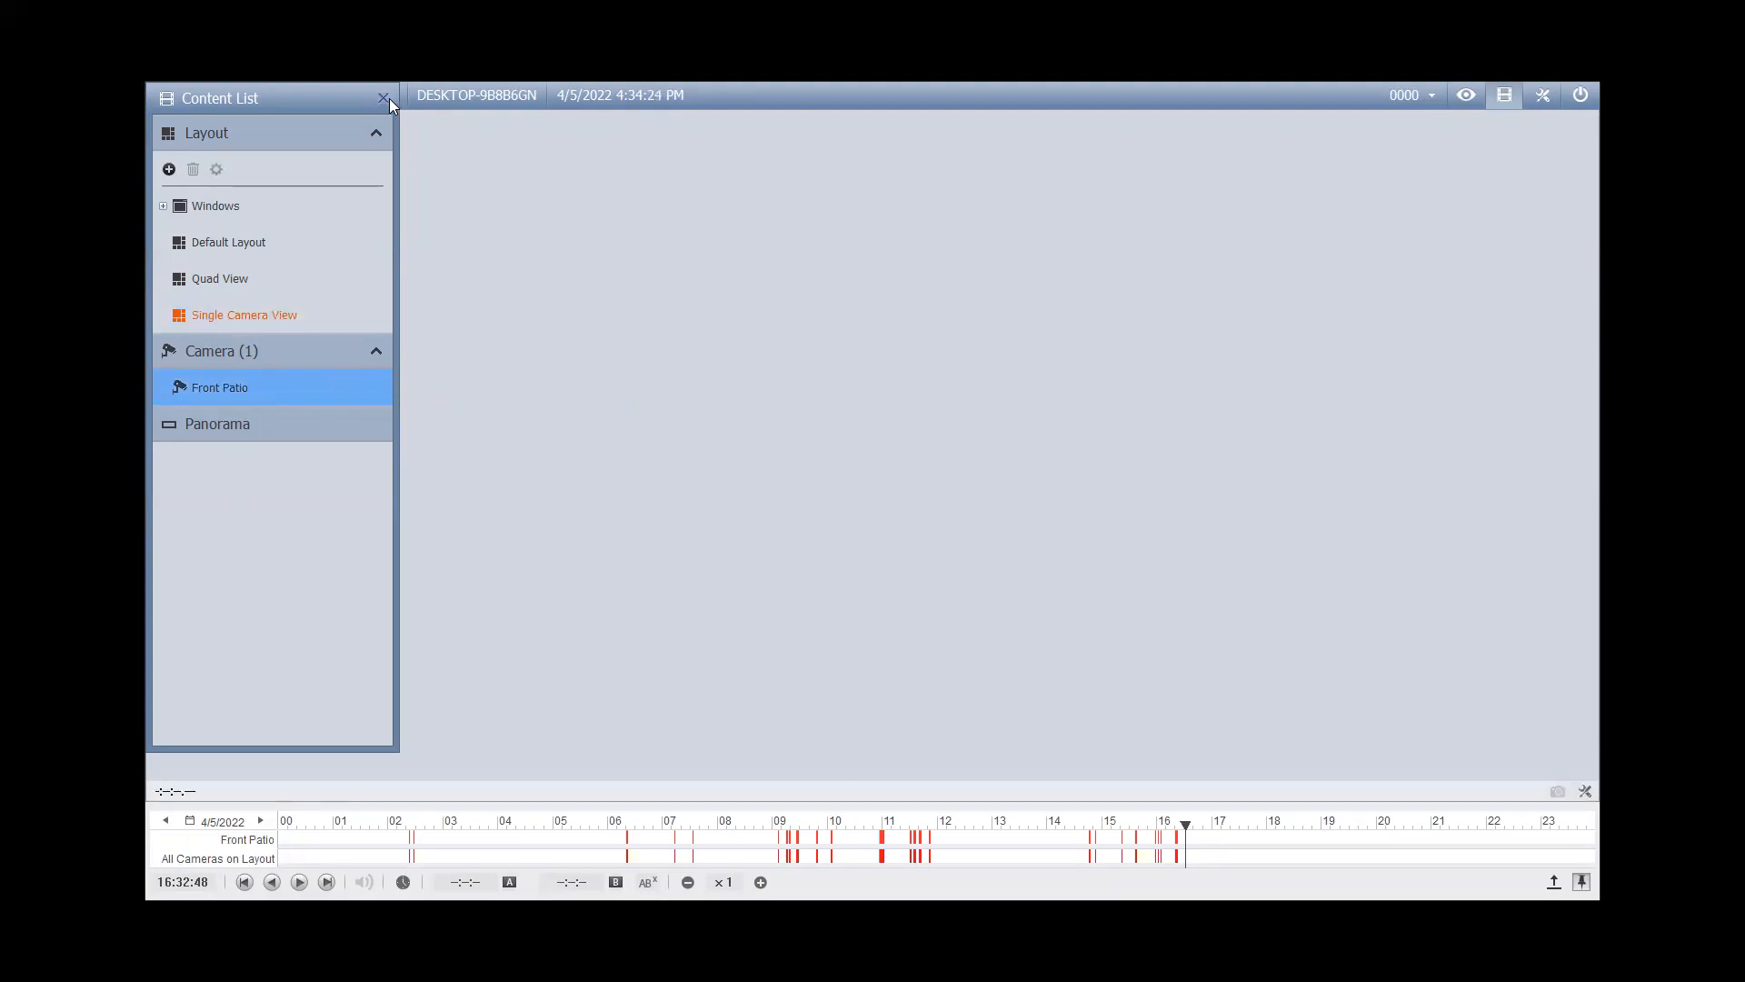
left_click(383, 96)
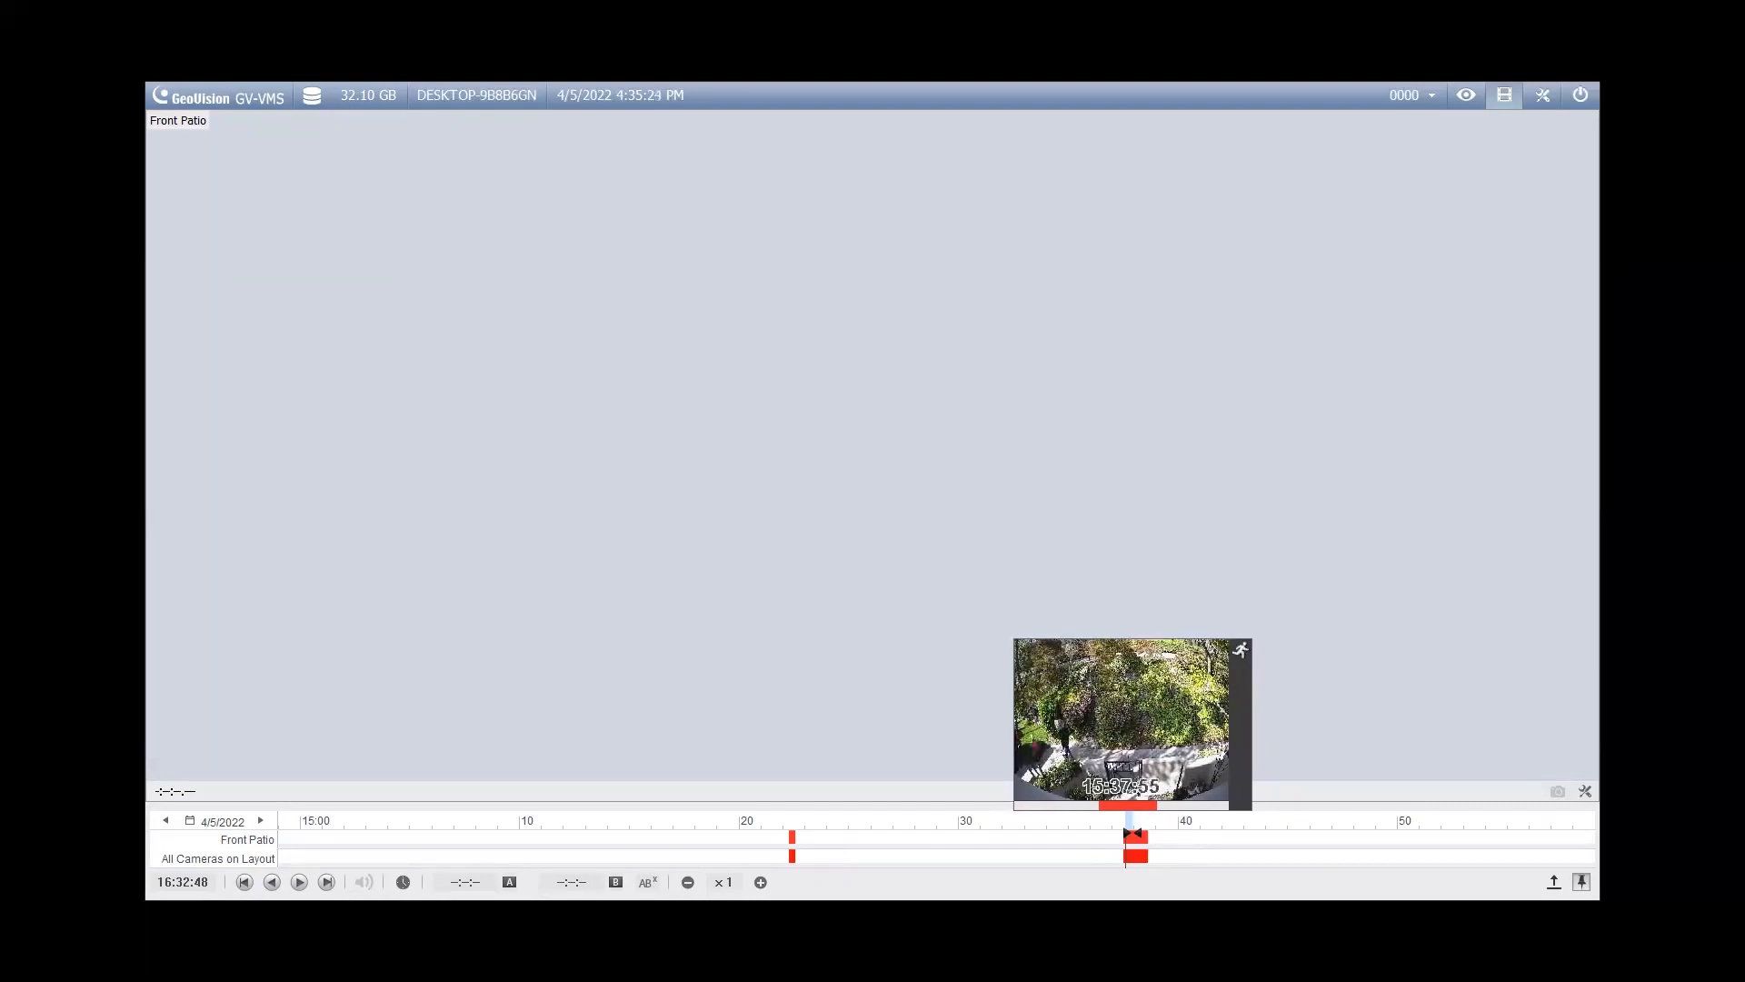
Step: Choose Save as Avi on the recorded Front Patio event at 15:37:38–15:37:52
right_click(1131, 840)
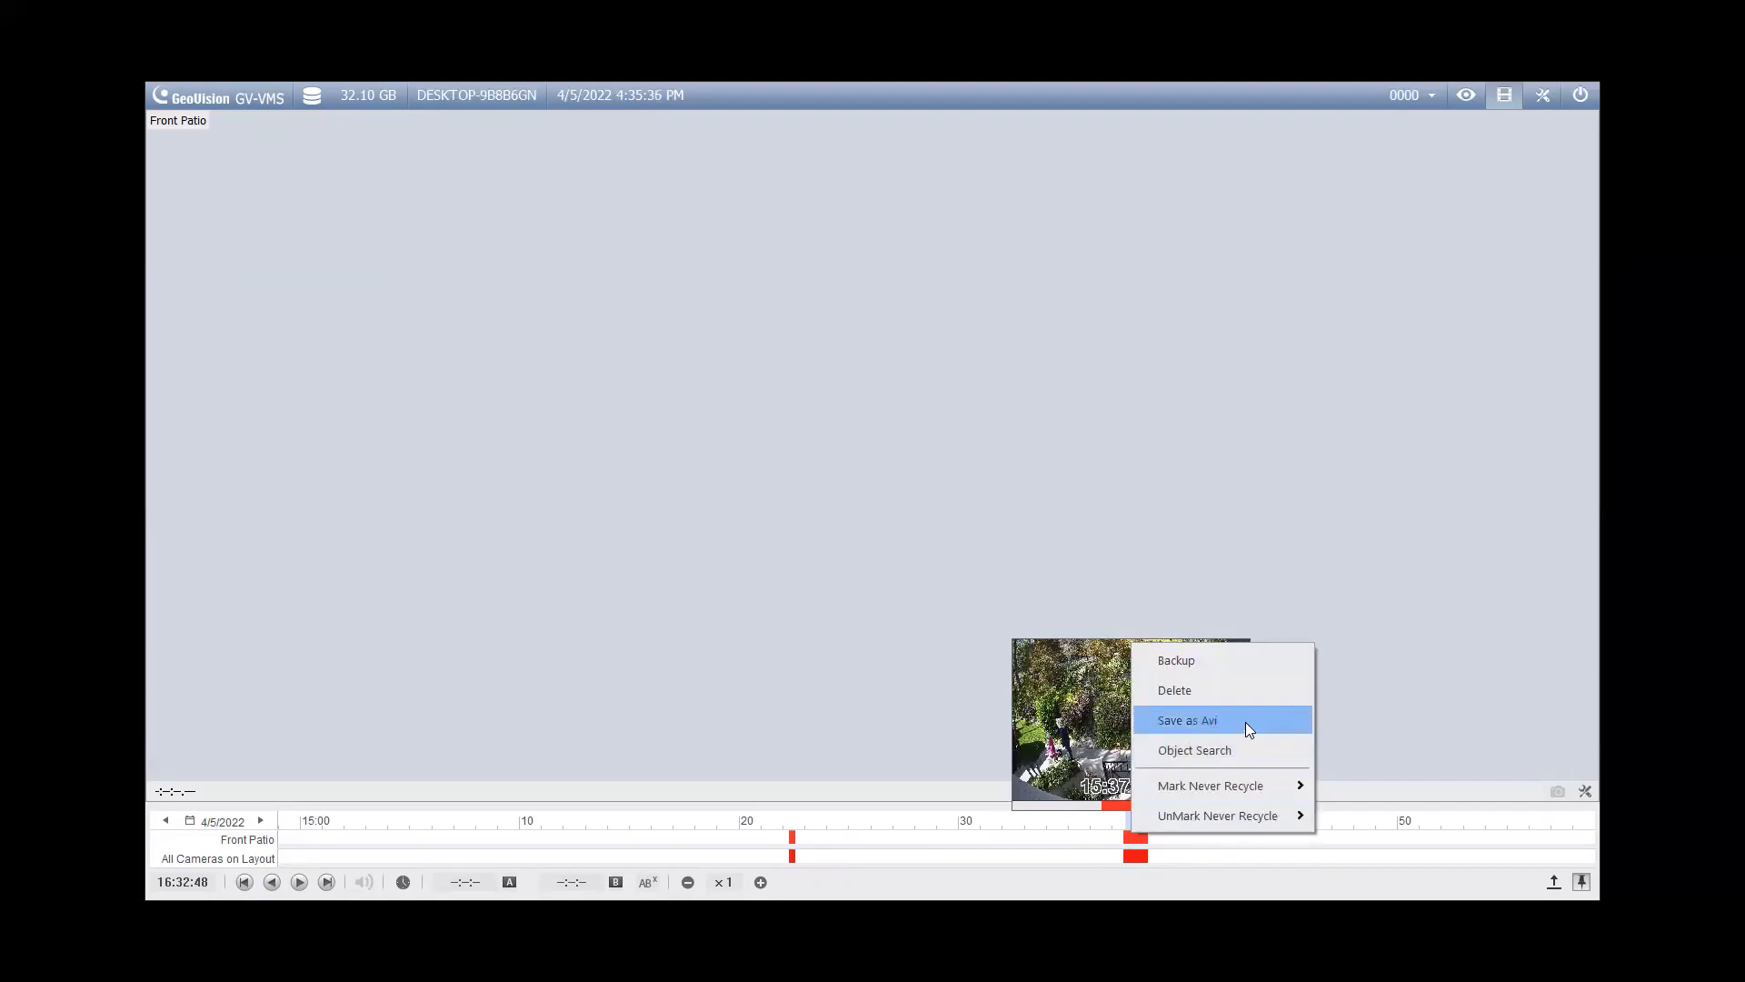
left_click(1188, 720)
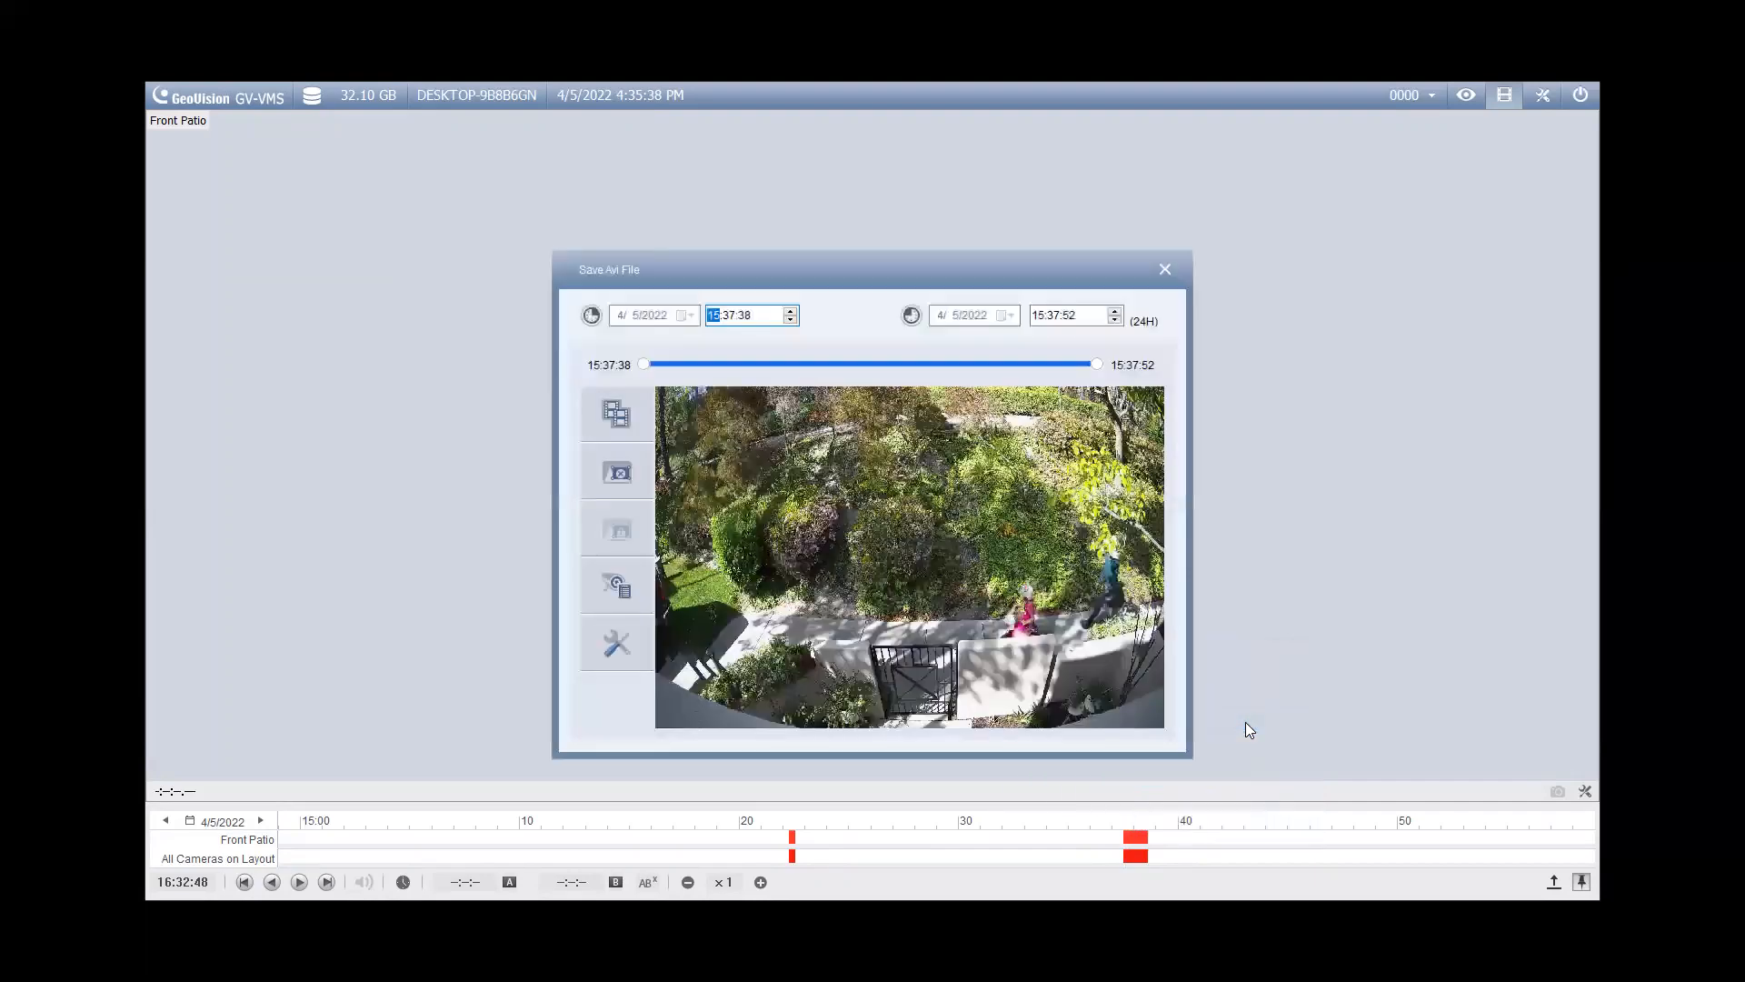
mouse_move(920, 389)
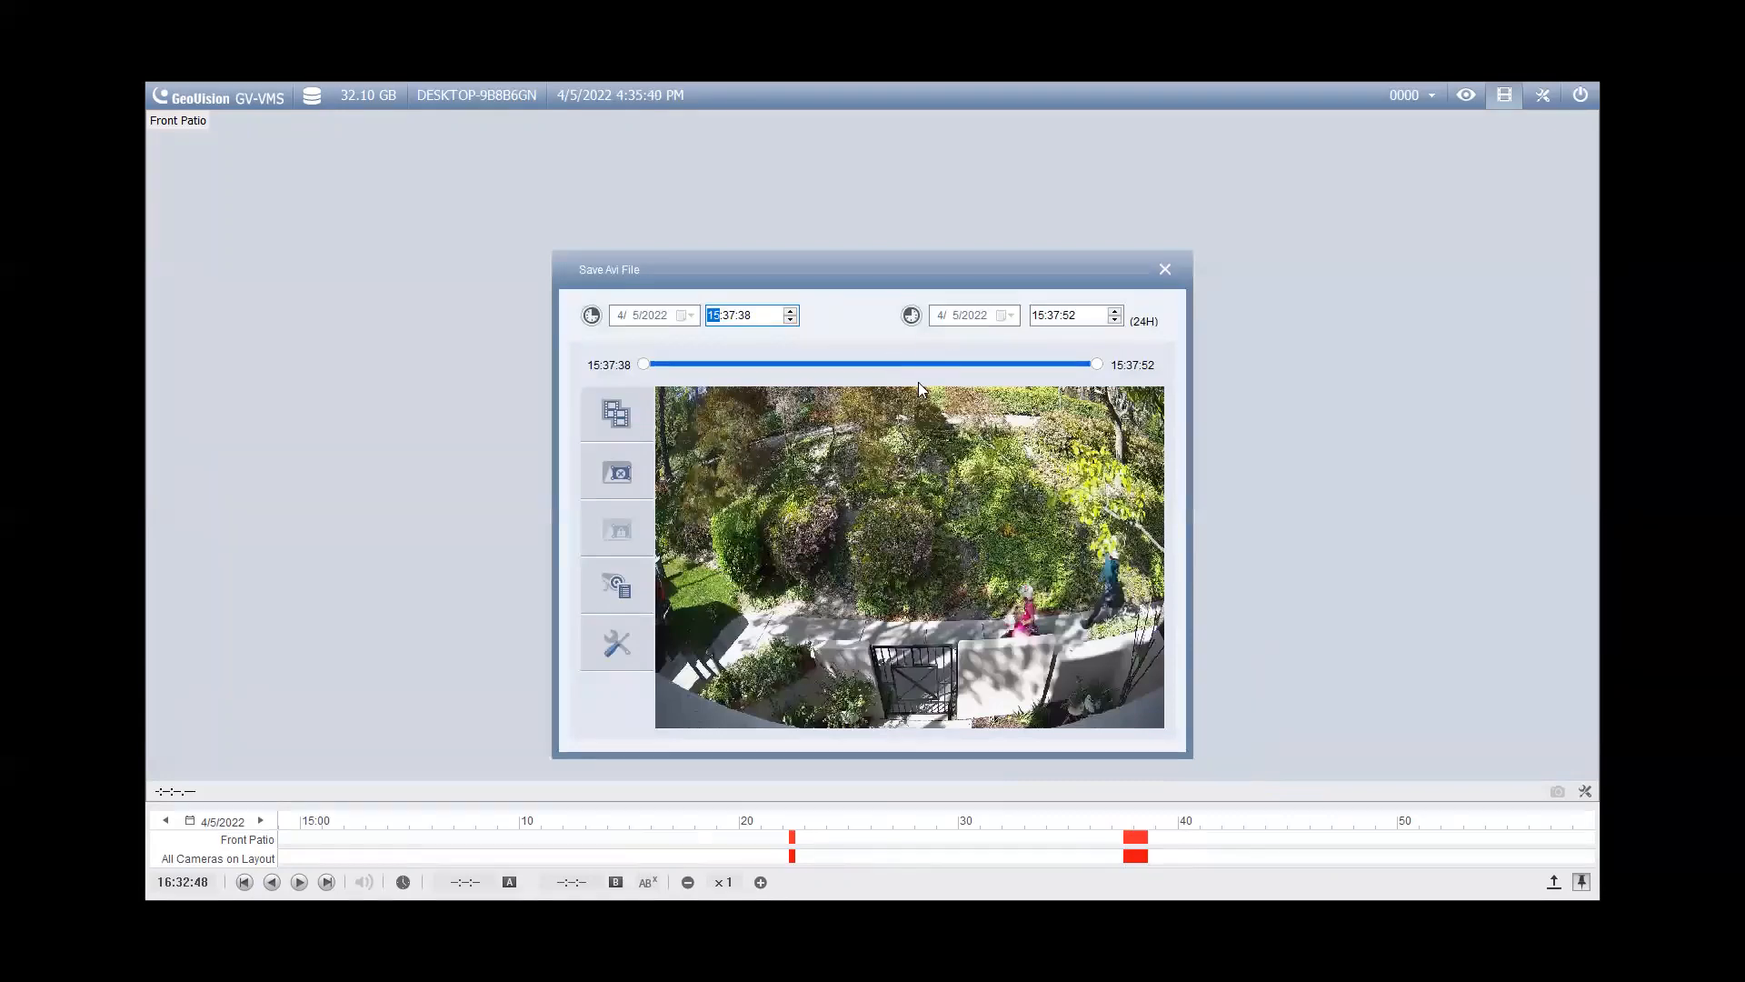
mouse_move(731, 329)
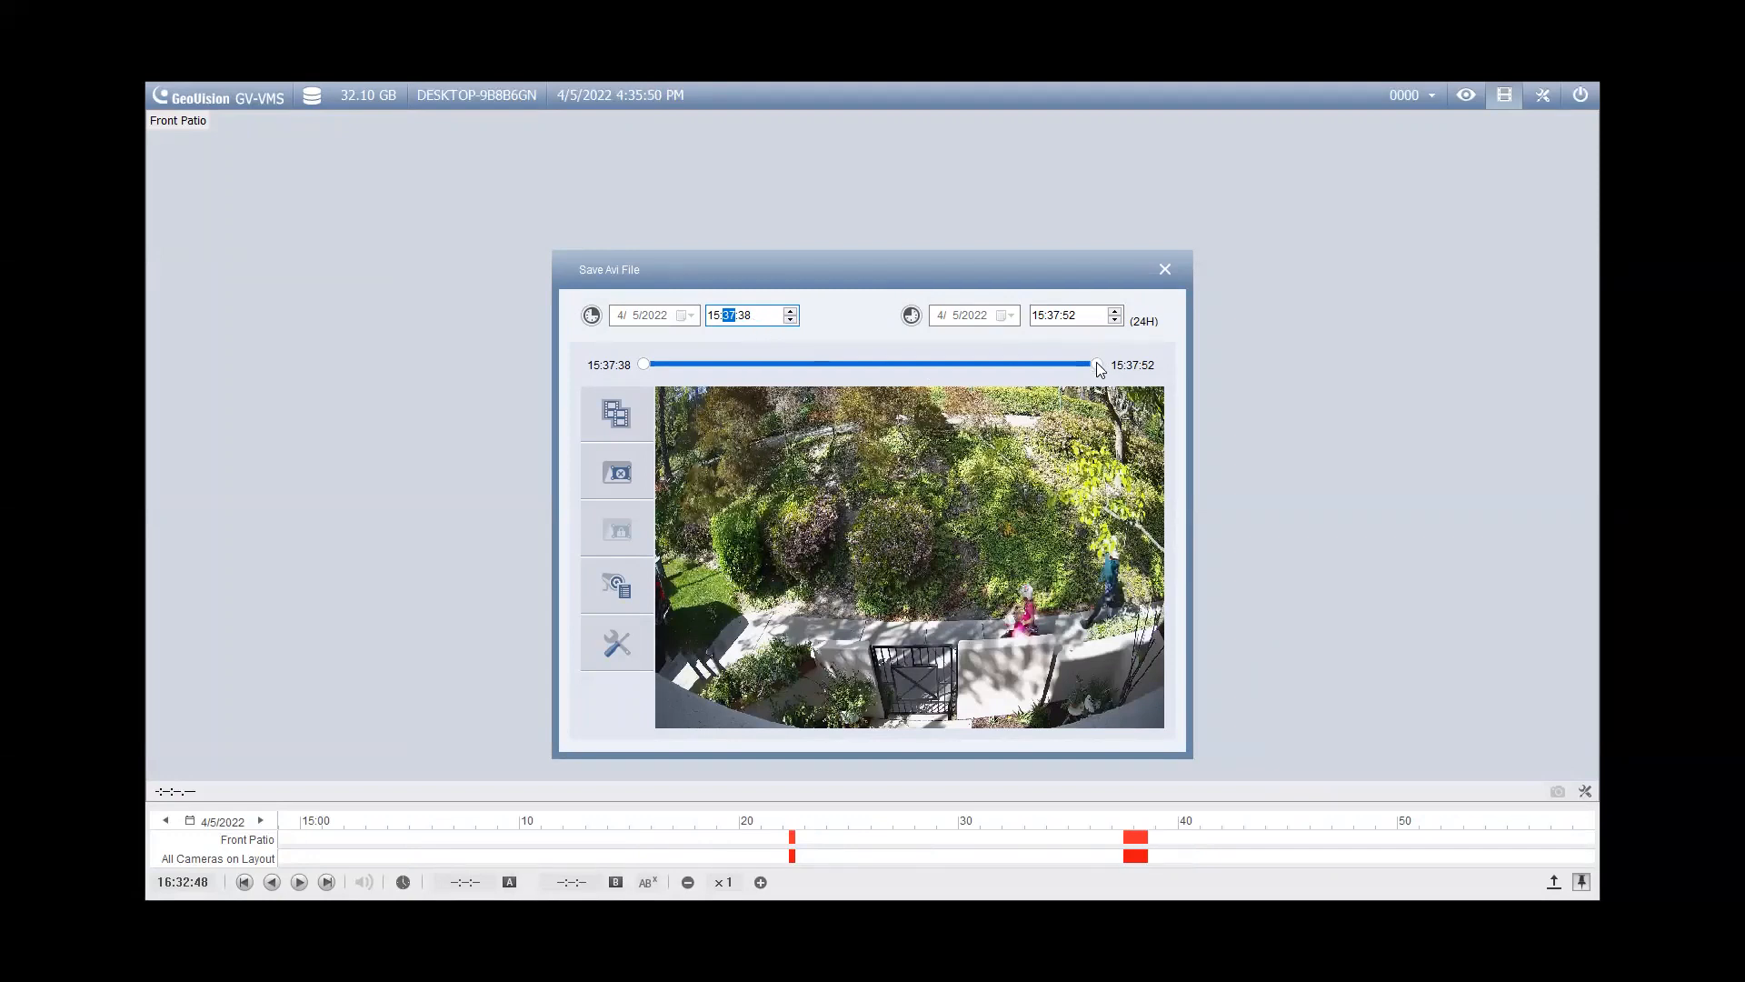
Step: Trim the clip's end time from 15:37:52 to 15:37:45 on the time slider
left_click_drag(1096, 363, 931, 364)
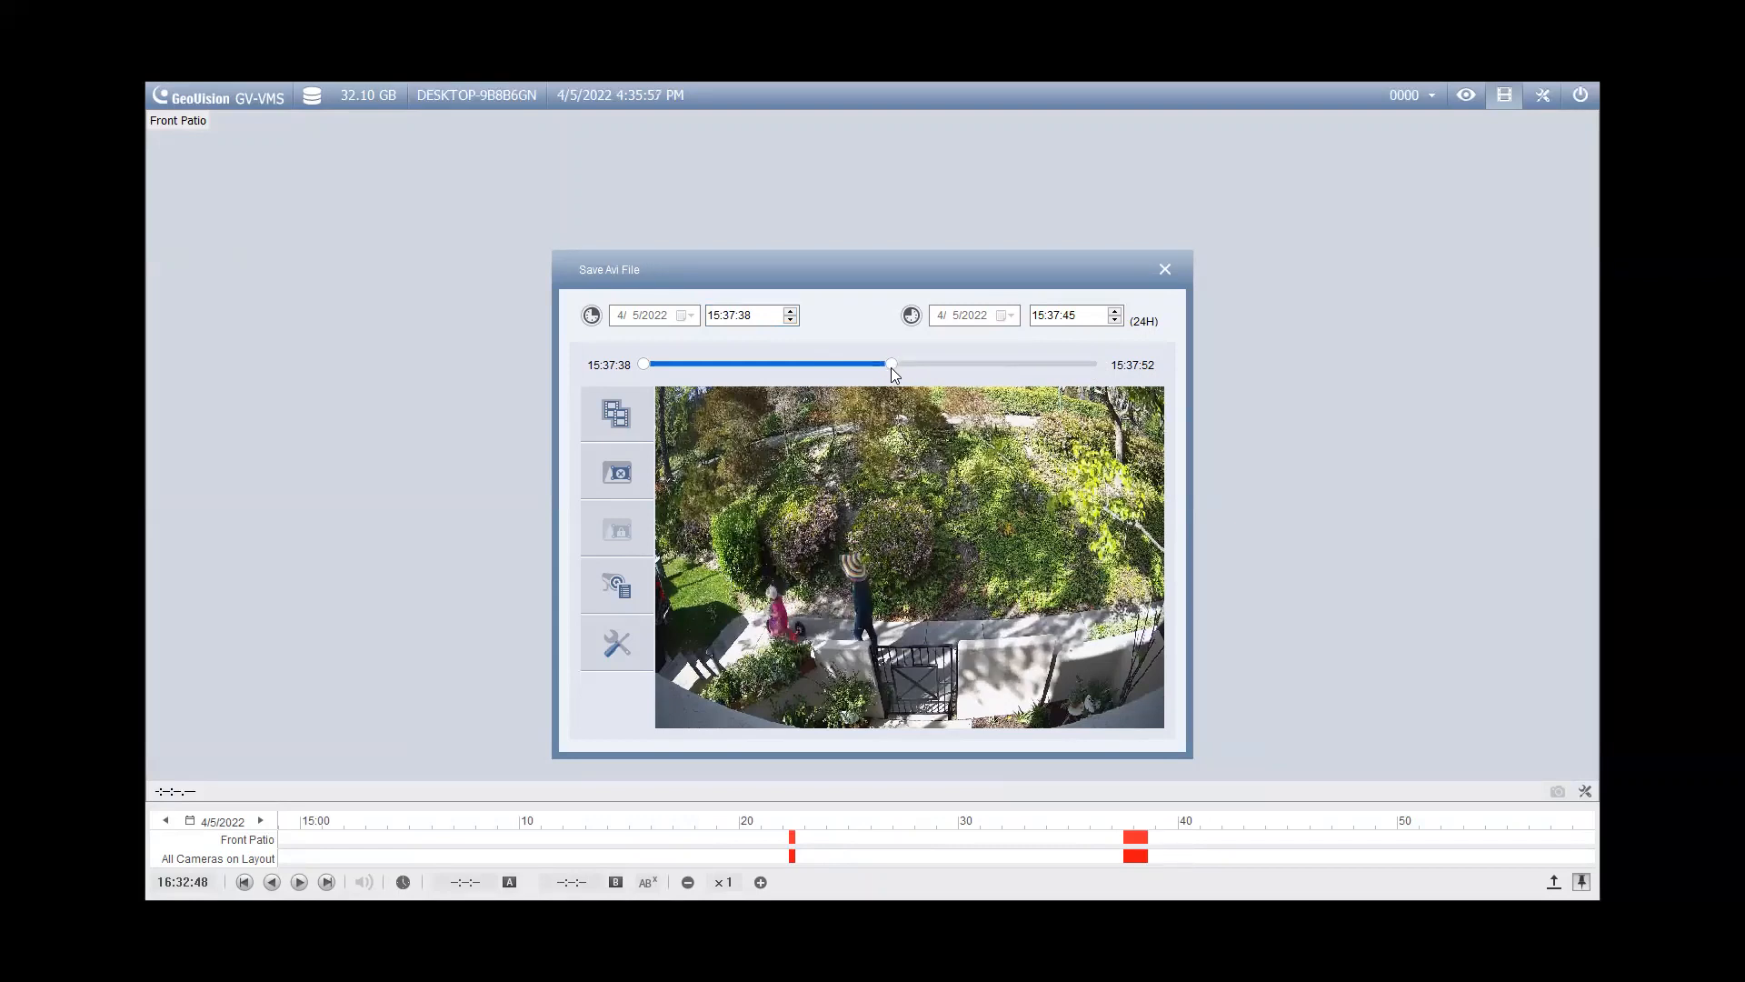
mouse_move(618, 643)
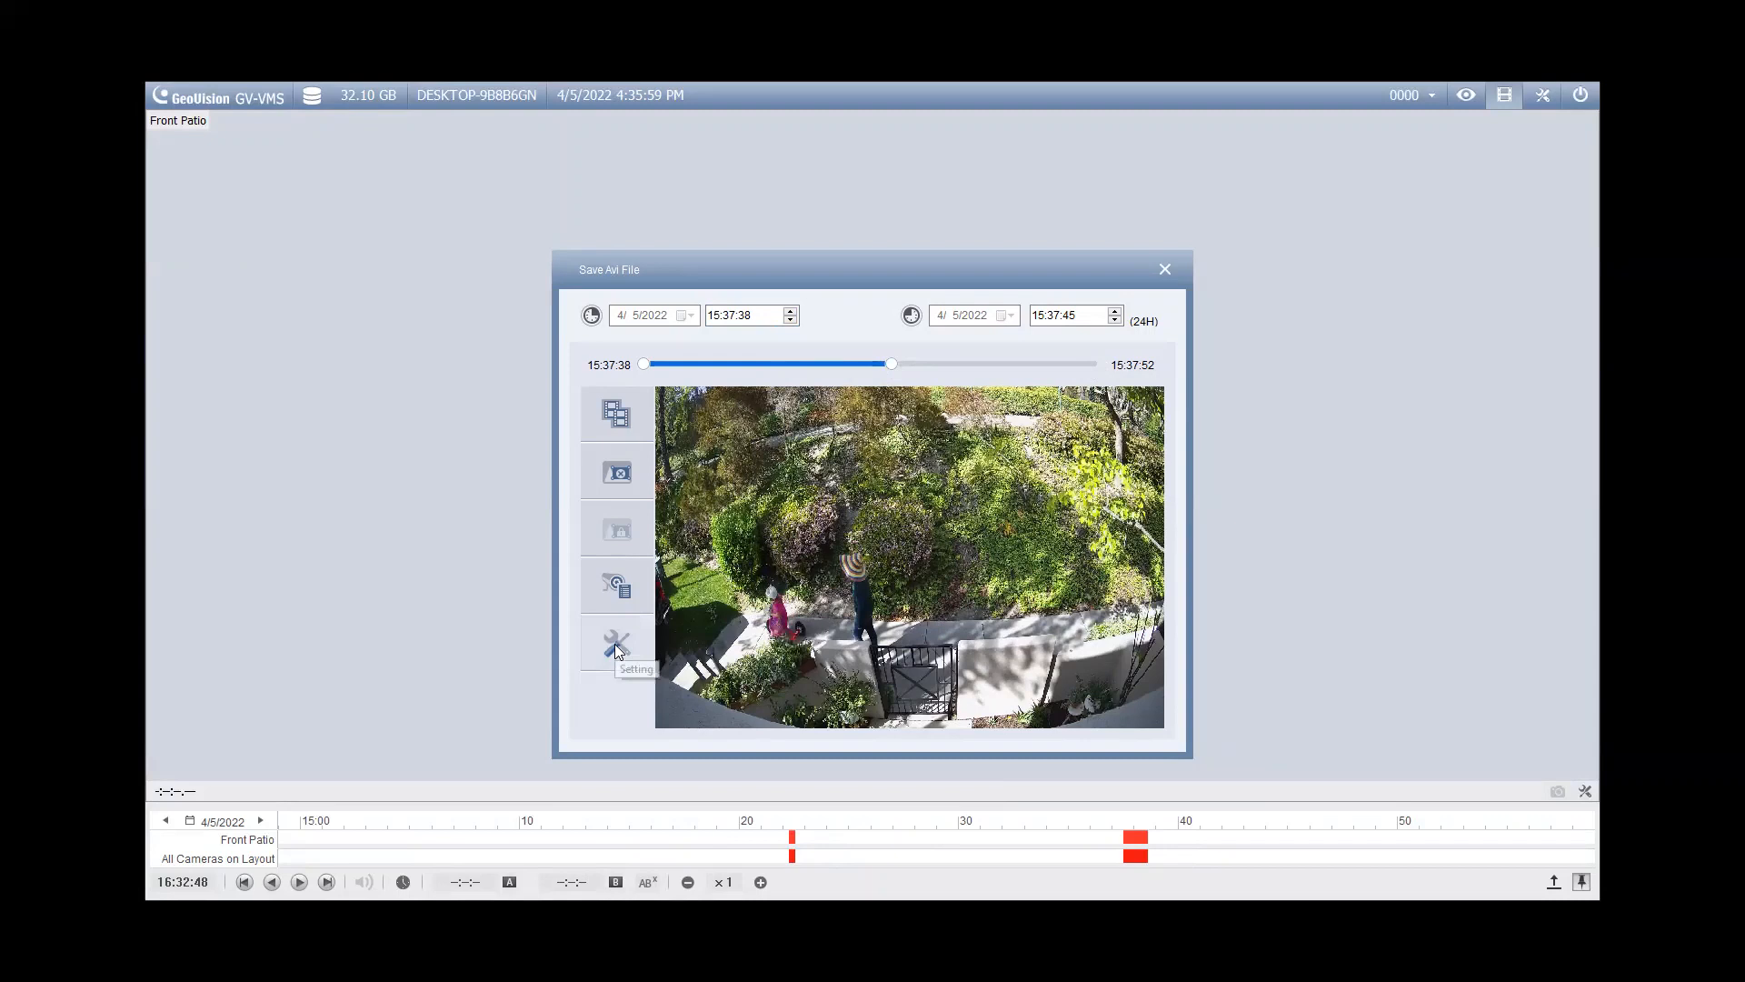
mouse_move(617, 651)
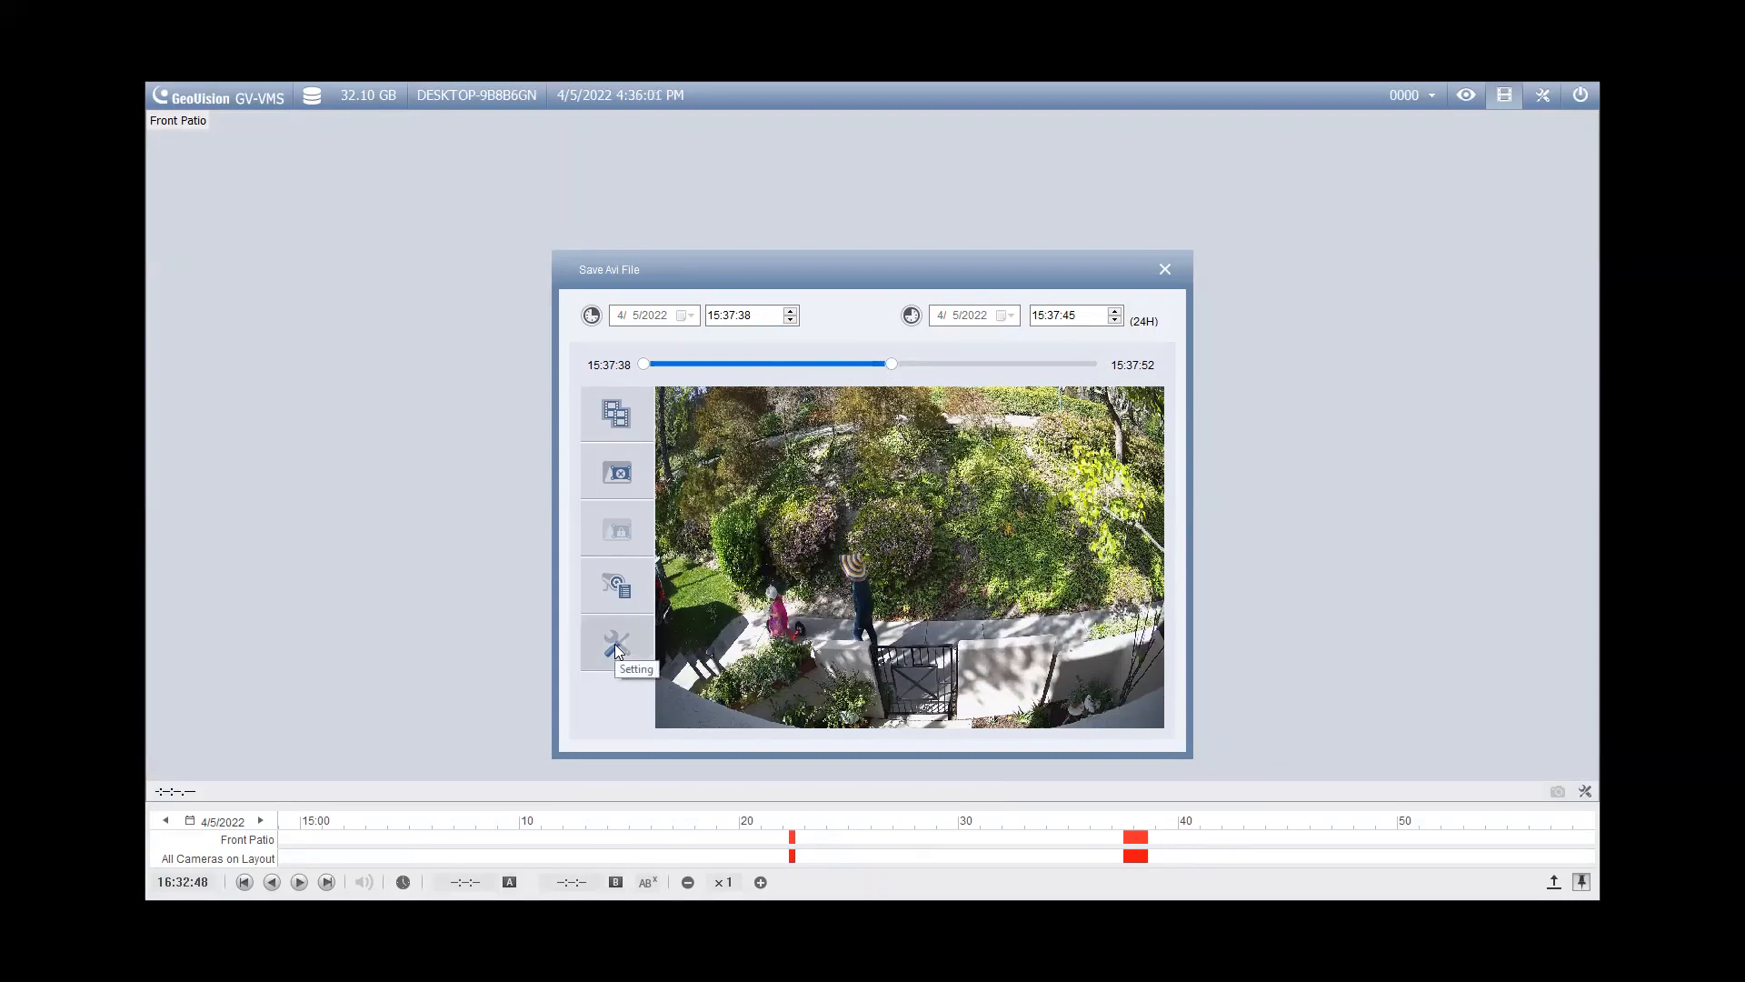
Step: In export settings, set the save location to Desktop\Demo Clip 1.avi
left_click(618, 643)
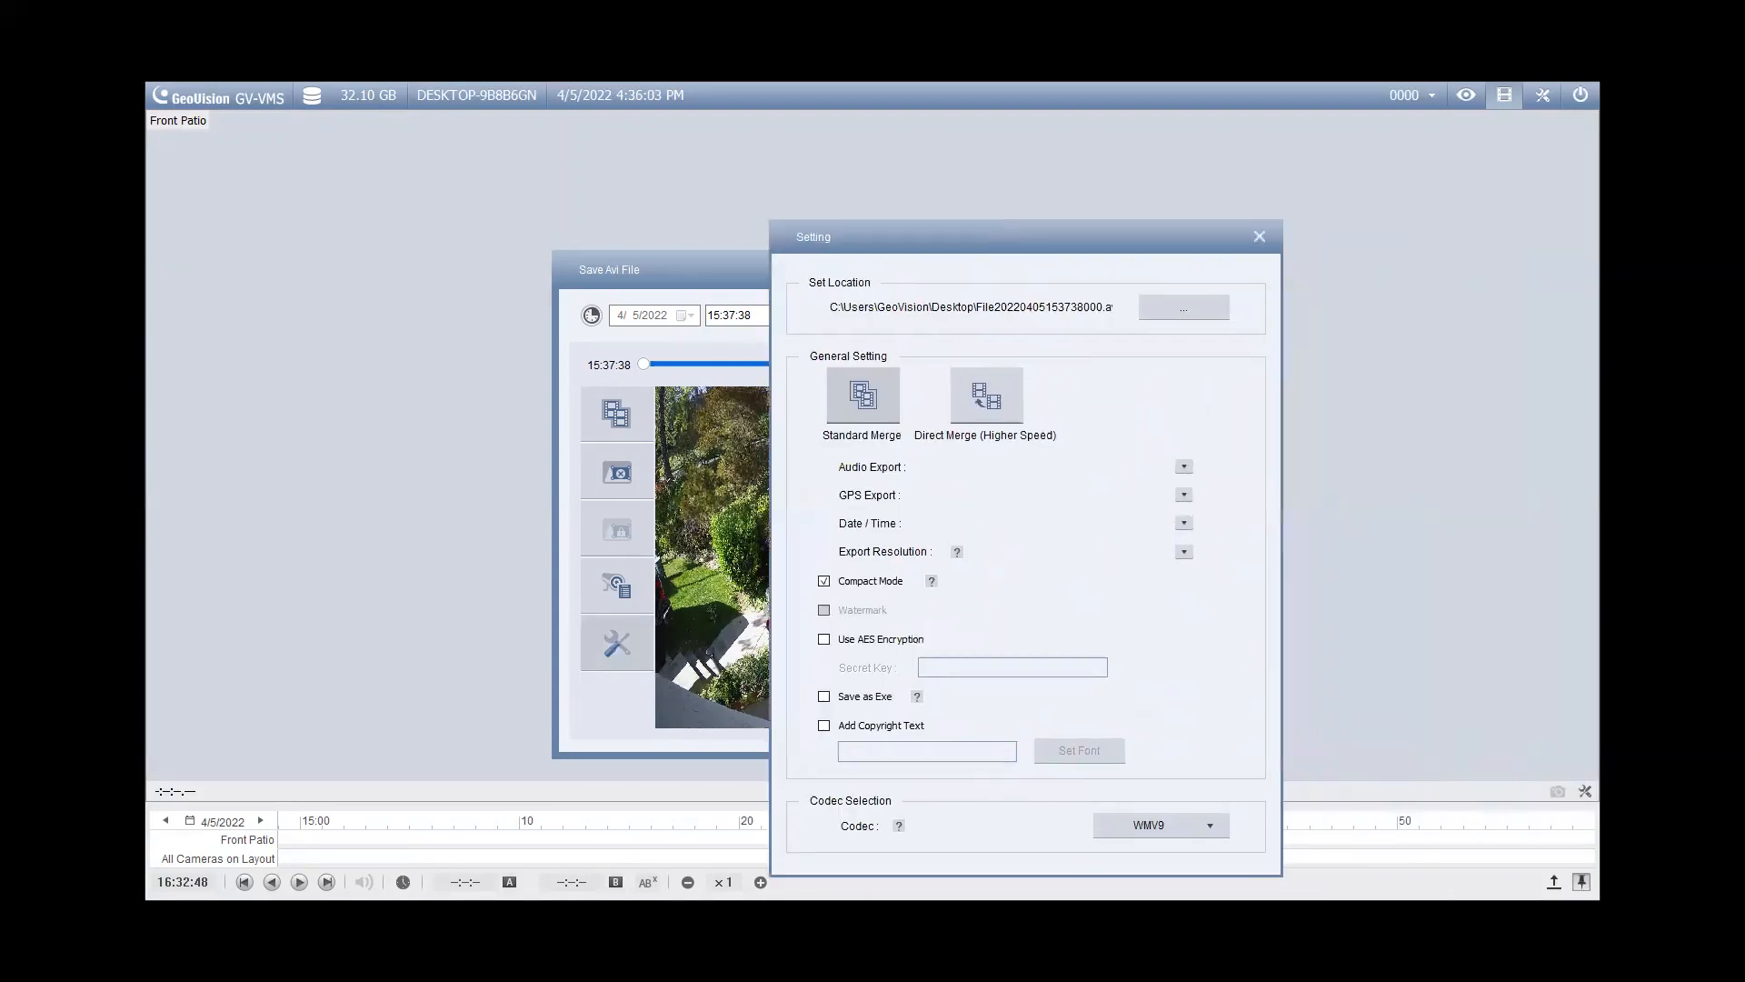
left_click_drag(1024, 236, 875, 198)
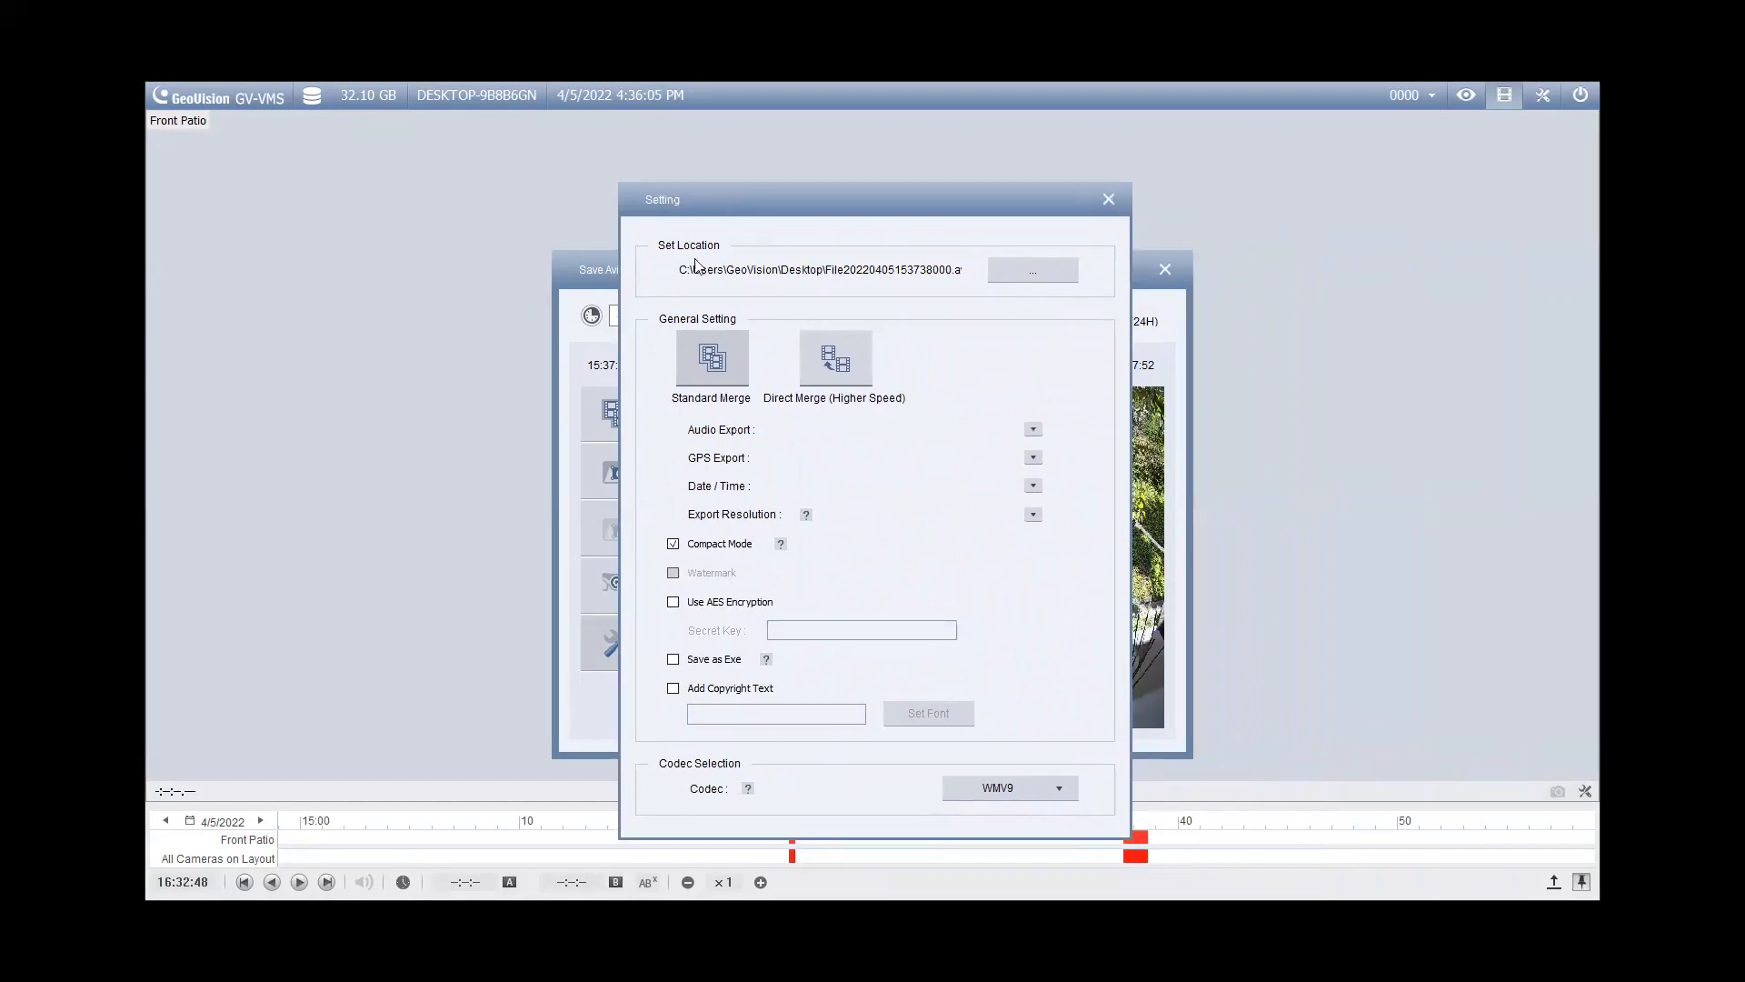
mouse_move(717, 251)
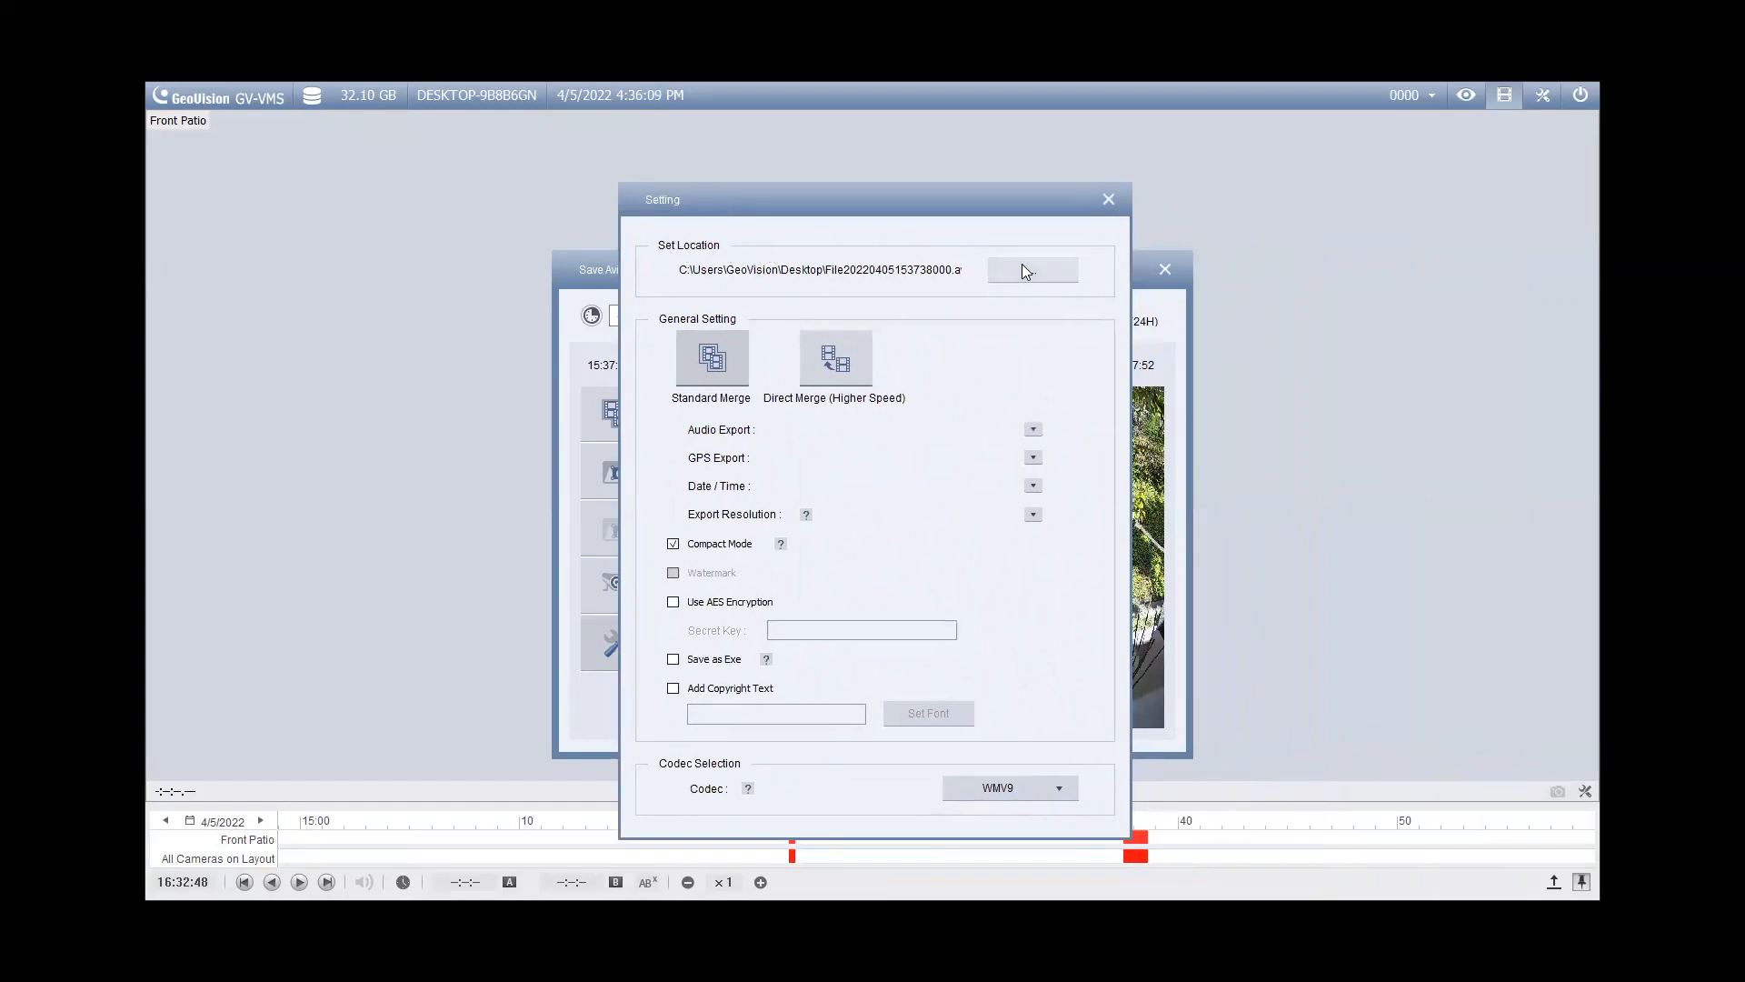
left_click(1033, 270)
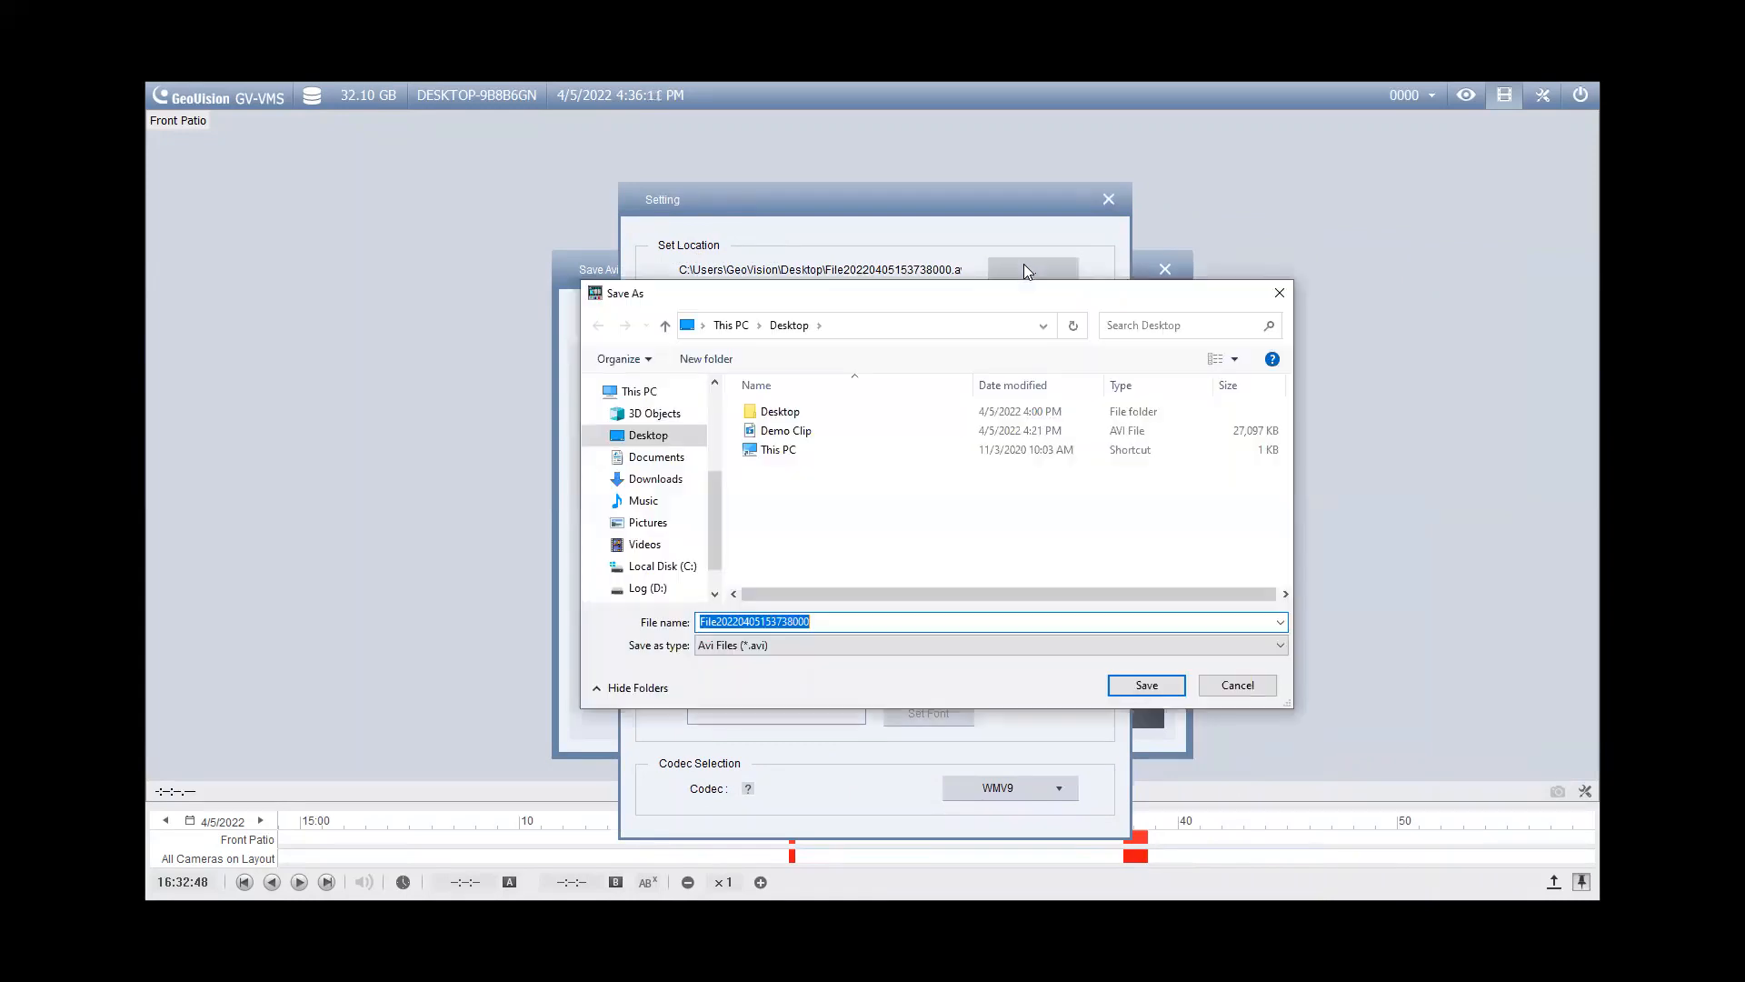
mouse_move(716, 413)
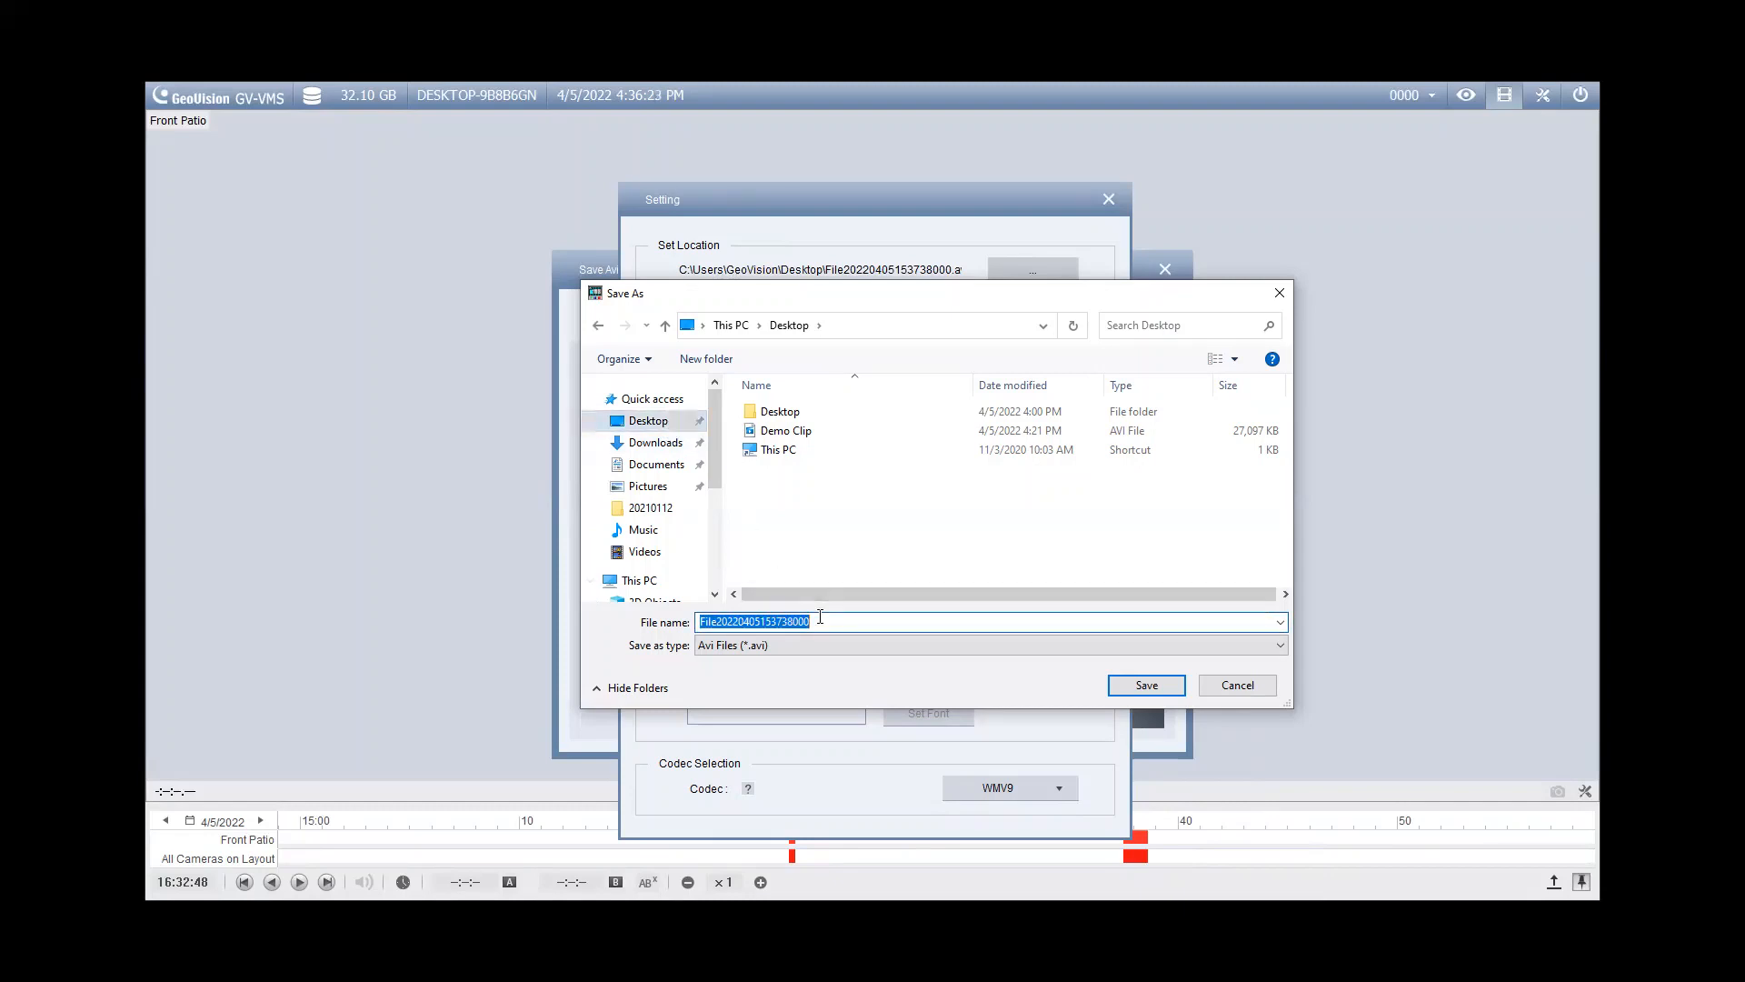
type("Demo Clip 1")
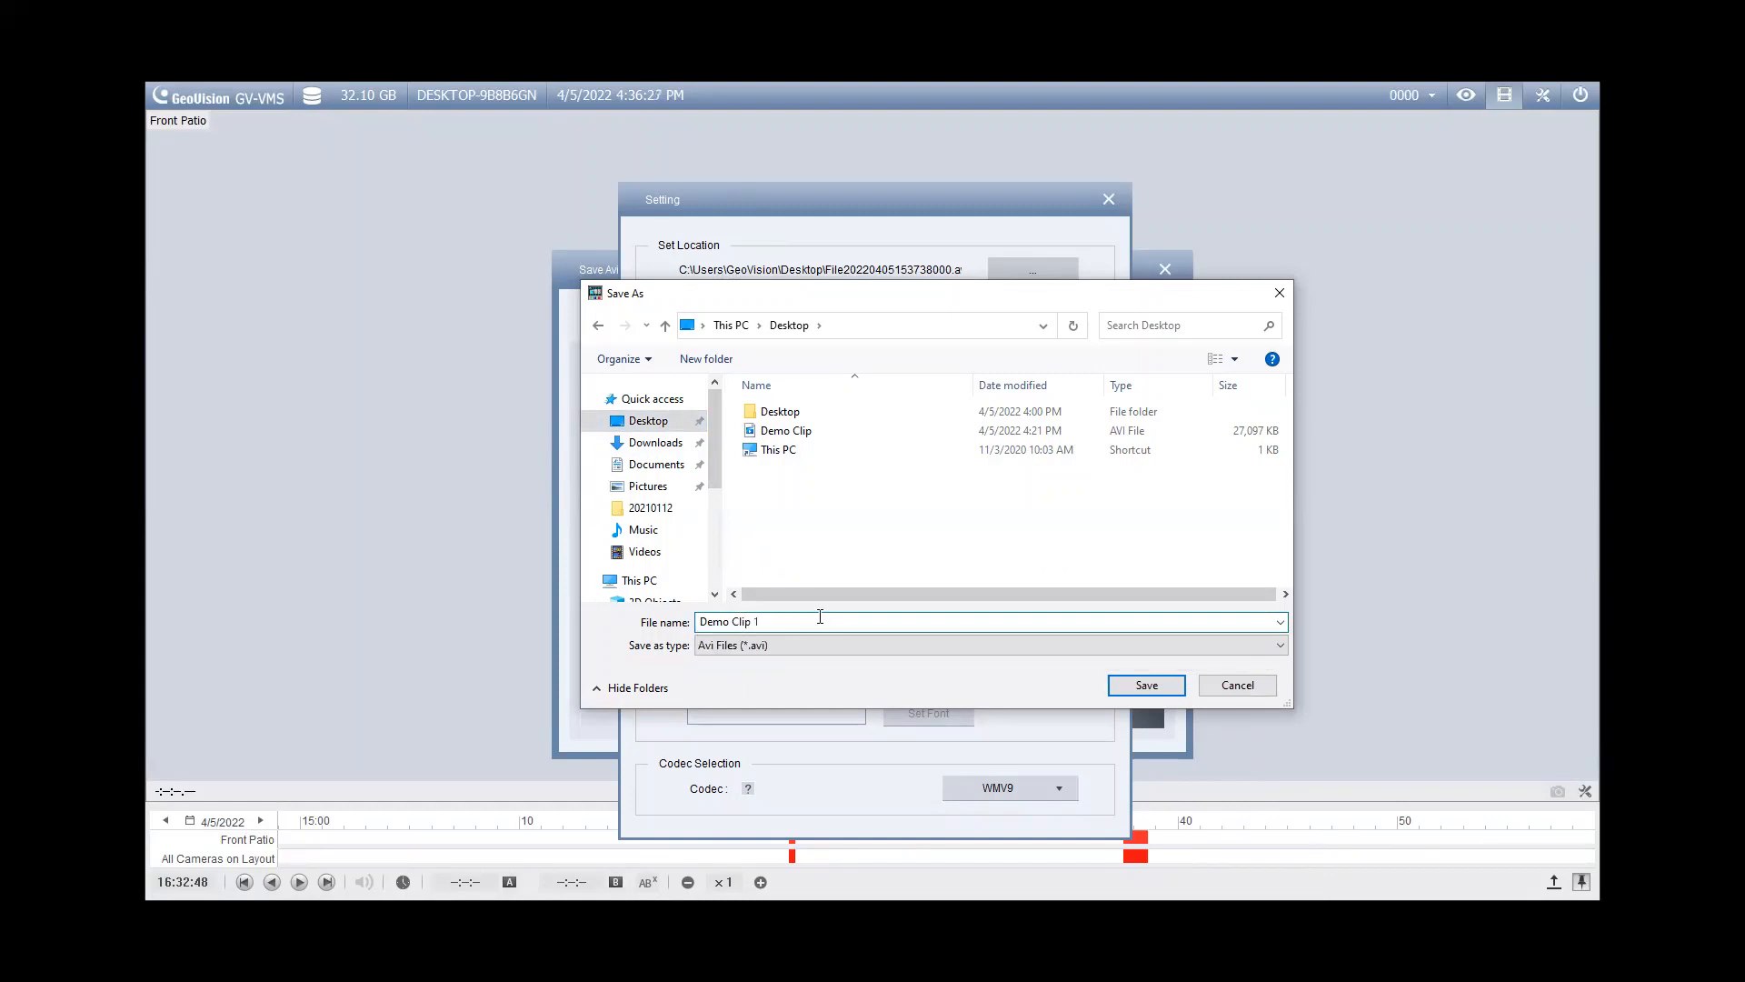
left_click(1145, 685)
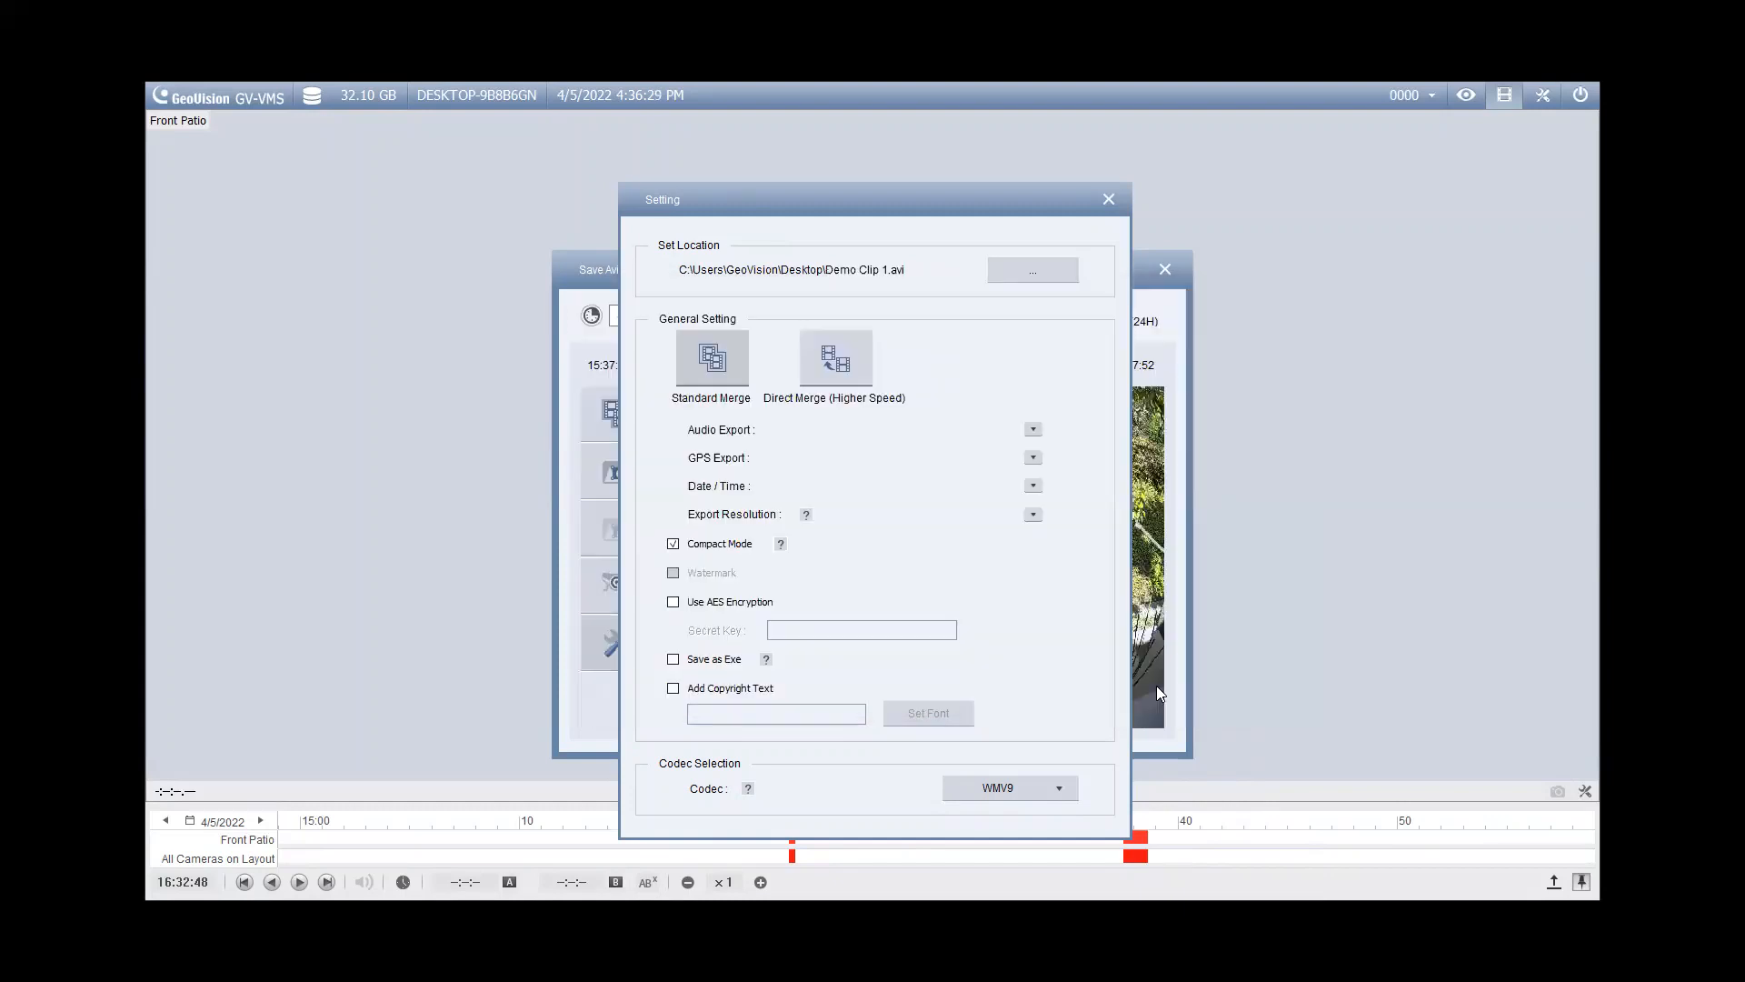
mouse_move(1077, 720)
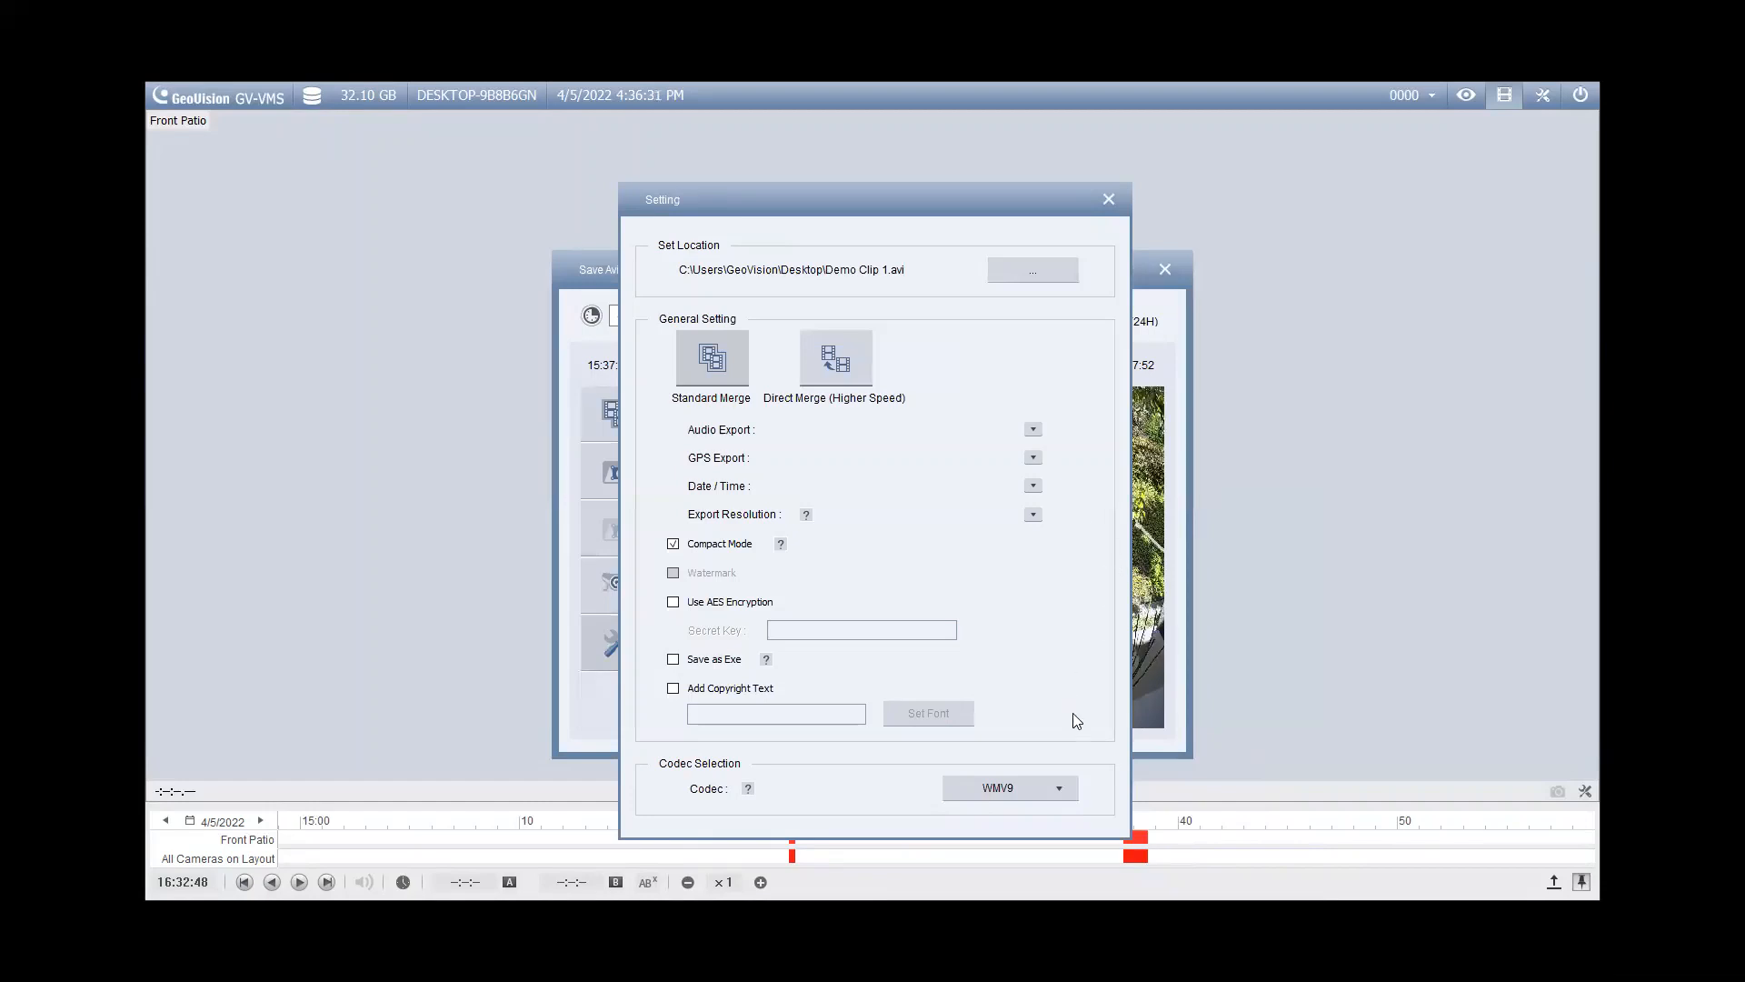
mouse_move(745, 812)
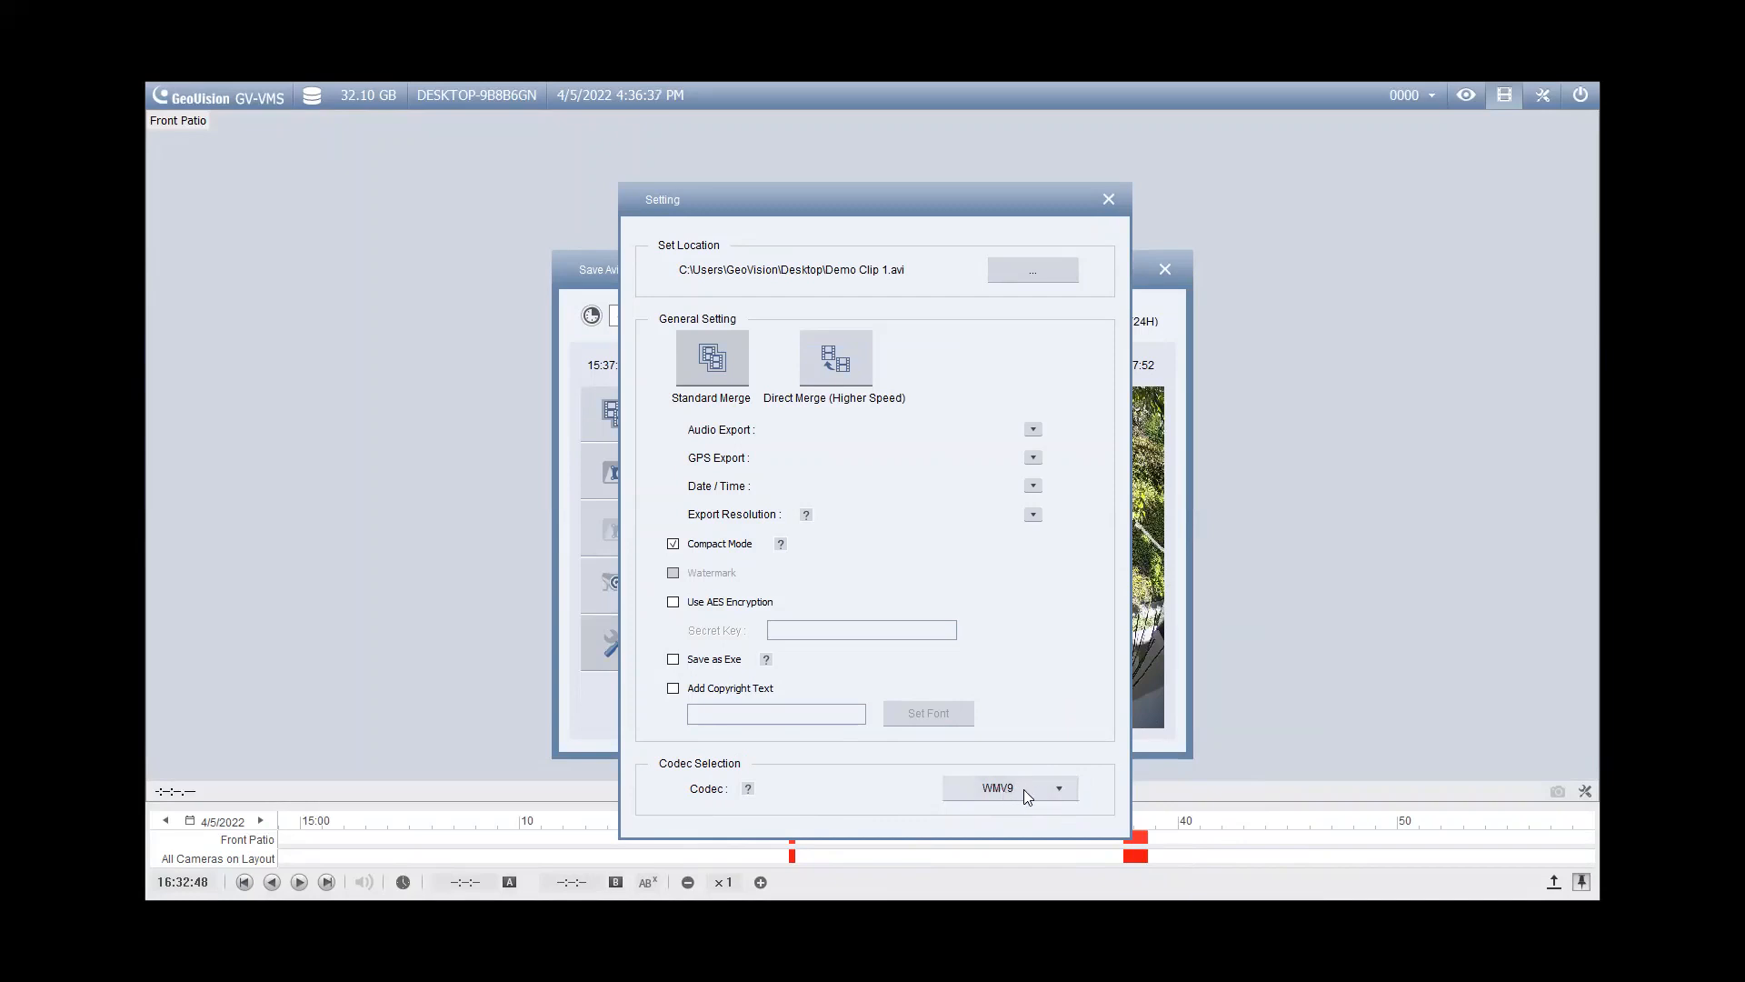
Step: Select WMV9 as the export codec and close the settings window
left_click(1058, 787)
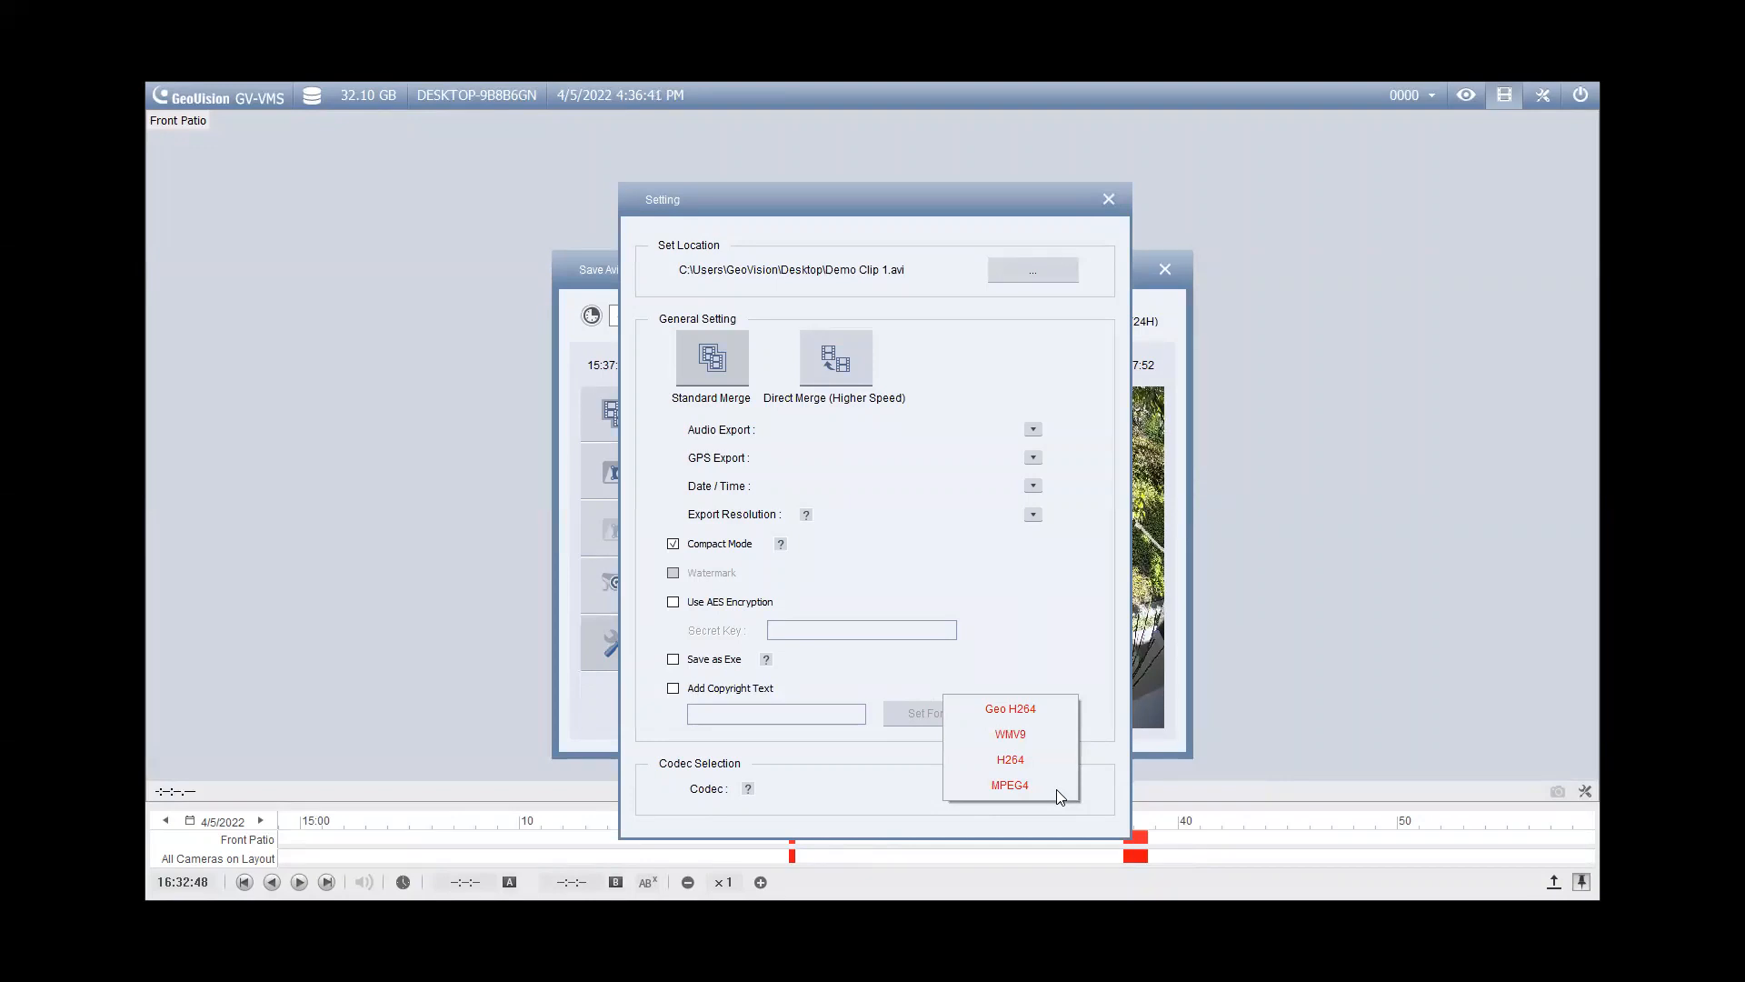
mouse_move(1045, 739)
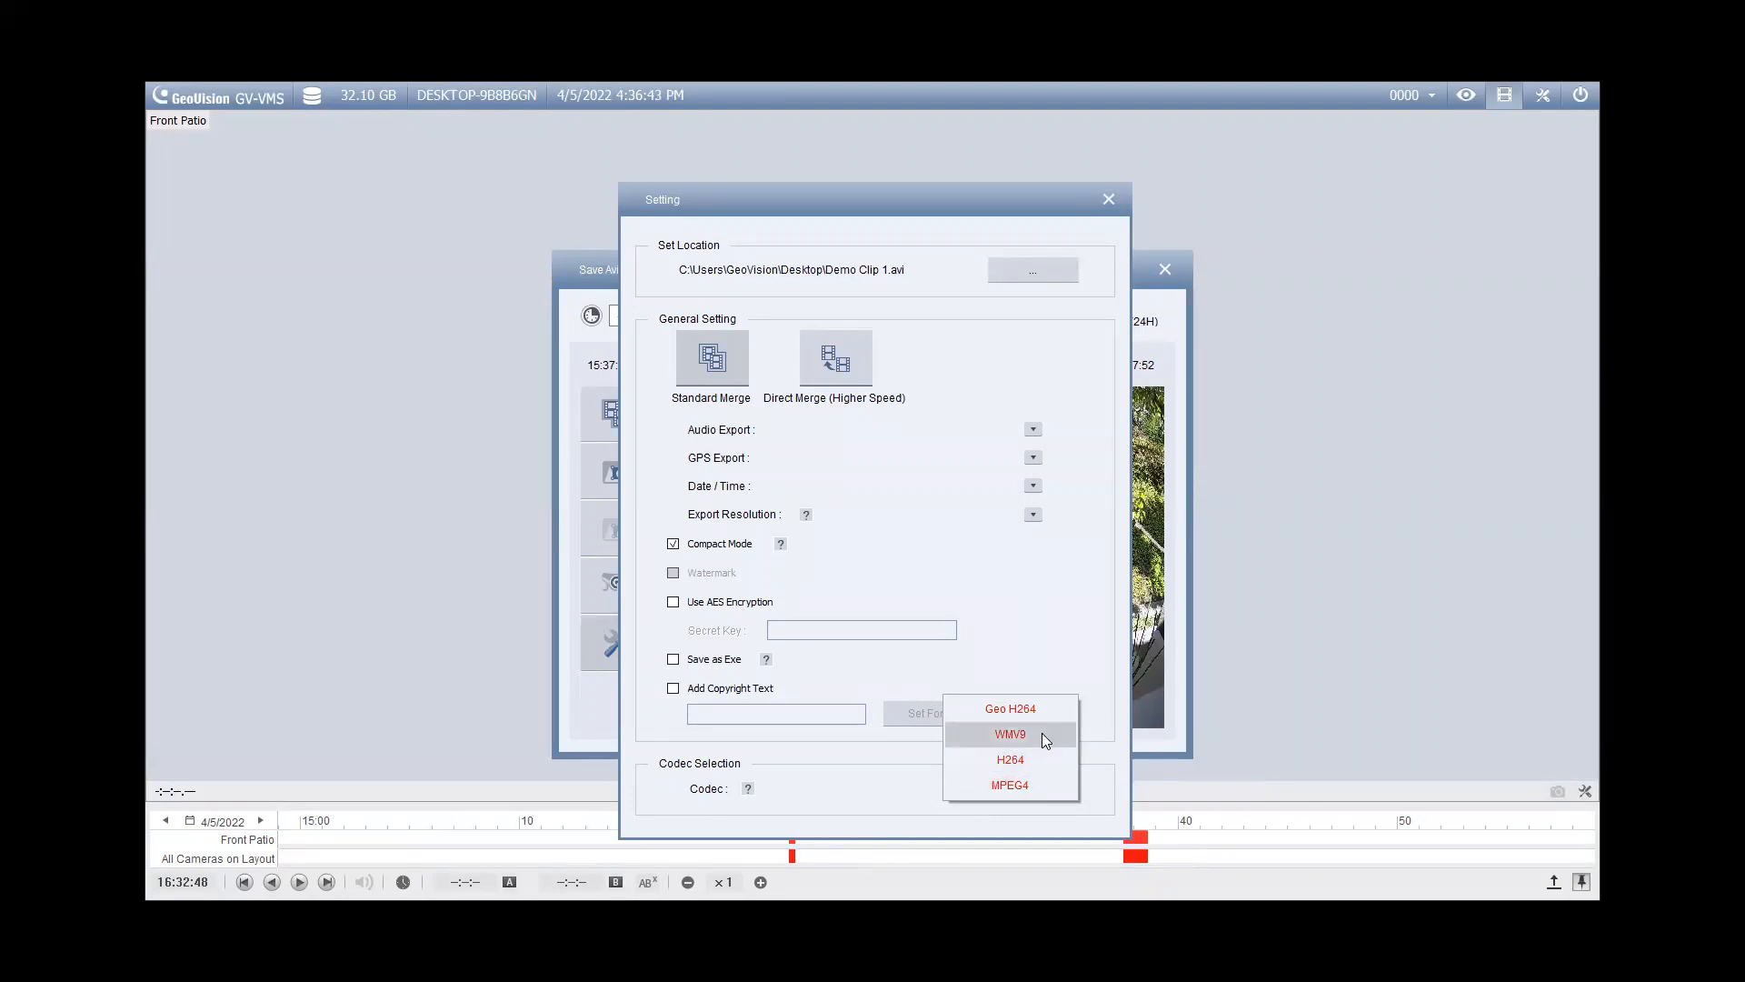
left_click(1011, 734)
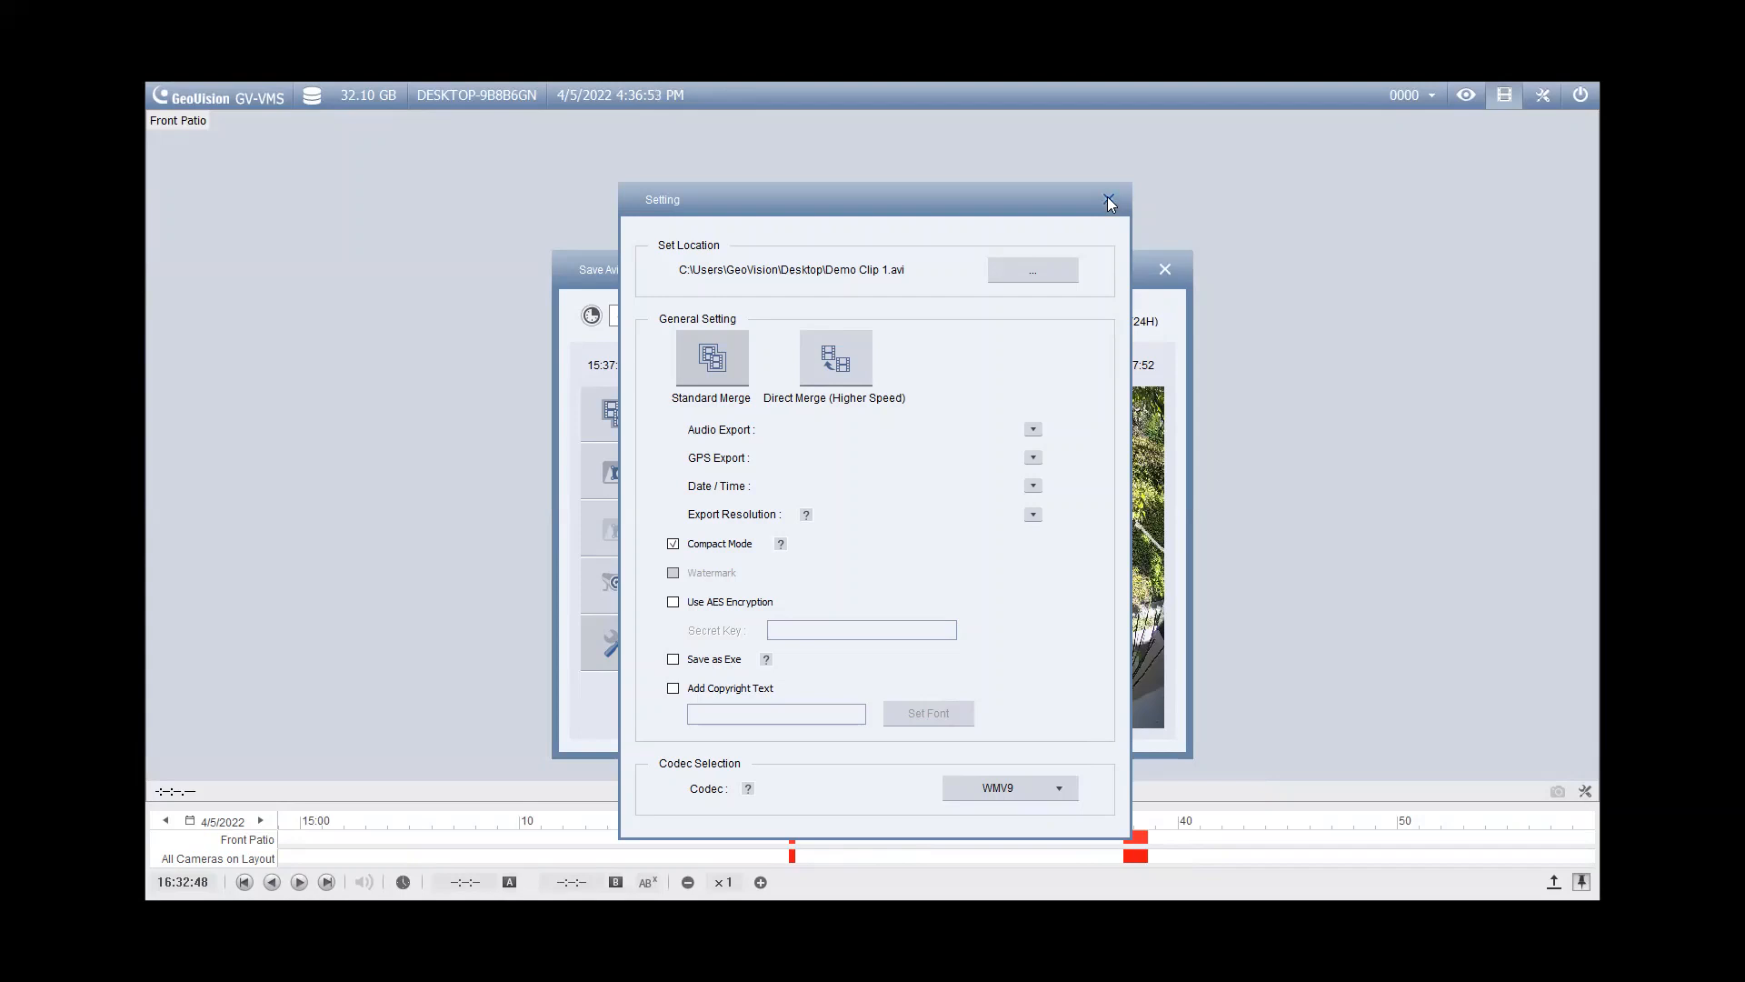
left_click(1109, 200)
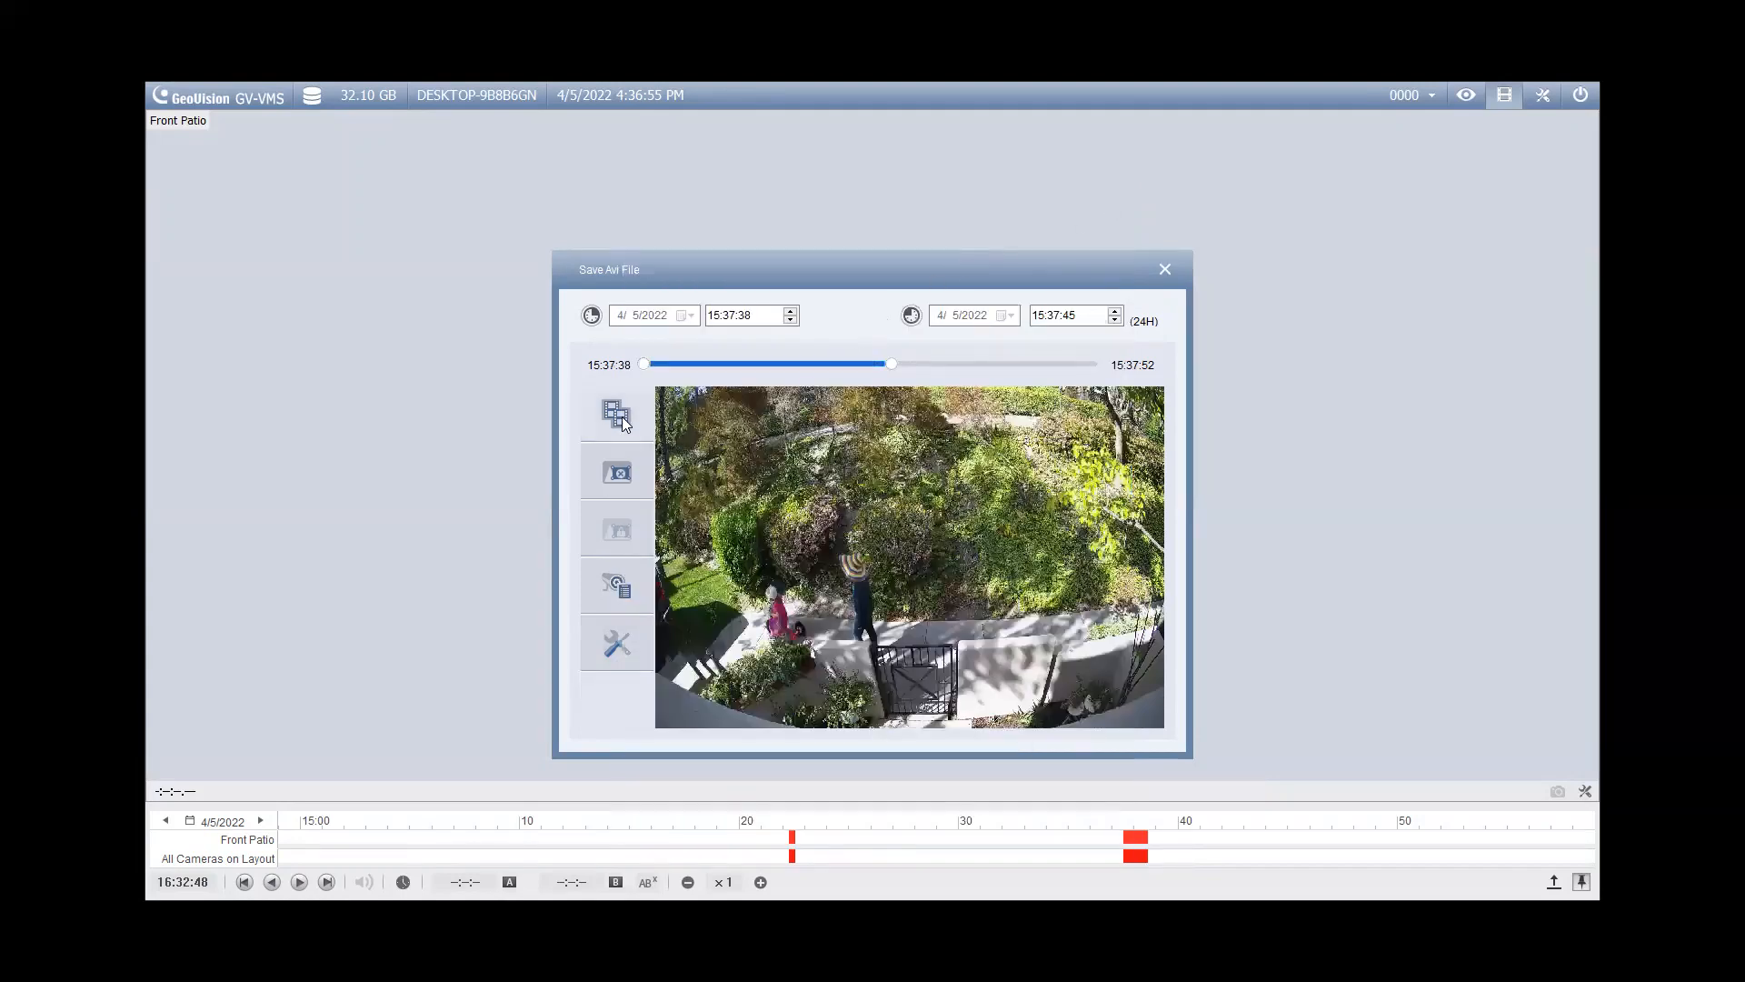
Step: Run Standard Merge and check the completed Demo Clip 1.avi job in the Merging List
left_click(618, 414)
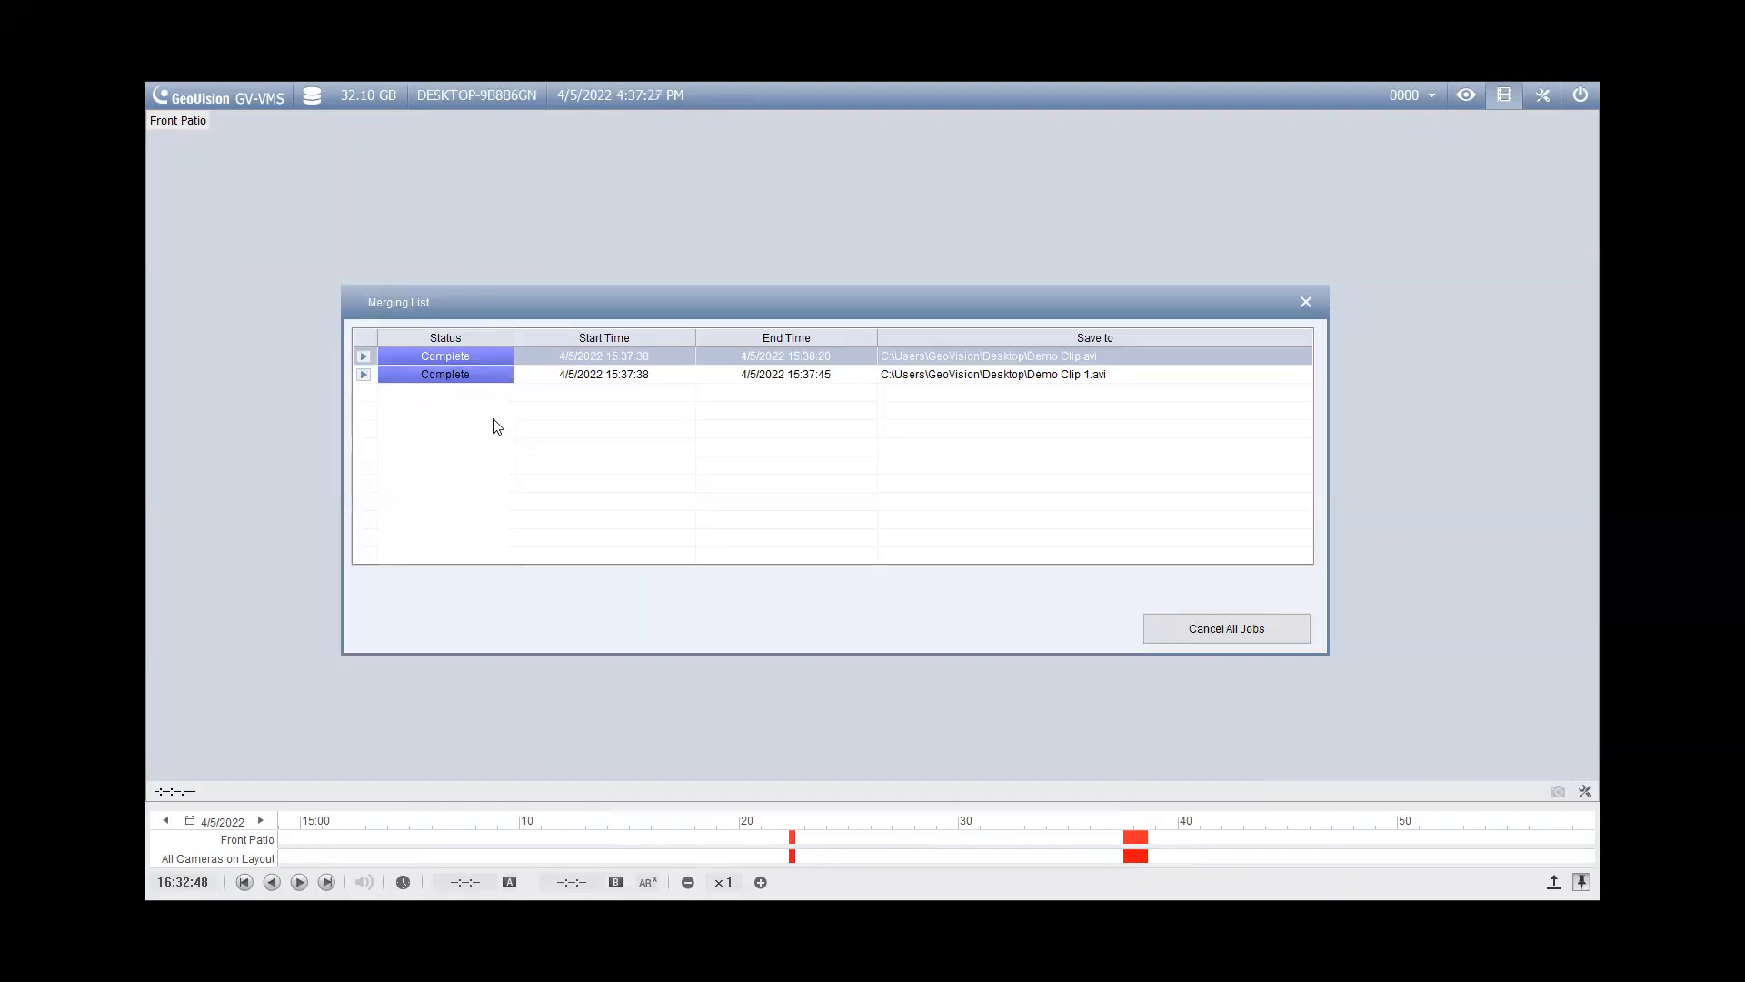
mouse_move(440, 382)
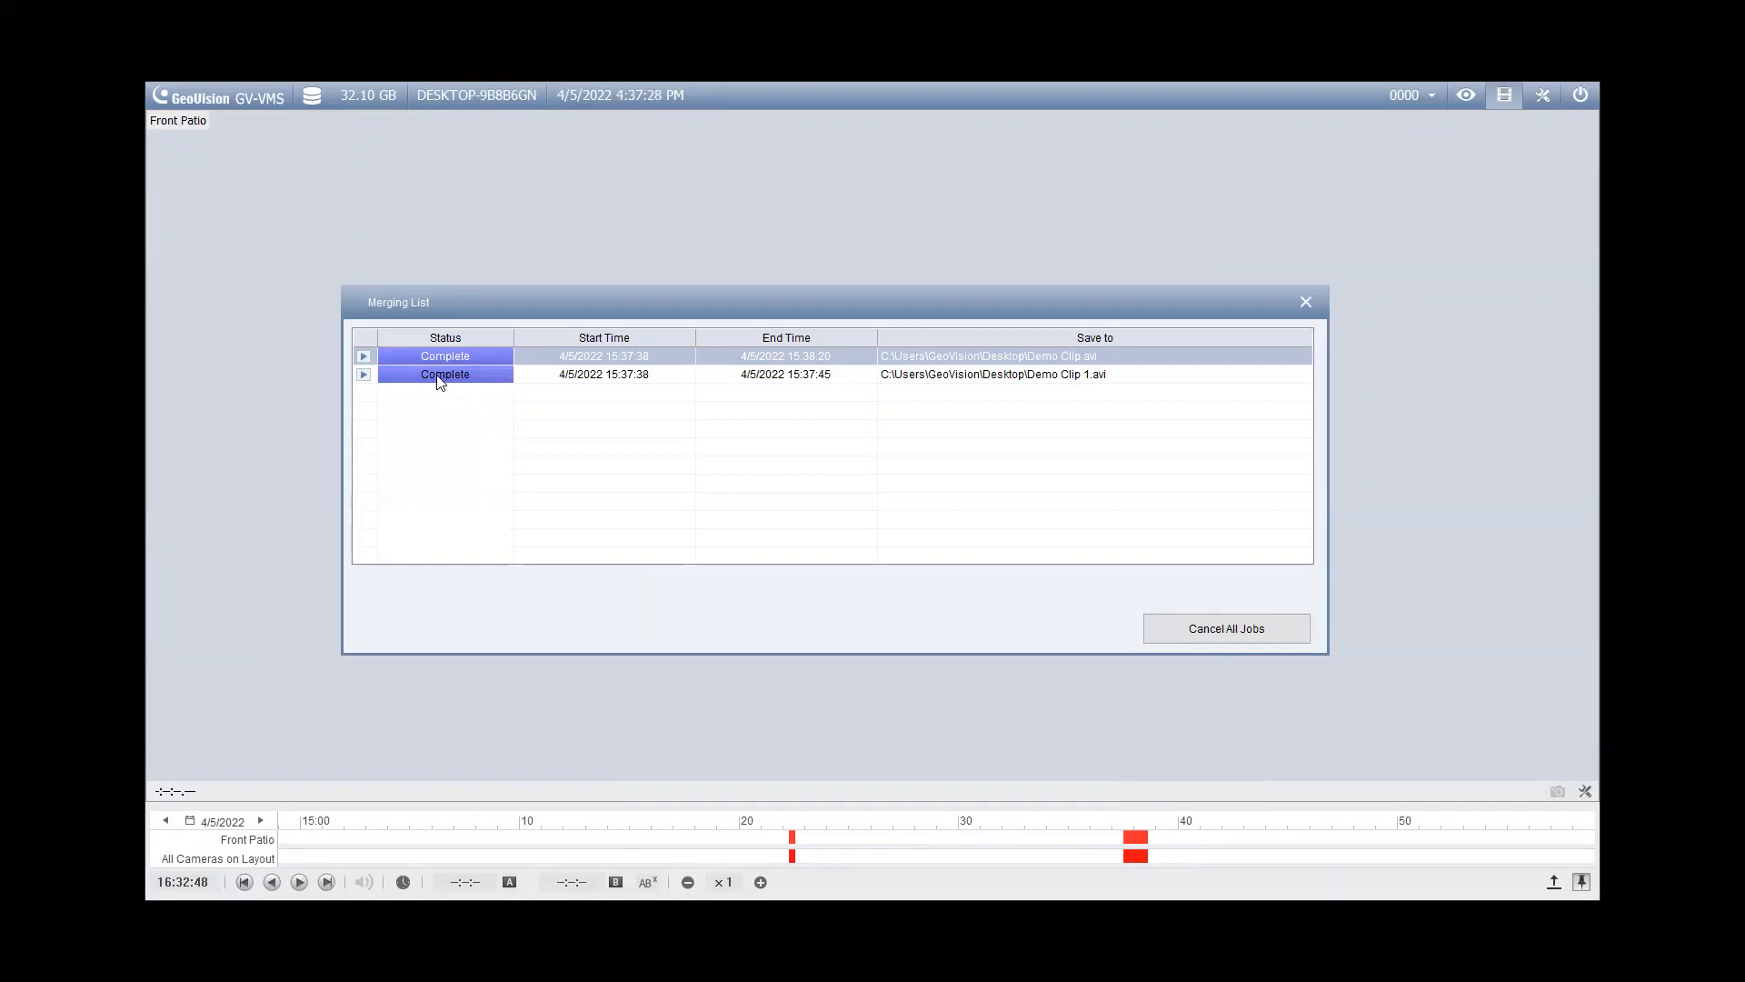
right_click(444, 375)
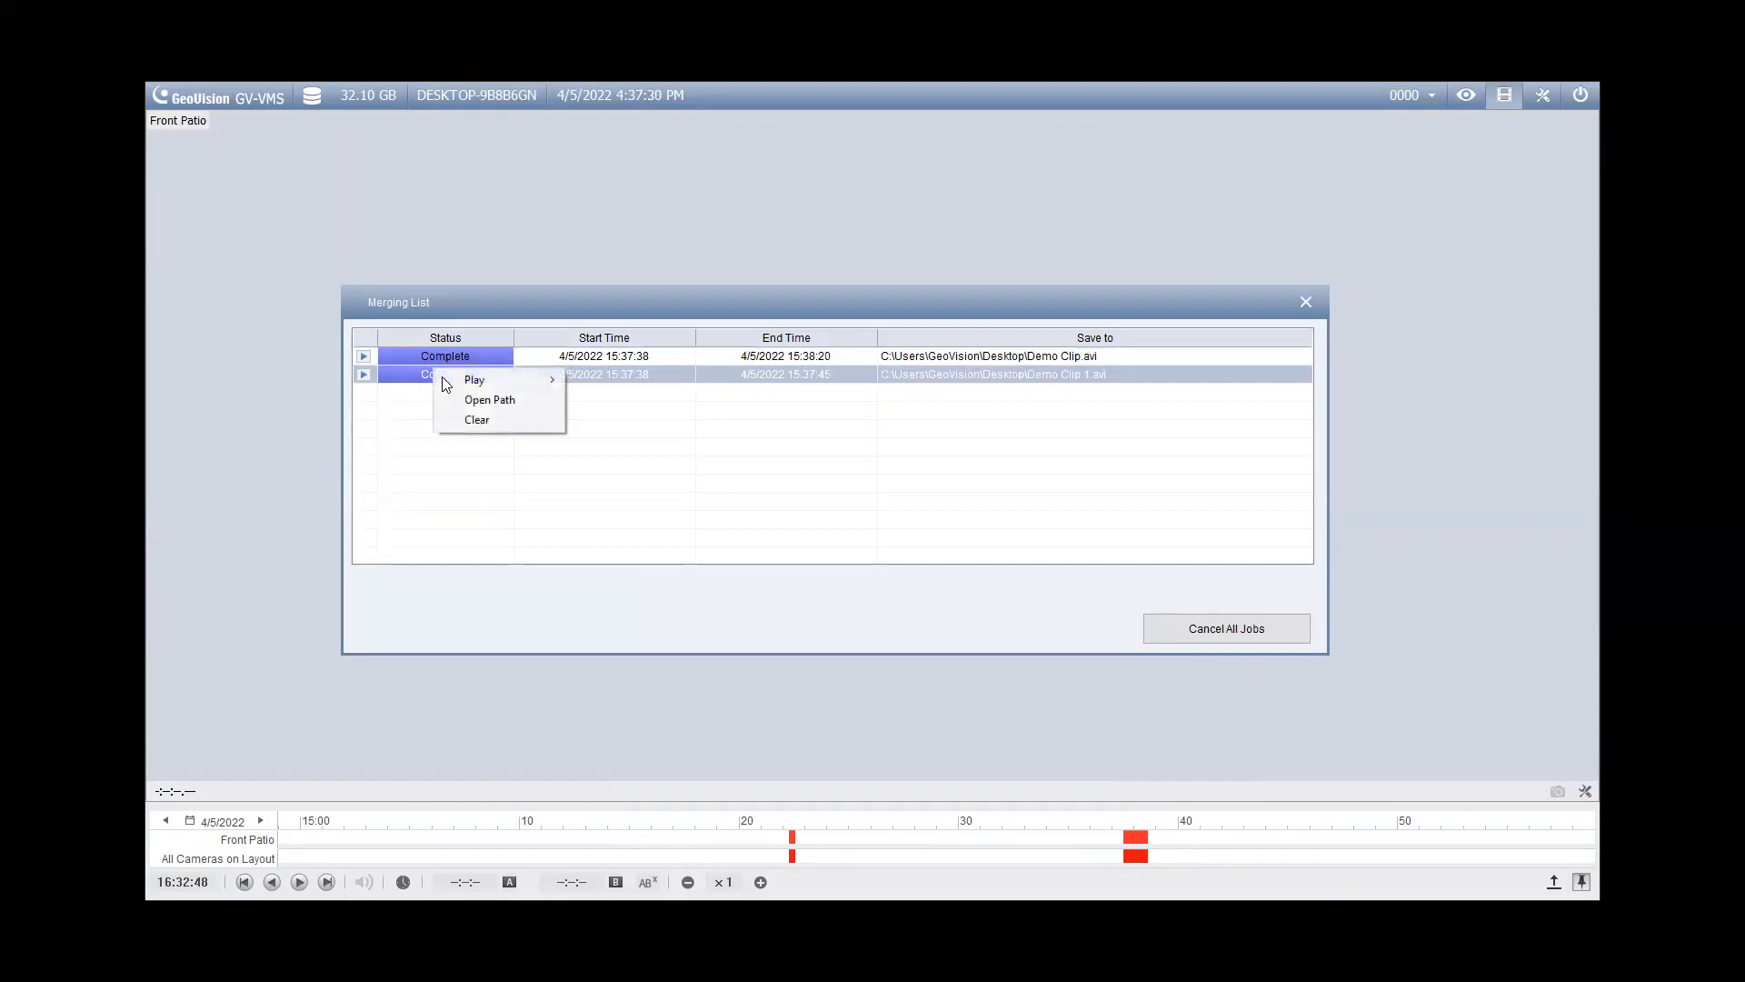
mouse_move(509, 380)
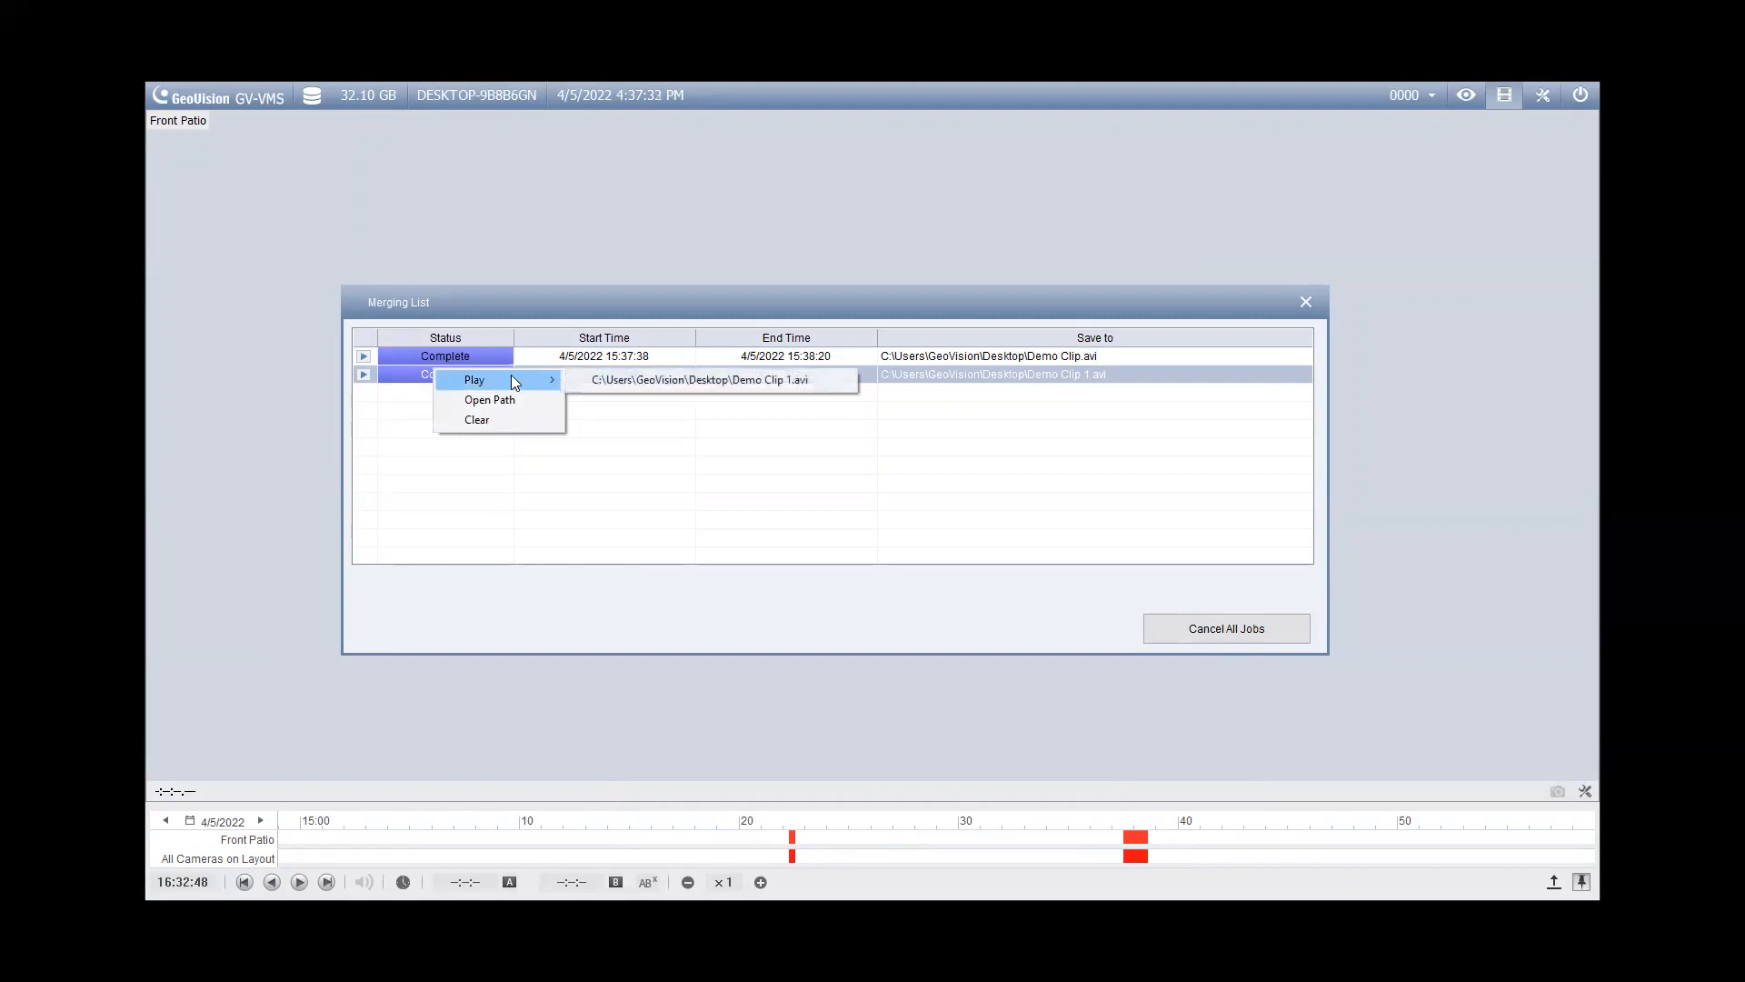